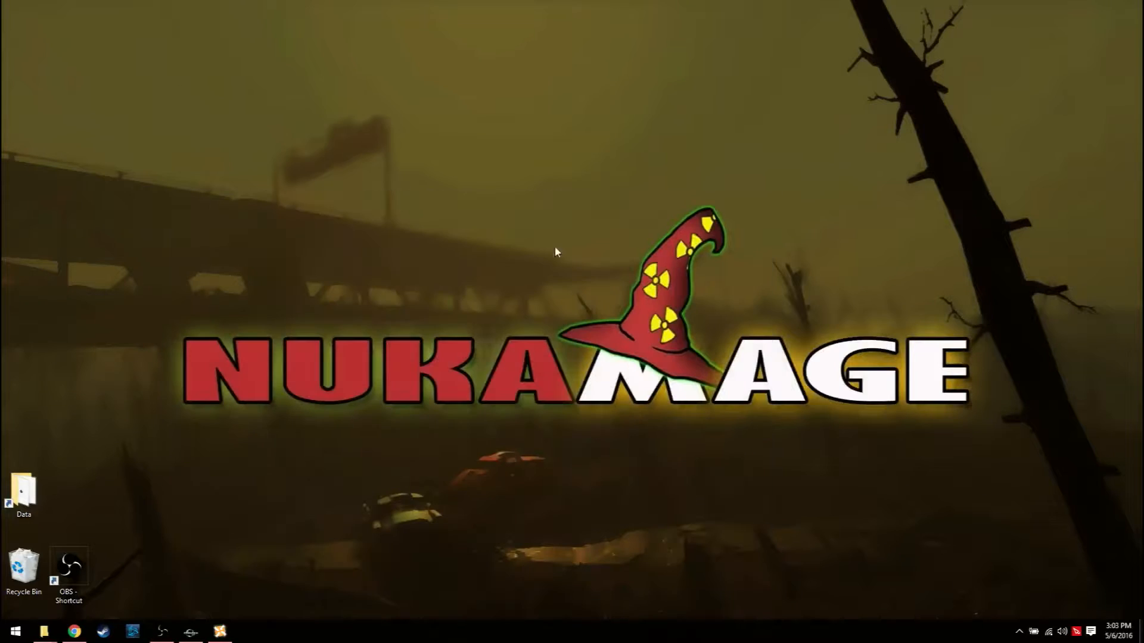
{"action": "mouse_move", "coordinate": [226, 608]}
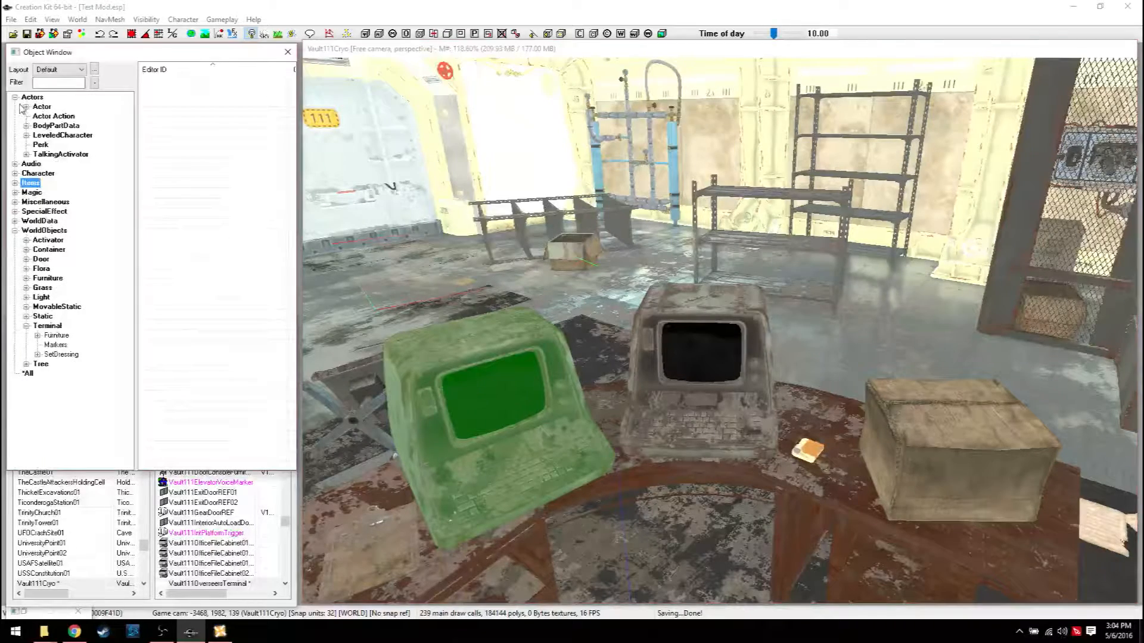
Step: Filter the WorldObjects > Terminal list by 'default', then by 'testmod' to isolate TestModTerminal
{"action": "left_click", "coordinate": [22, 97]}
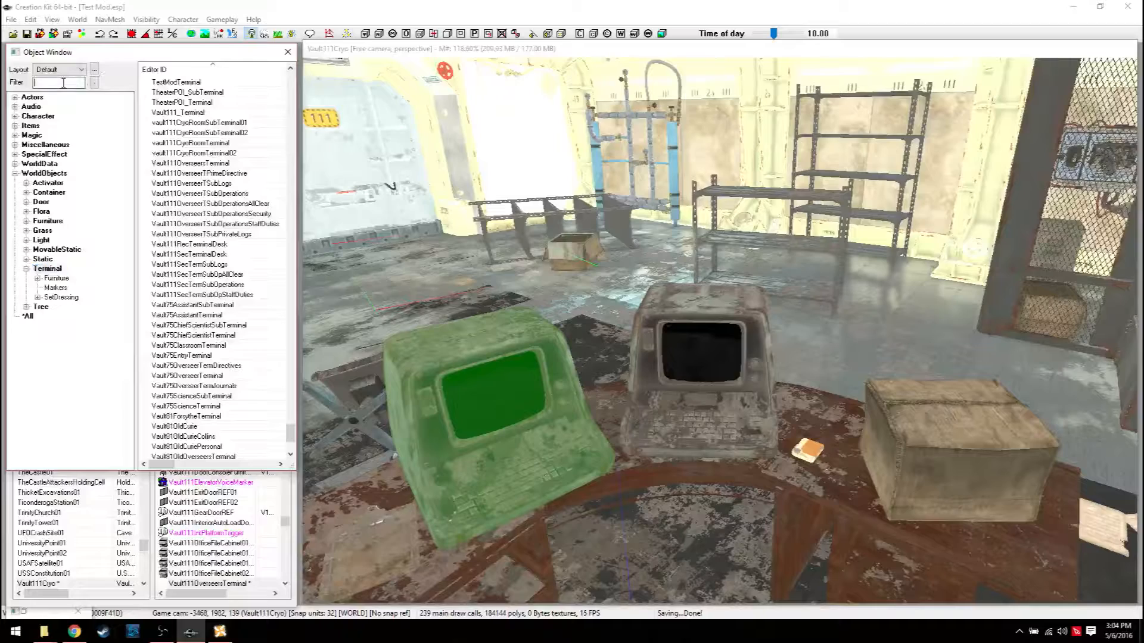
{"action": "type", "text": "d"}
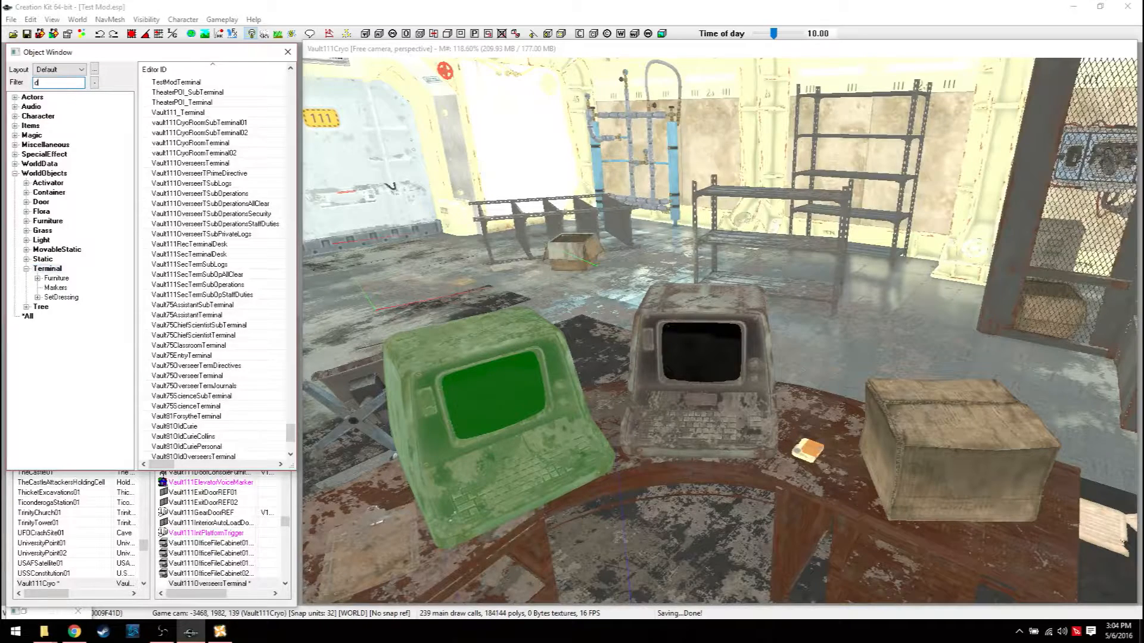
{"action": "type", "text": "efault"}
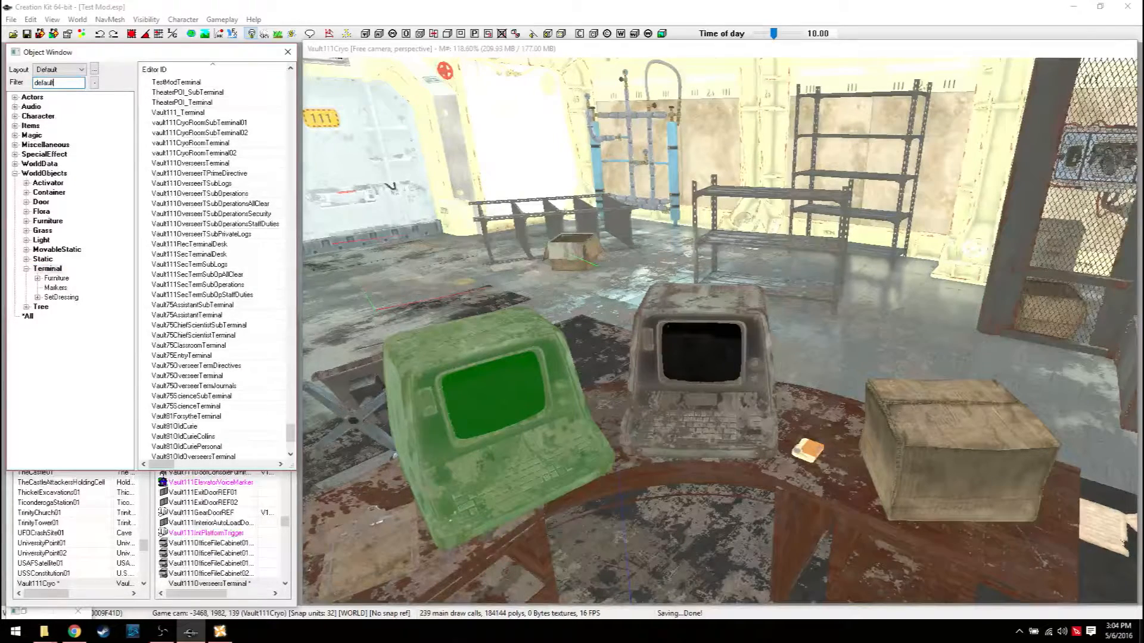
{"action": "right_click", "coordinate": [175, 143]}
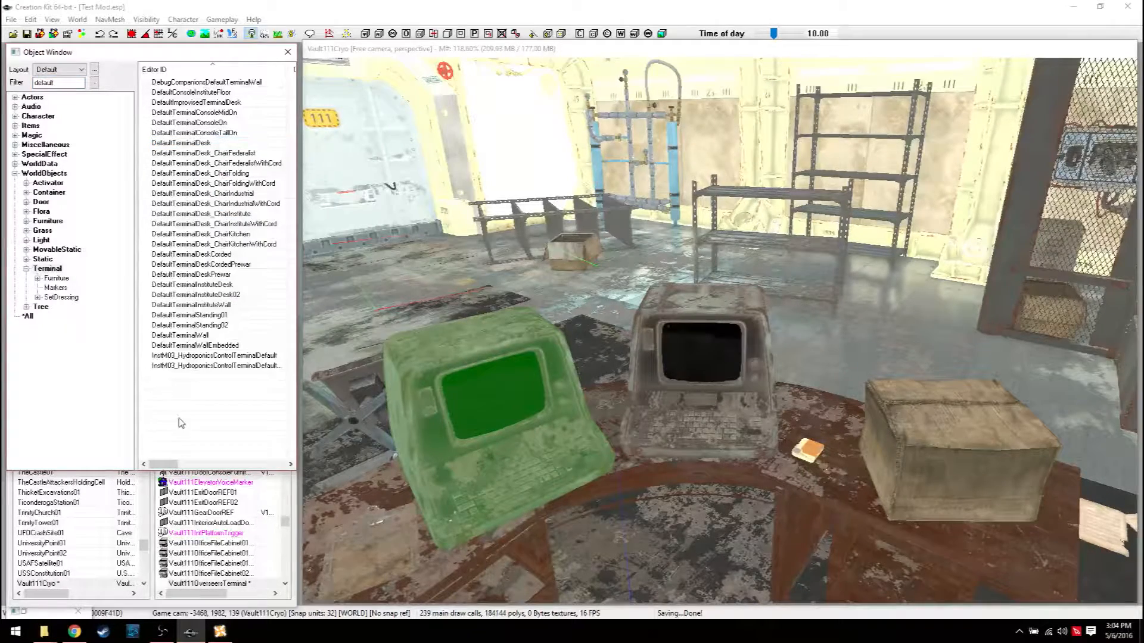
{"action": "left_click", "coordinate": [59, 82]}
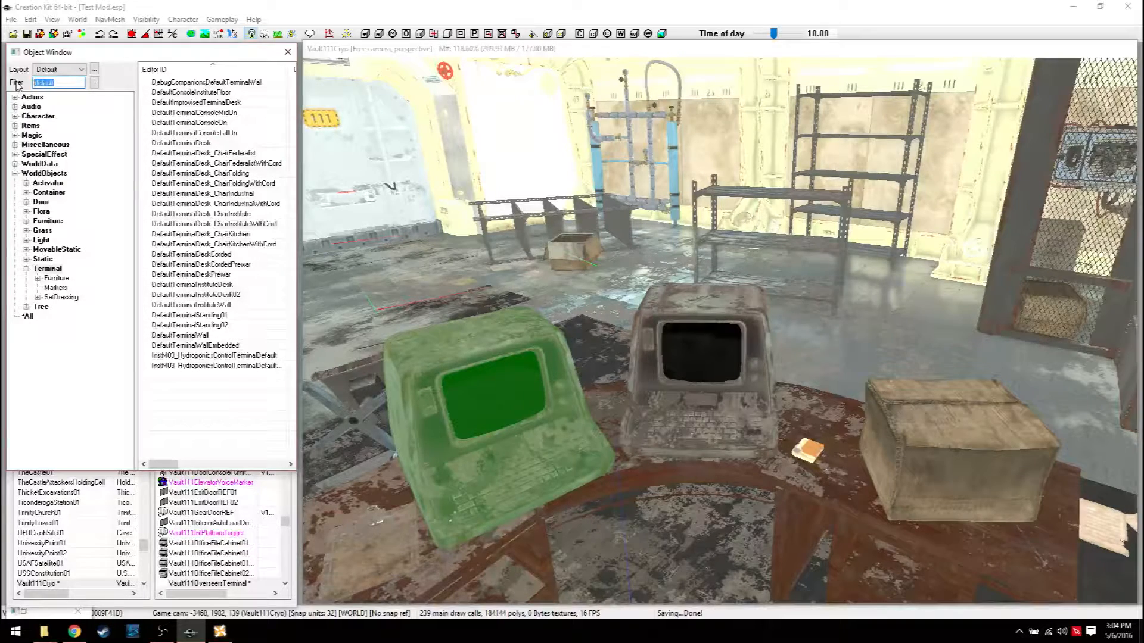
{"action": "type", "text": "testmod"}
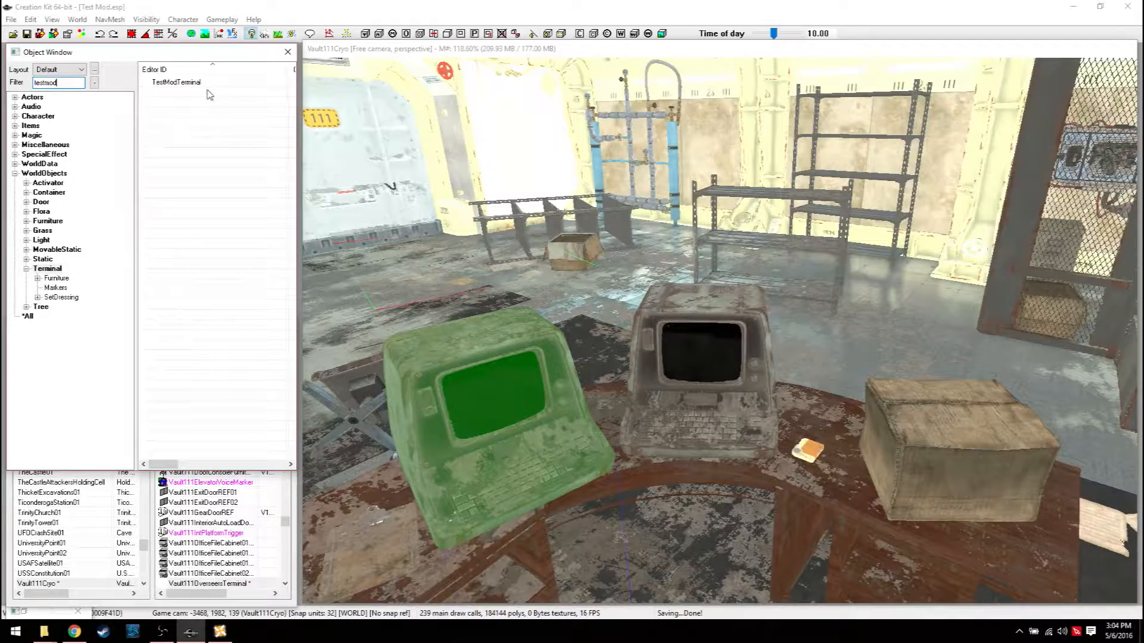
Step: Open TestModTerminal, dismiss the texture warnings, and review the Nuka Welcome Message and Psycho's Dairy items
{"action": "double_click", "coordinate": [177, 82]}
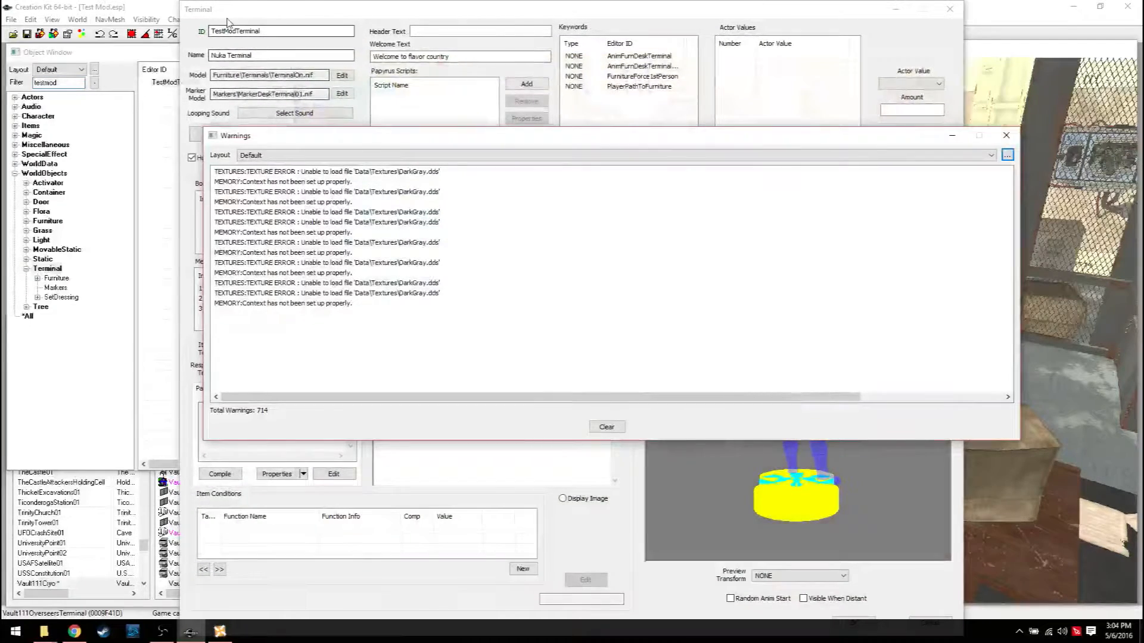
{"action": "left_click", "coordinate": [1005, 135]}
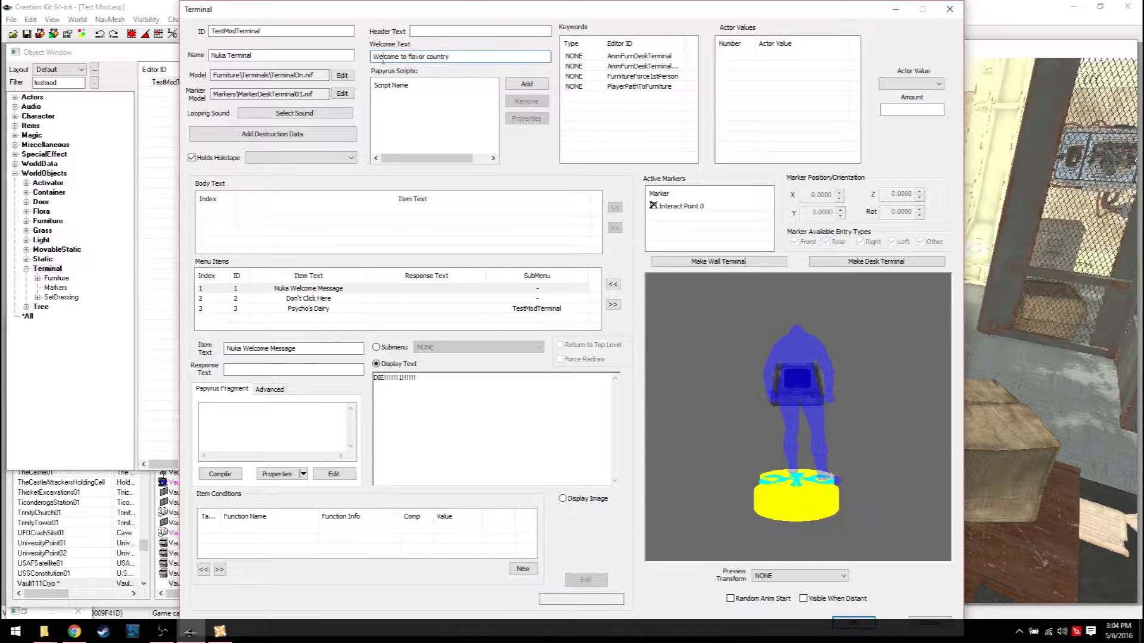
{"action": "left_click", "coordinate": [460, 57]}
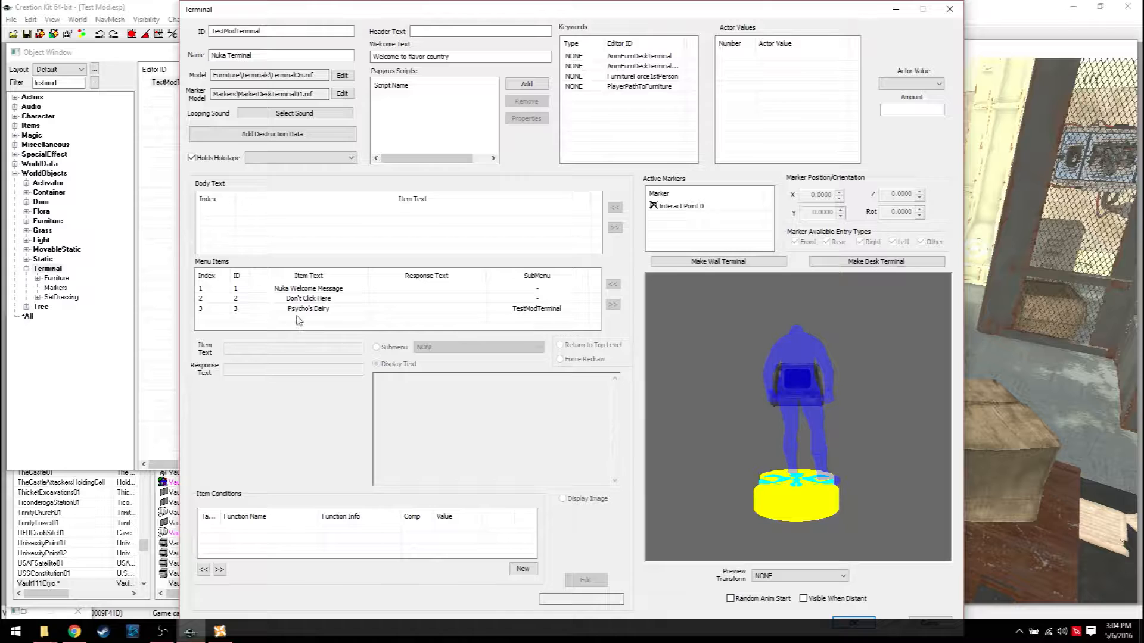
{"action": "left_click", "coordinate": [308, 289]}
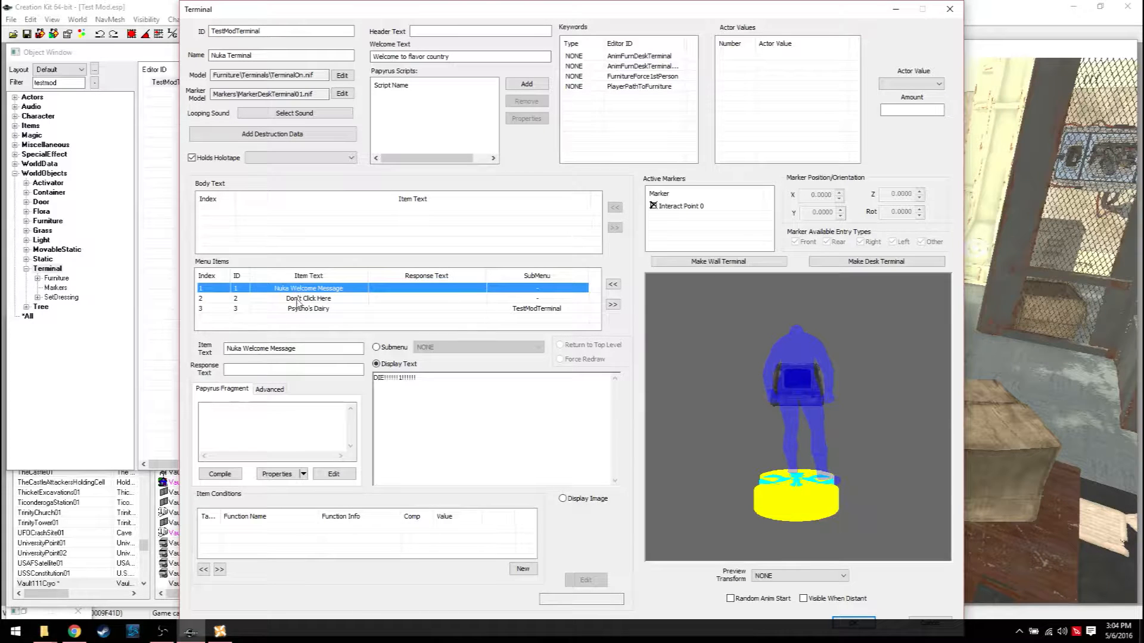
{"action": "left_click", "coordinate": [307, 307]}
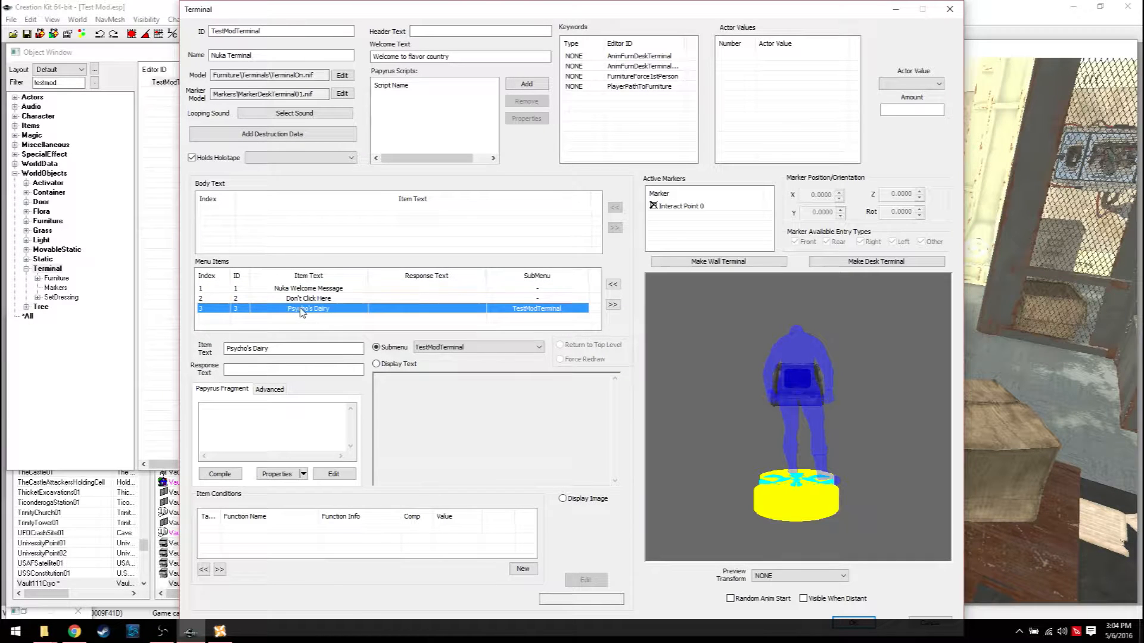
{"action": "right_click", "coordinate": [307, 308]}
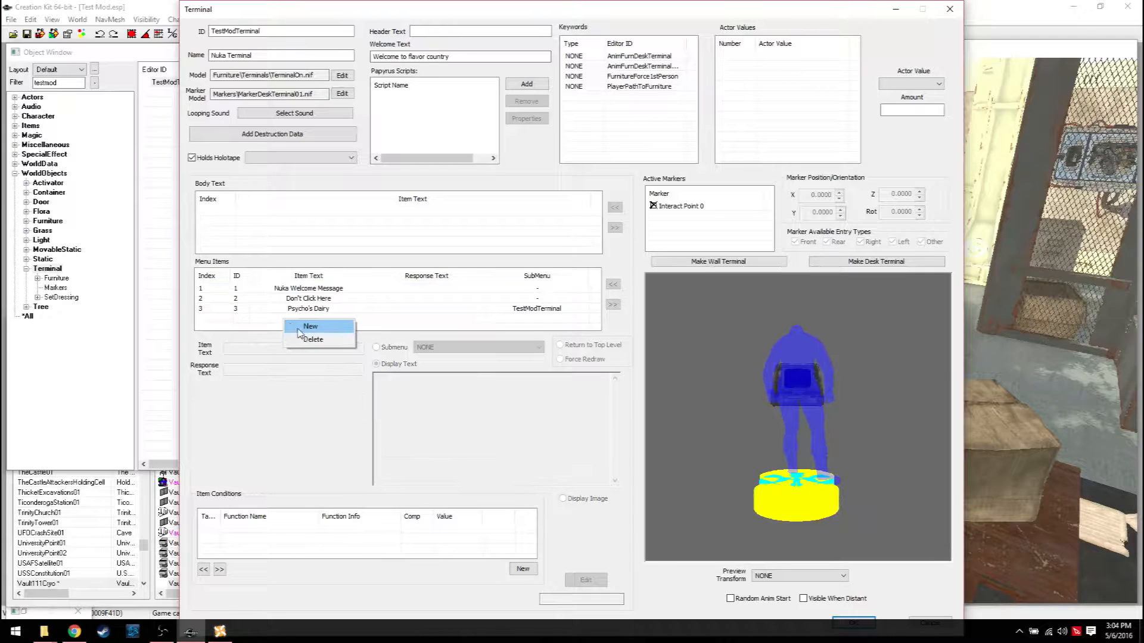
{"action": "left_click", "coordinate": [310, 326]}
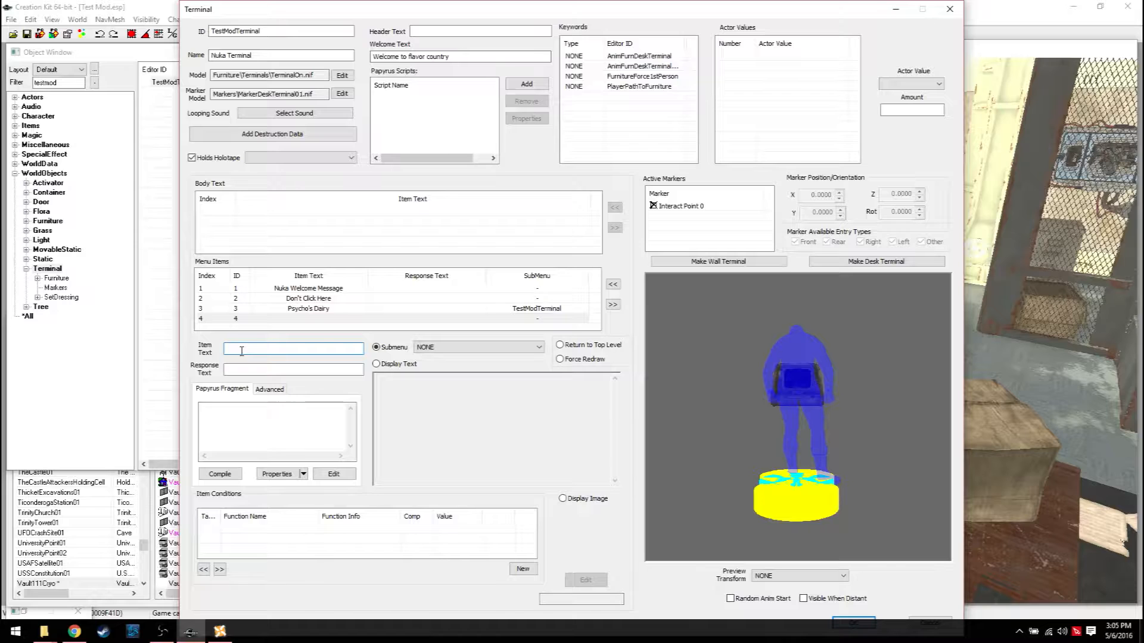
{"action": "type", "text": "c"}
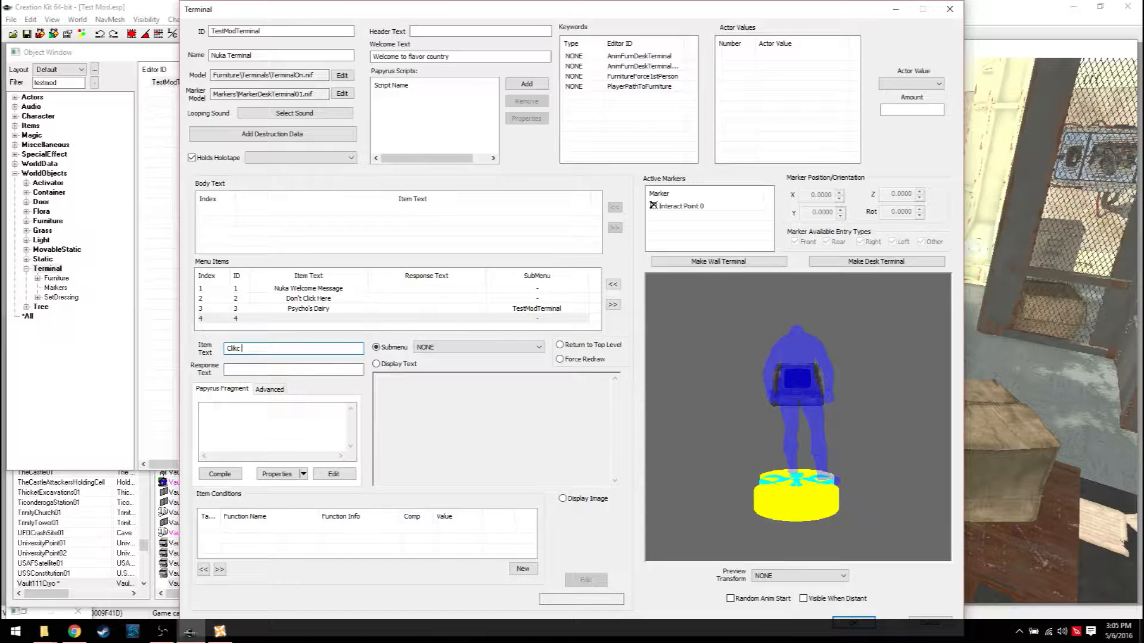
{"action": "type", "text": "Click This"}
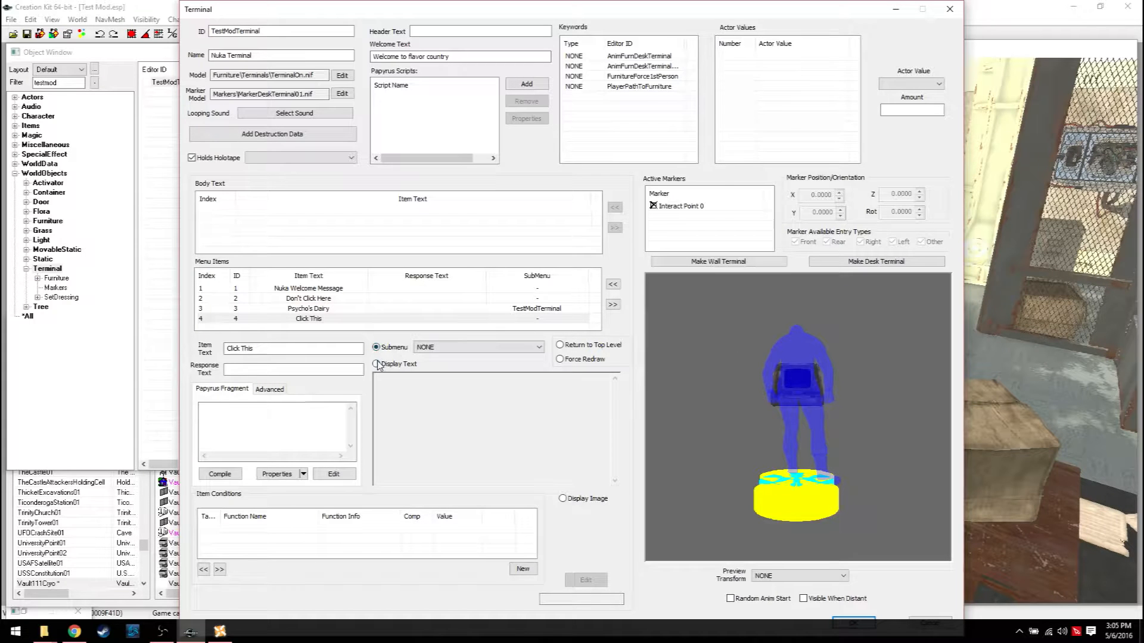
{"action": "left_click", "coordinate": [376, 364]}
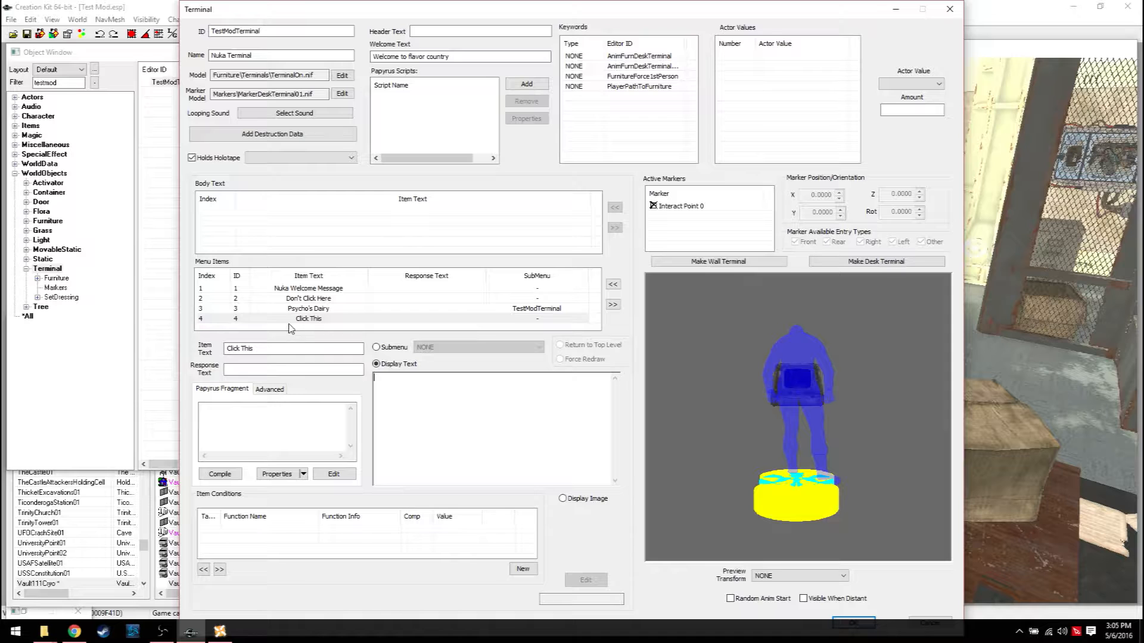
{"action": "left_click", "coordinate": [309, 307]}
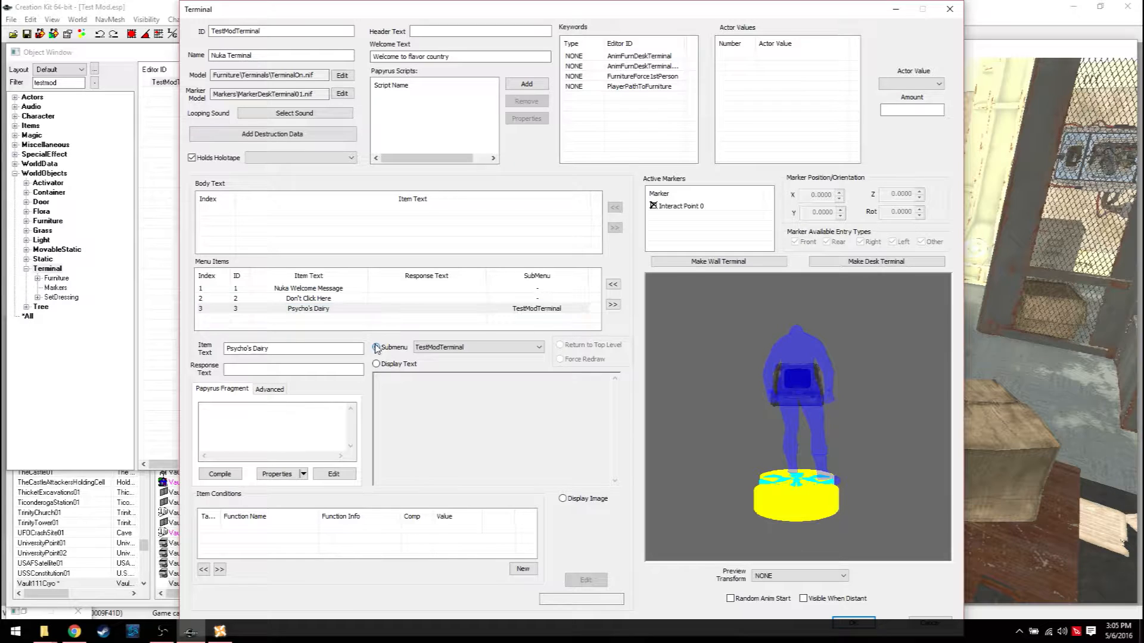
{"action": "left_click", "coordinate": [307, 288]}
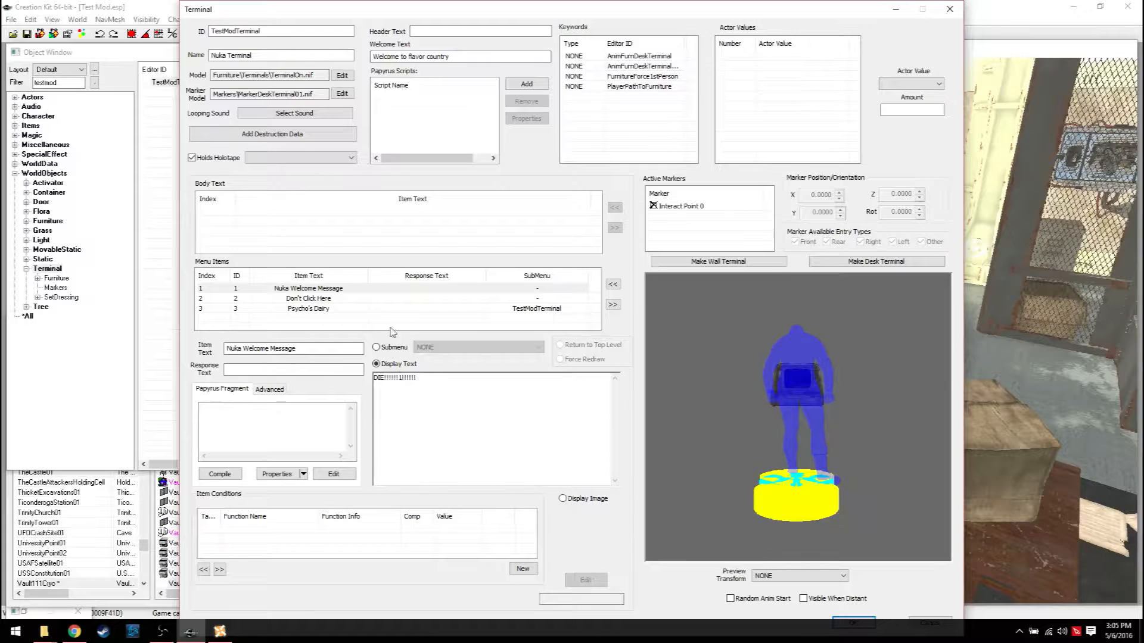
{"action": "left_click", "coordinate": [307, 307]}
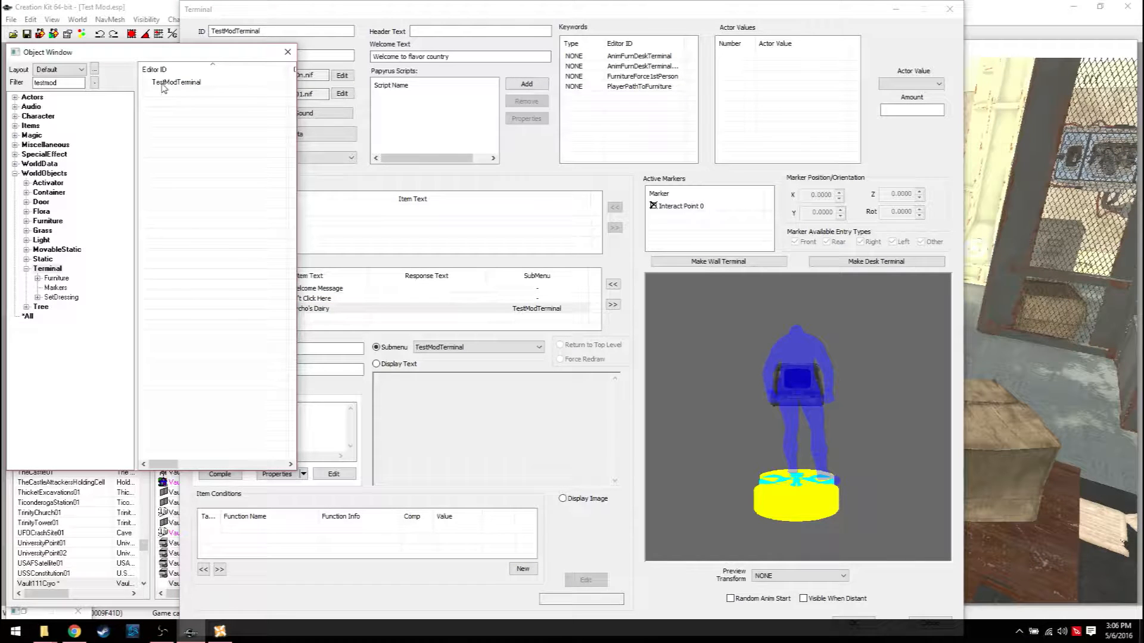
{"action": "left_click", "coordinate": [177, 83]}
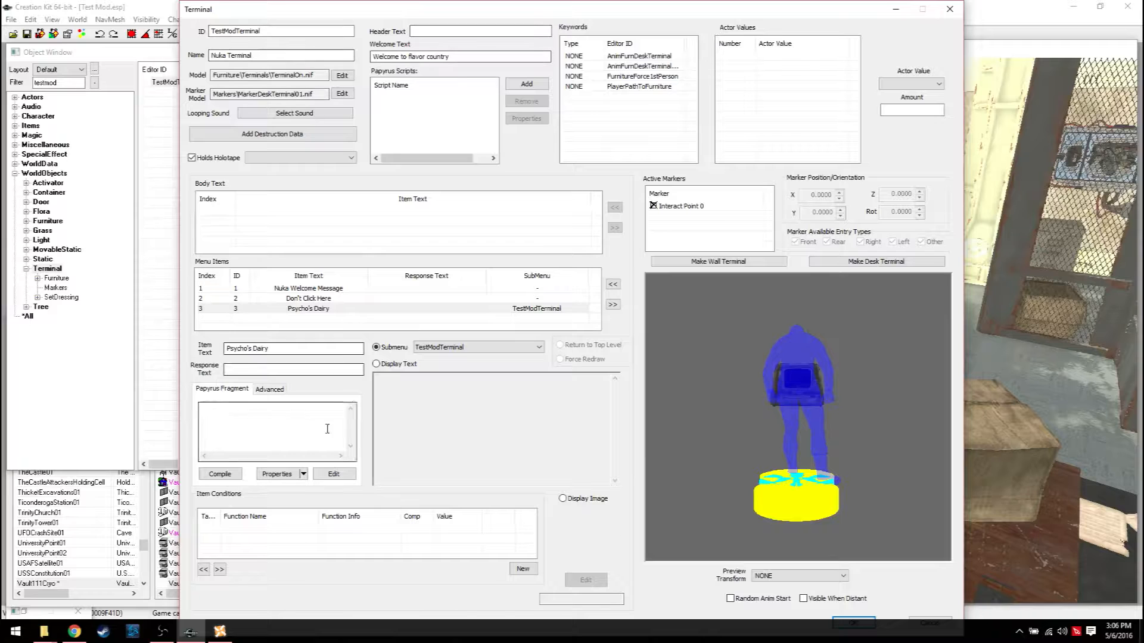
{"action": "left_click", "coordinate": [538, 346]}
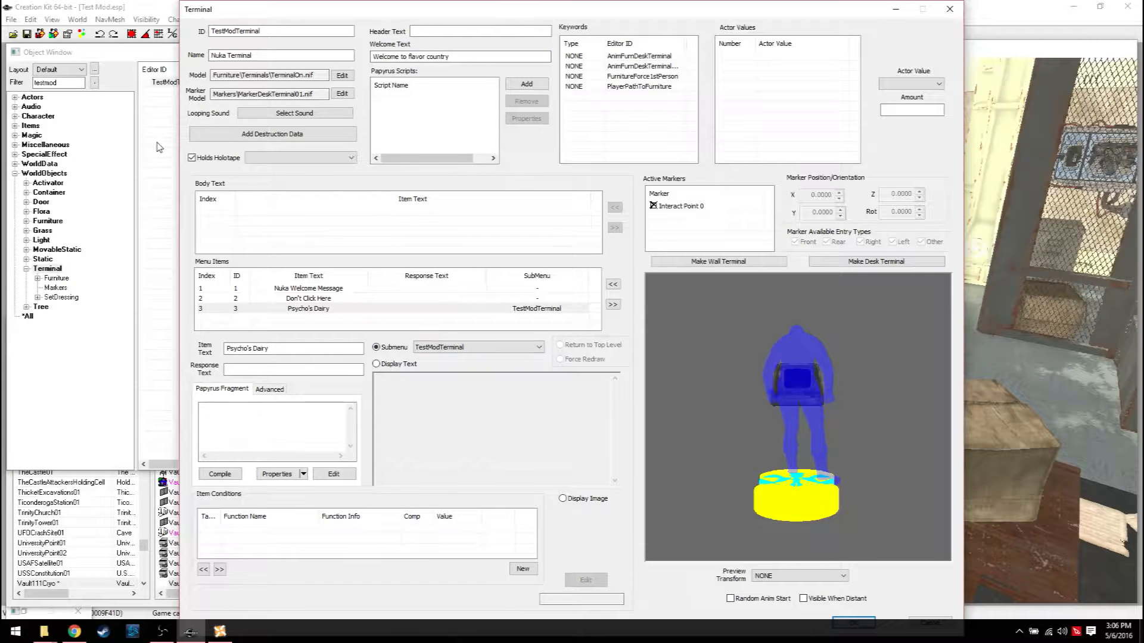
{"action": "mouse_move", "coordinate": [168, 197]}
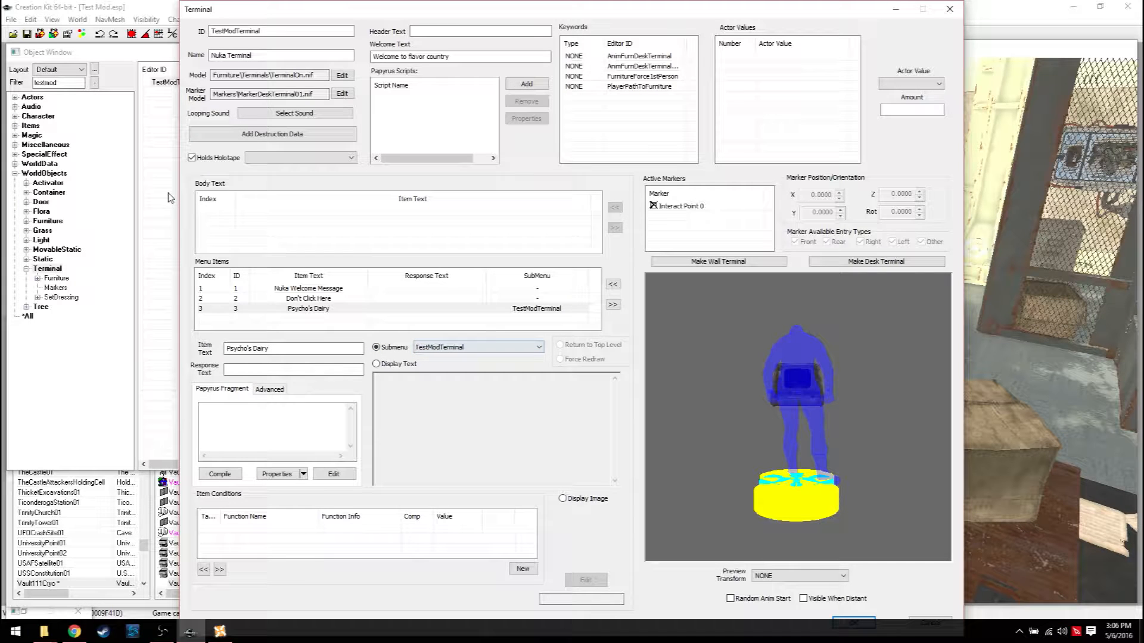
Step: Duplicate TestModTerminal as TestModTerminal2 and clear its copied Psycho's Dairy item
{"action": "right_click", "coordinate": [175, 82]}
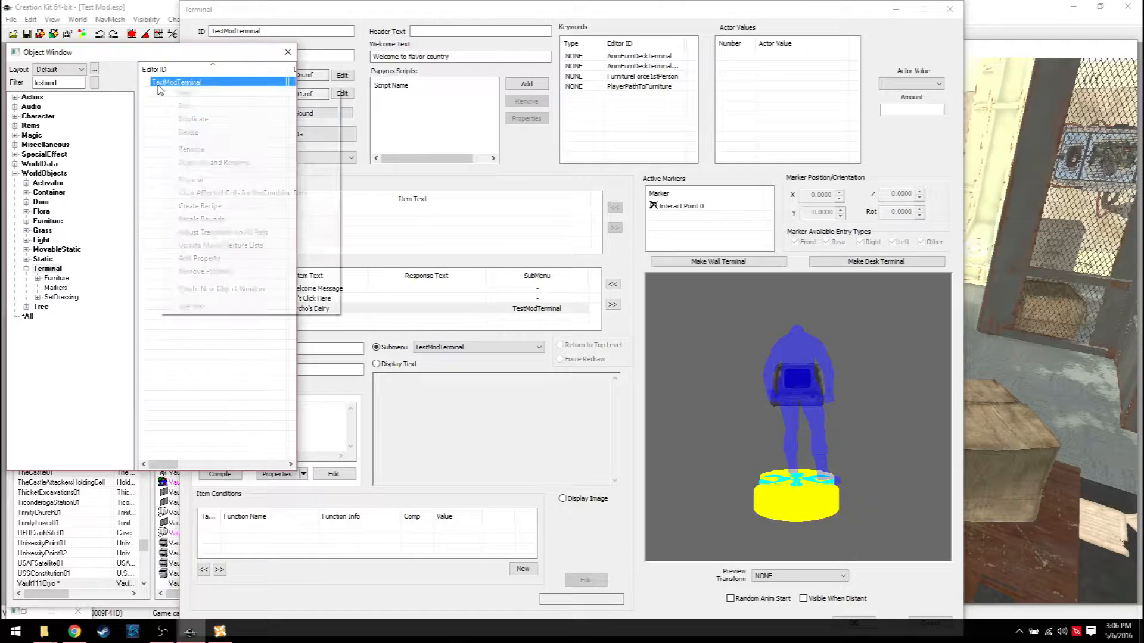
{"action": "left_click", "coordinate": [194, 119]}
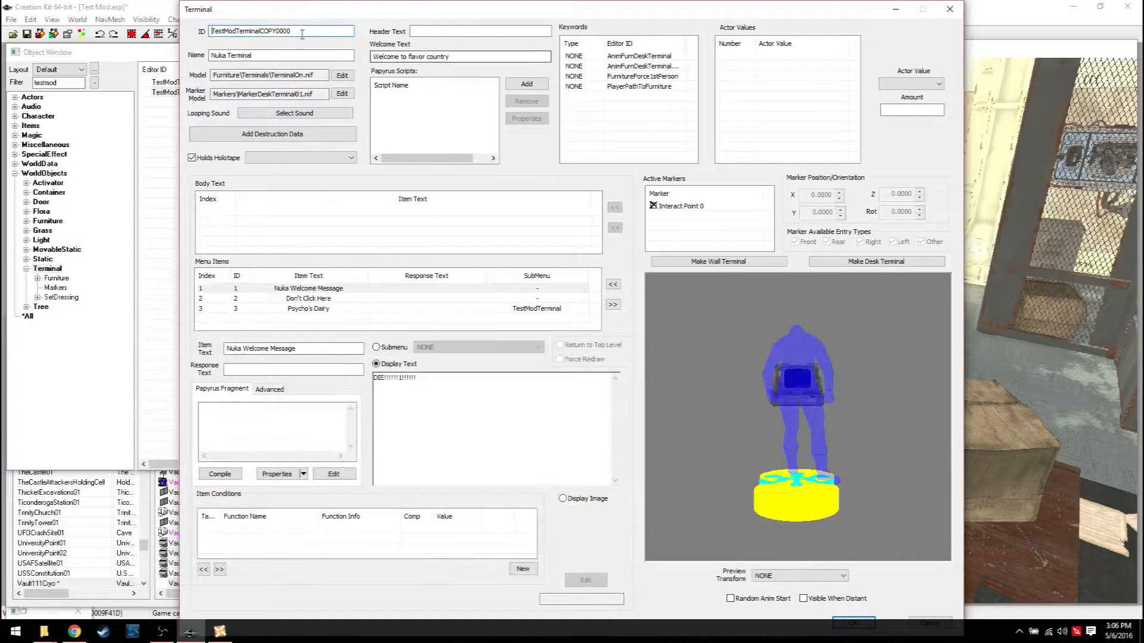
{"action": "type", "text": "TestModTerminal2"}
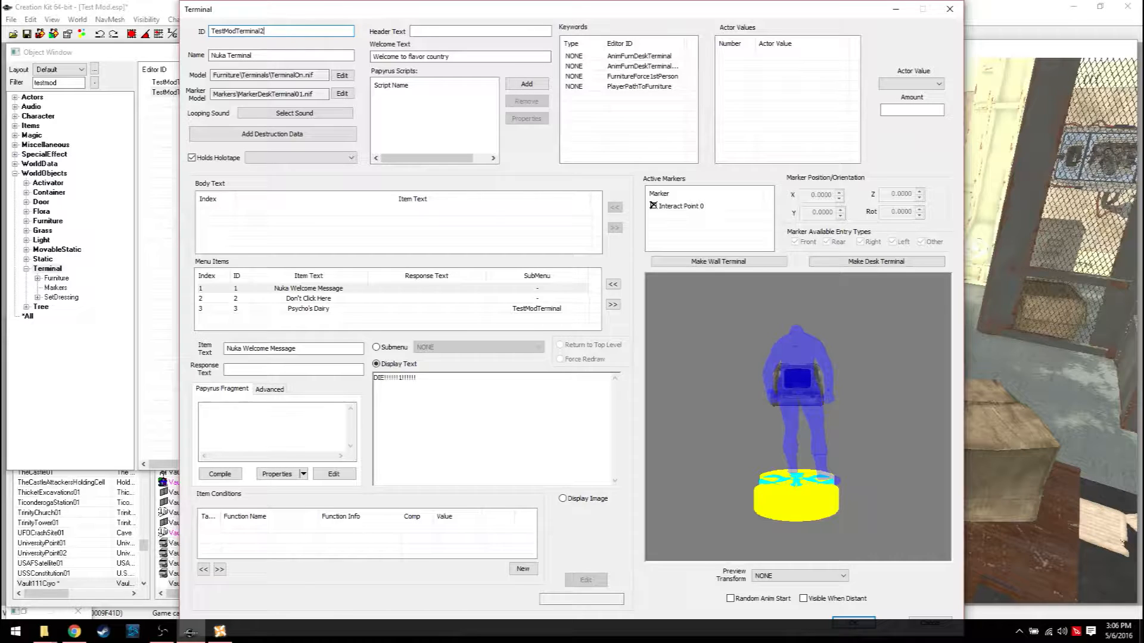
{"action": "left_click", "coordinate": [307, 308]}
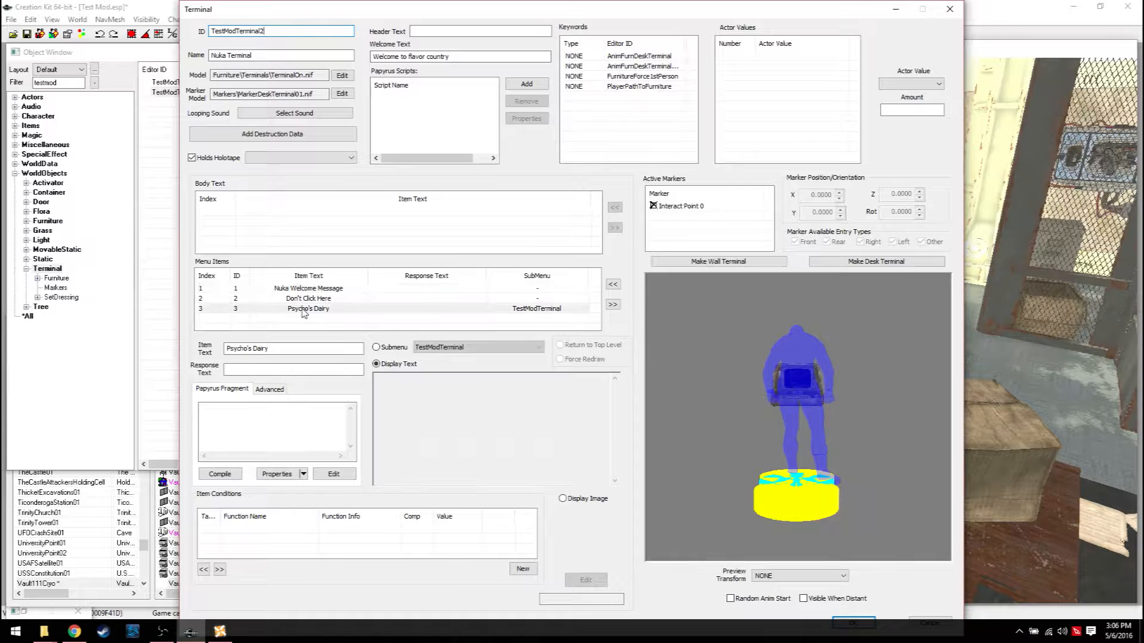
{"action": "right_click", "coordinate": [307, 289]}
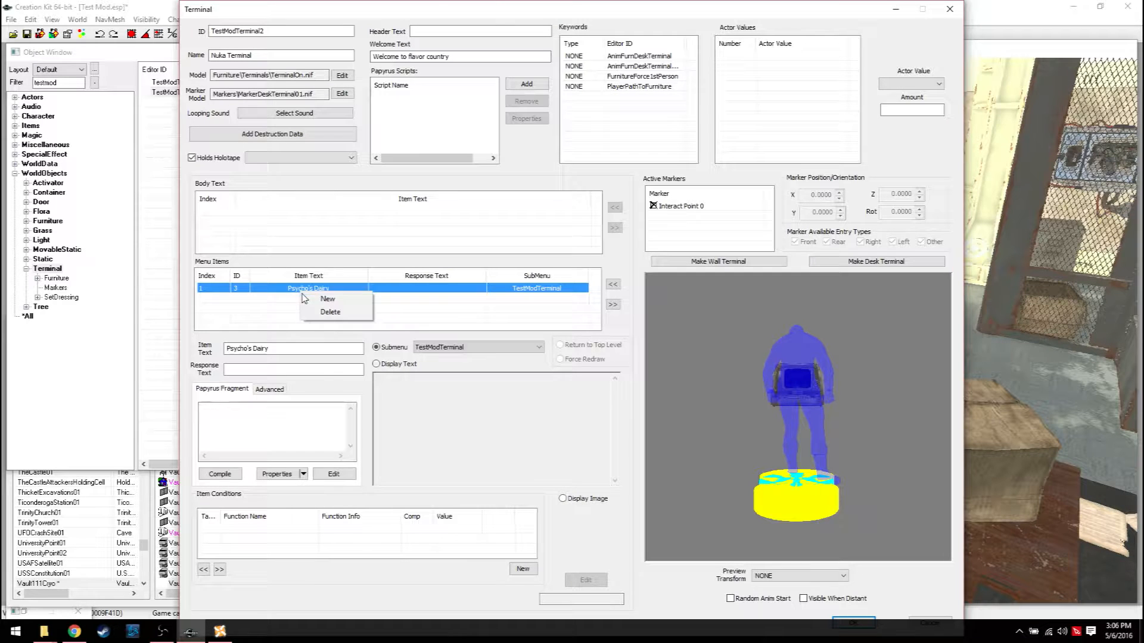
{"action": "left_click", "coordinate": [328, 298]}
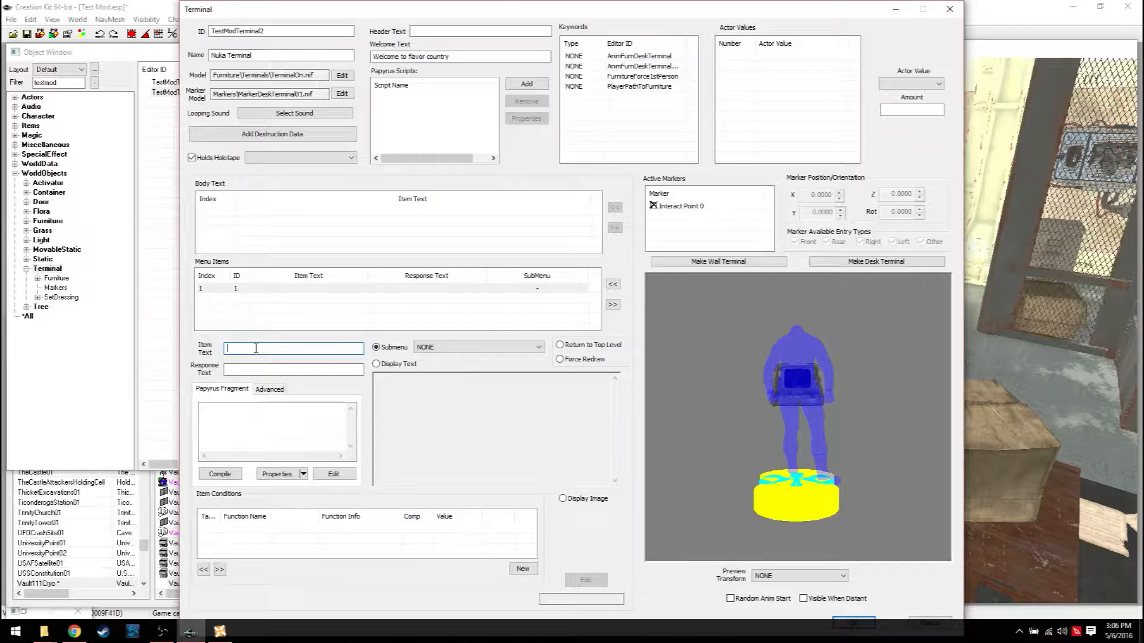
Step: Add Display Text menu items Monday and Tuesday ('Today also sucked')
{"action": "type", "text": "Monday"}
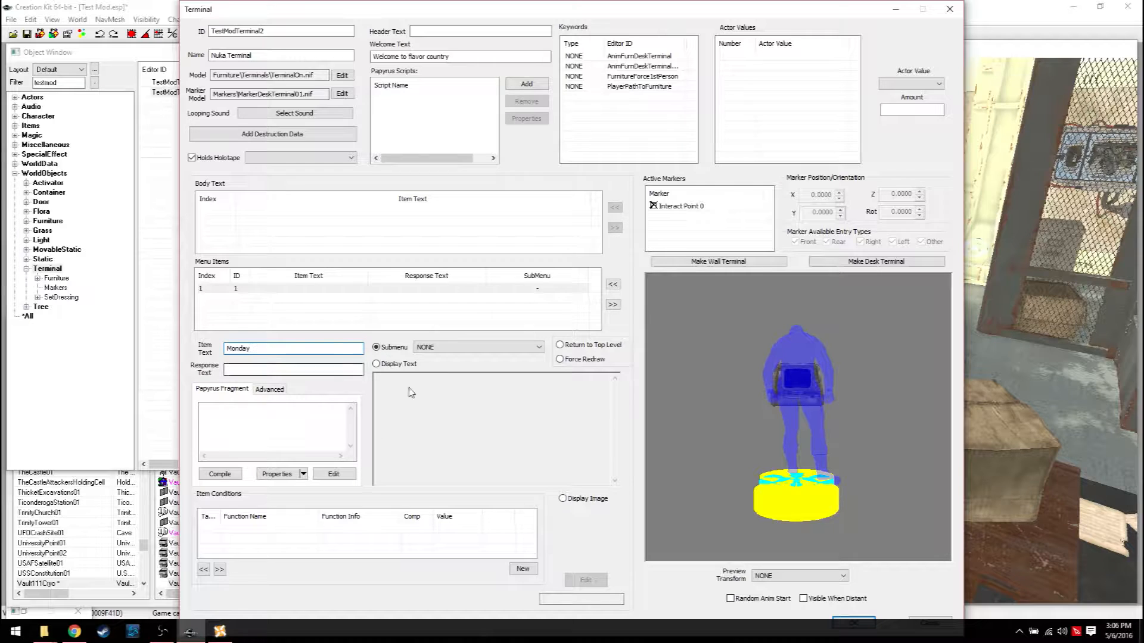
{"action": "left_click", "coordinate": [377, 364]}
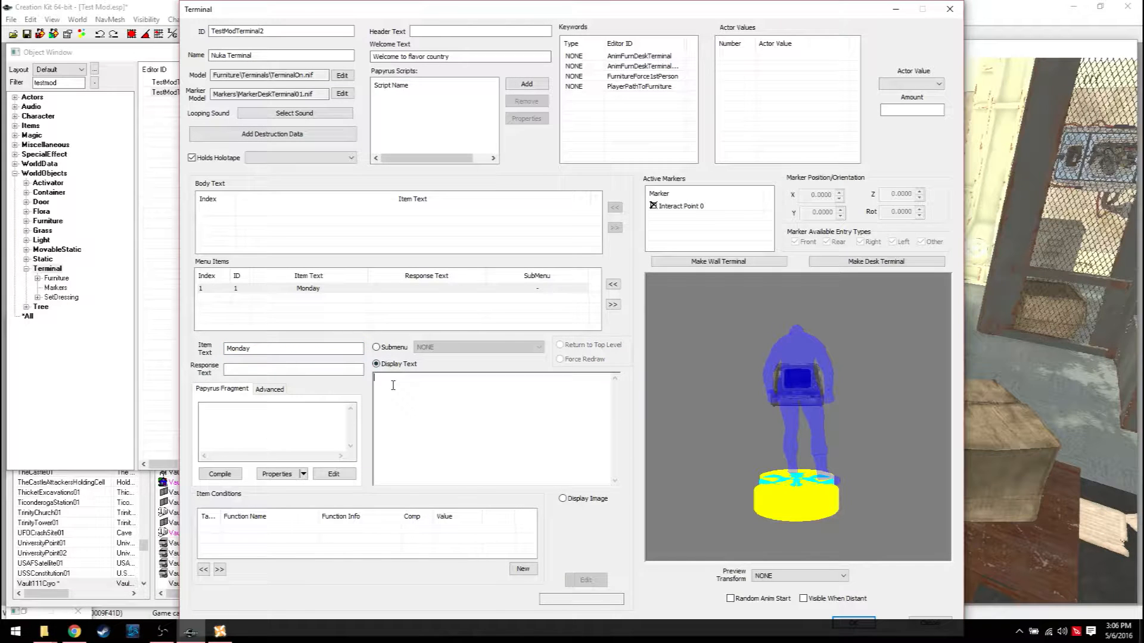
{"action": "type", "text": "Toda"}
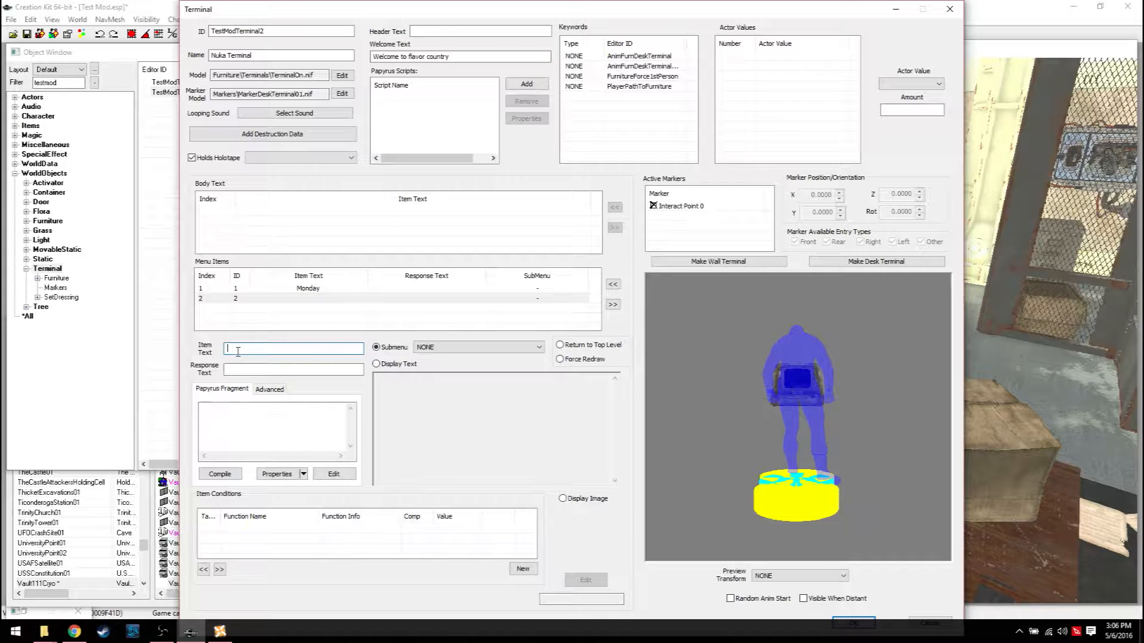
{"action": "type", "text": "Tuesday"}
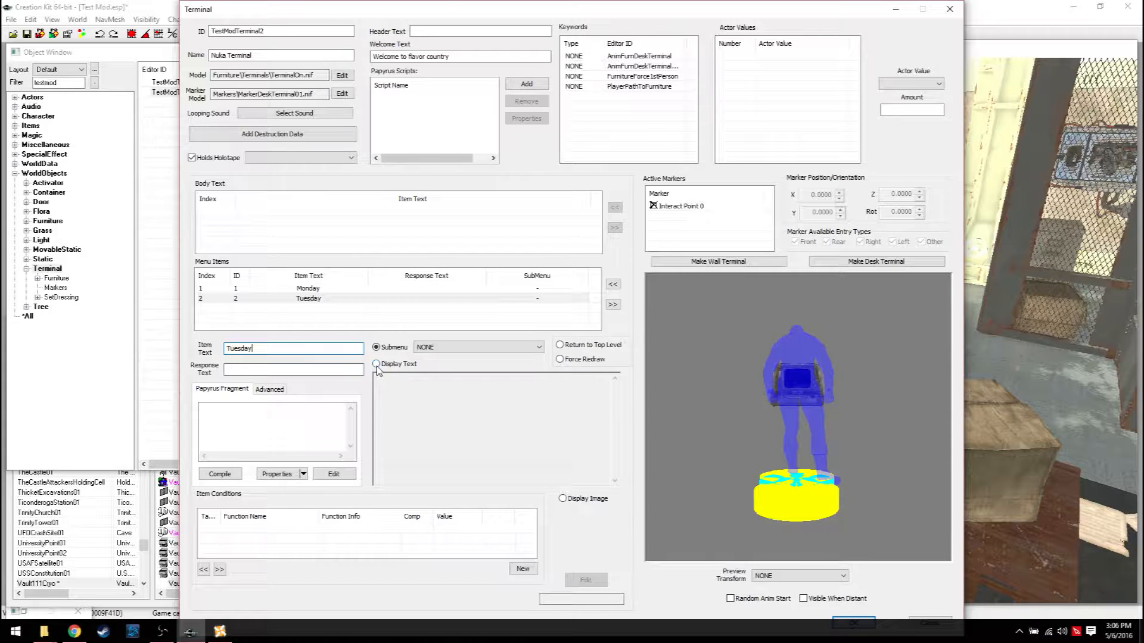
{"action": "left_click", "coordinate": [376, 364]}
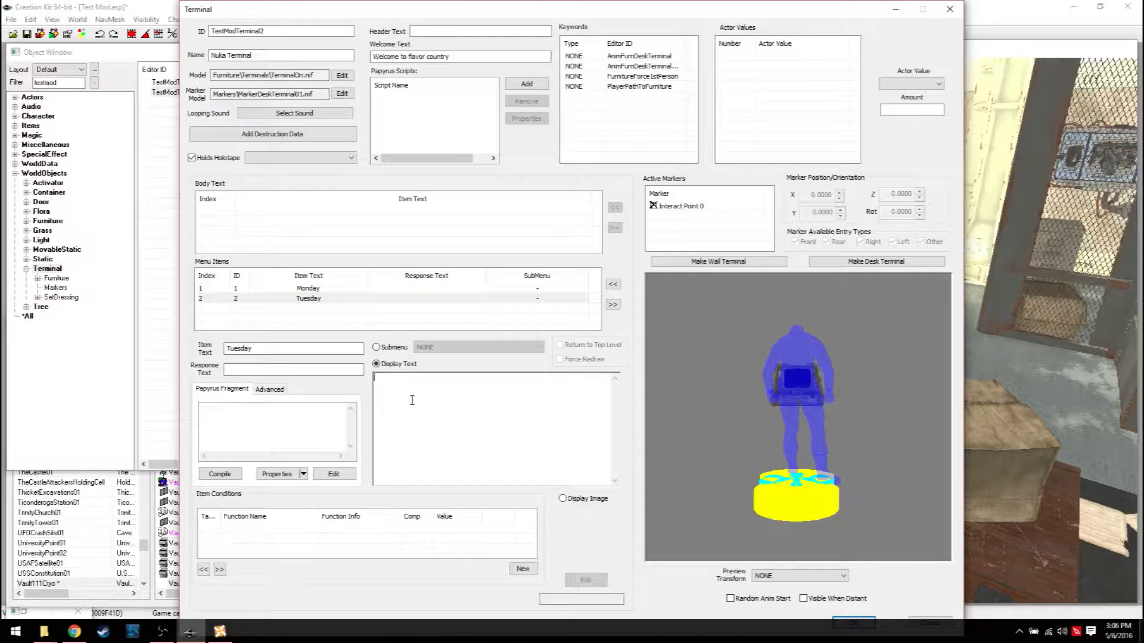
{"action": "type", "text": "Today also sucked"}
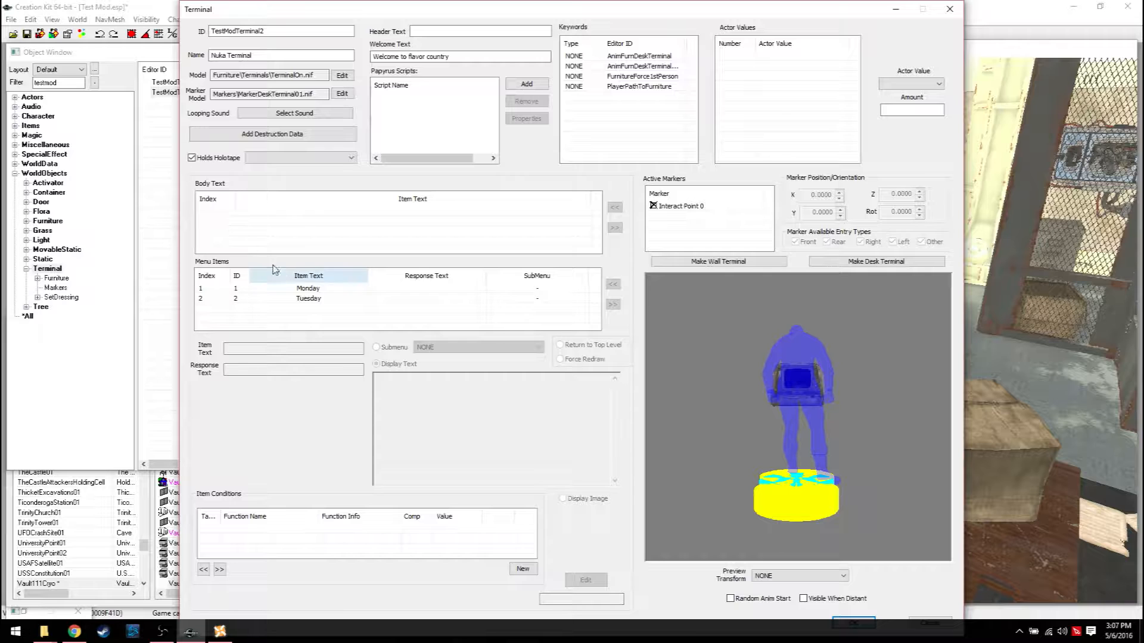
Step: Add a Main Menu item with Submenu TestModTerminal, save, and answer No to rename
{"action": "right_click", "coordinate": [307, 288]}
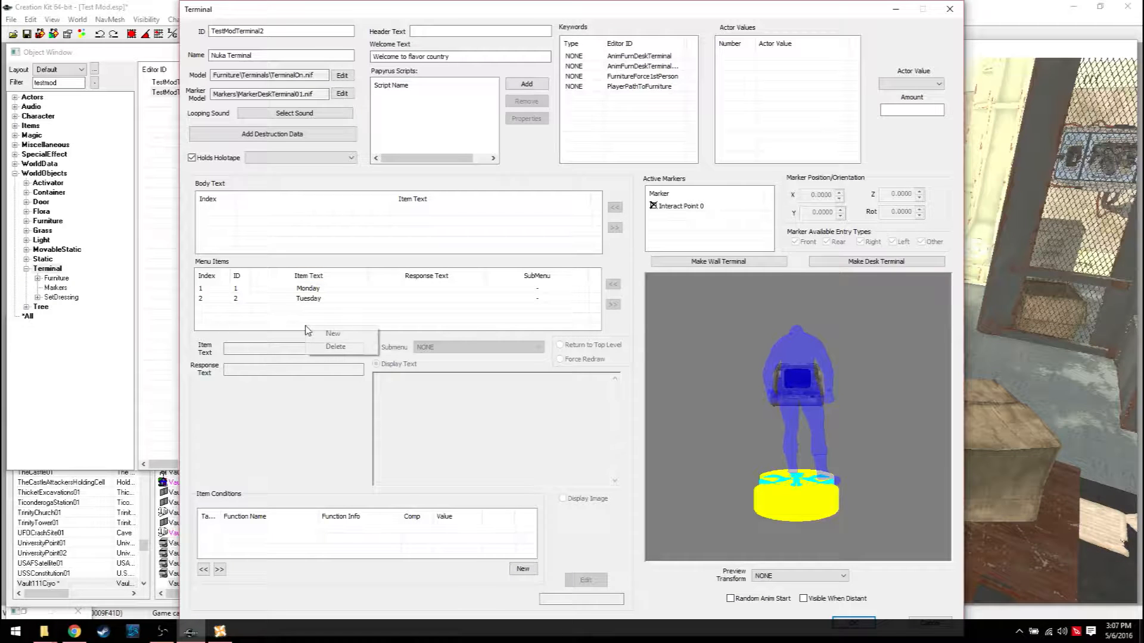
{"action": "left_click", "coordinate": [332, 334]}
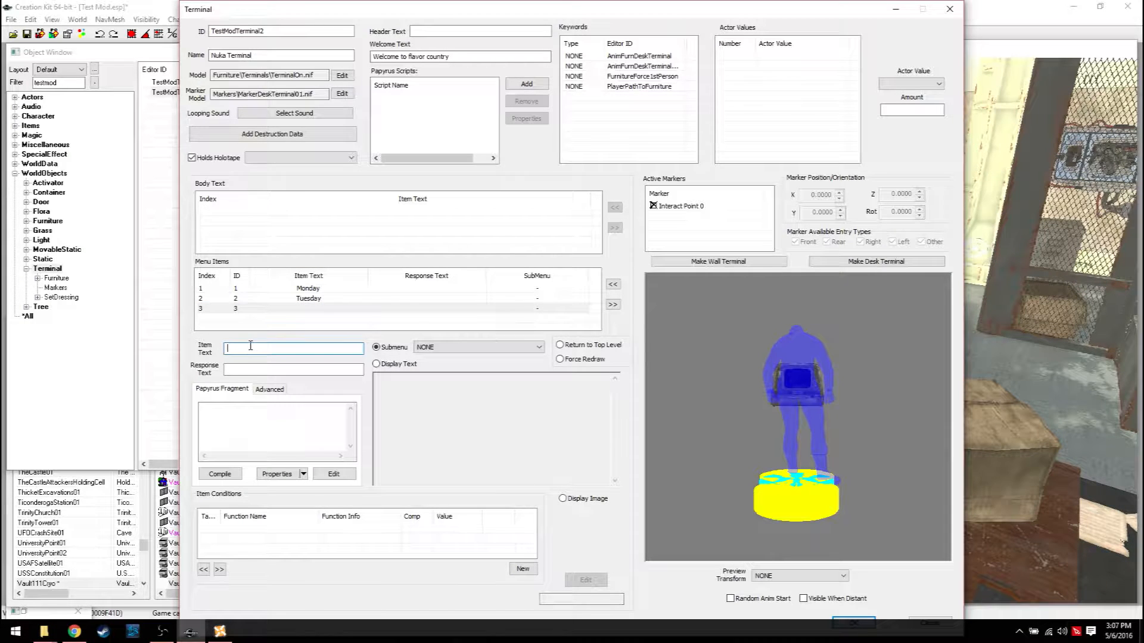
{"action": "type", "text": "G"}
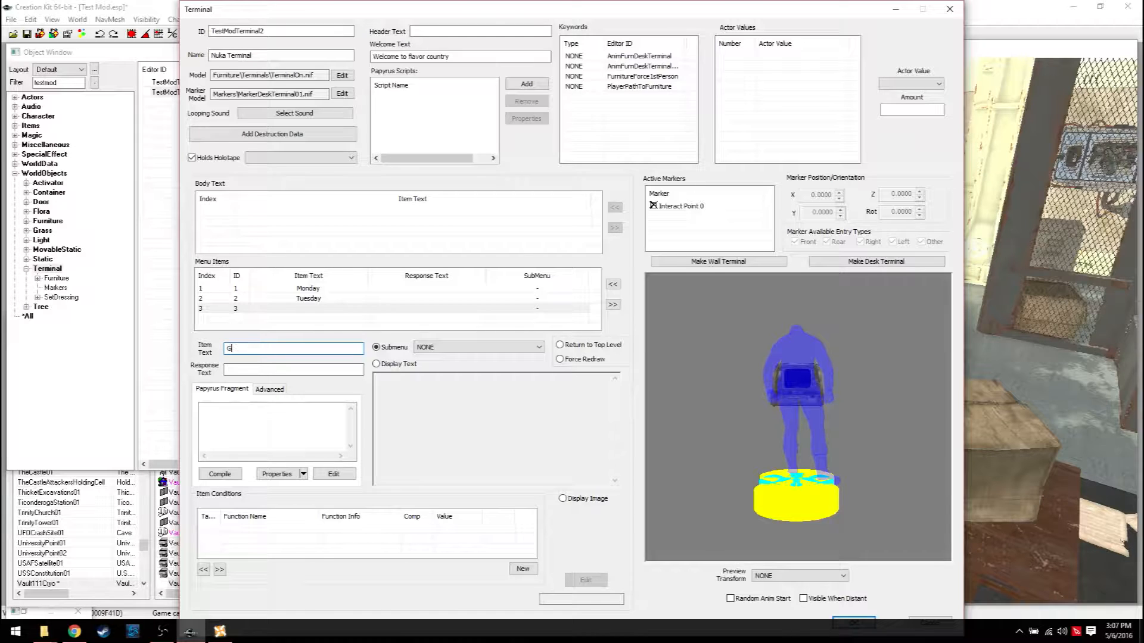
{"action": "type", "text": "o Back"}
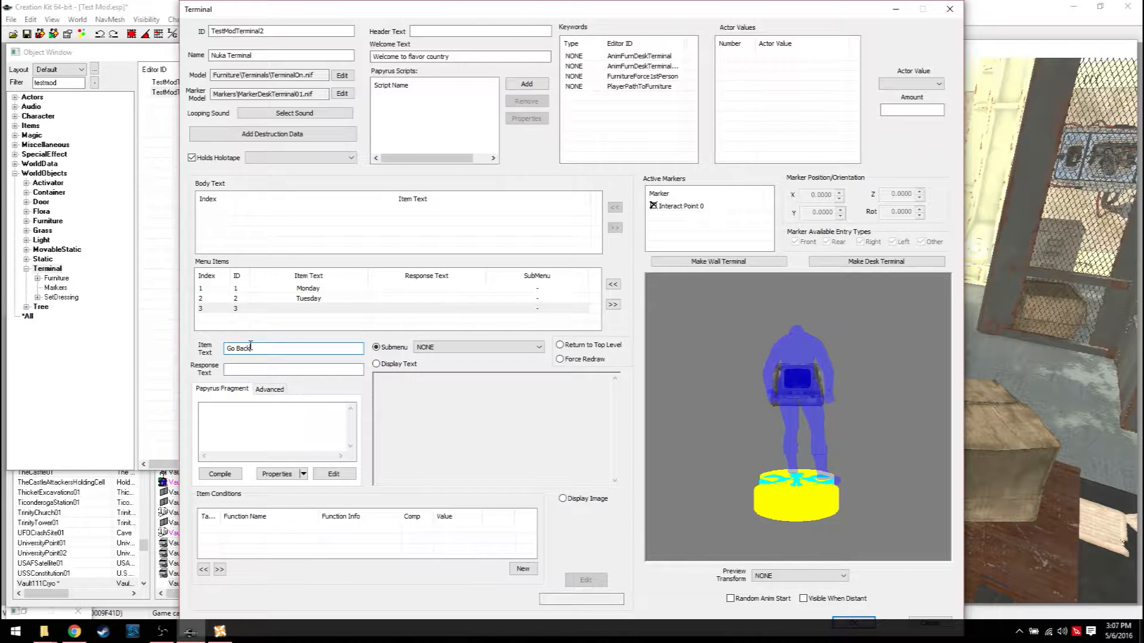
{"action": "type", "text": "Main Menu"}
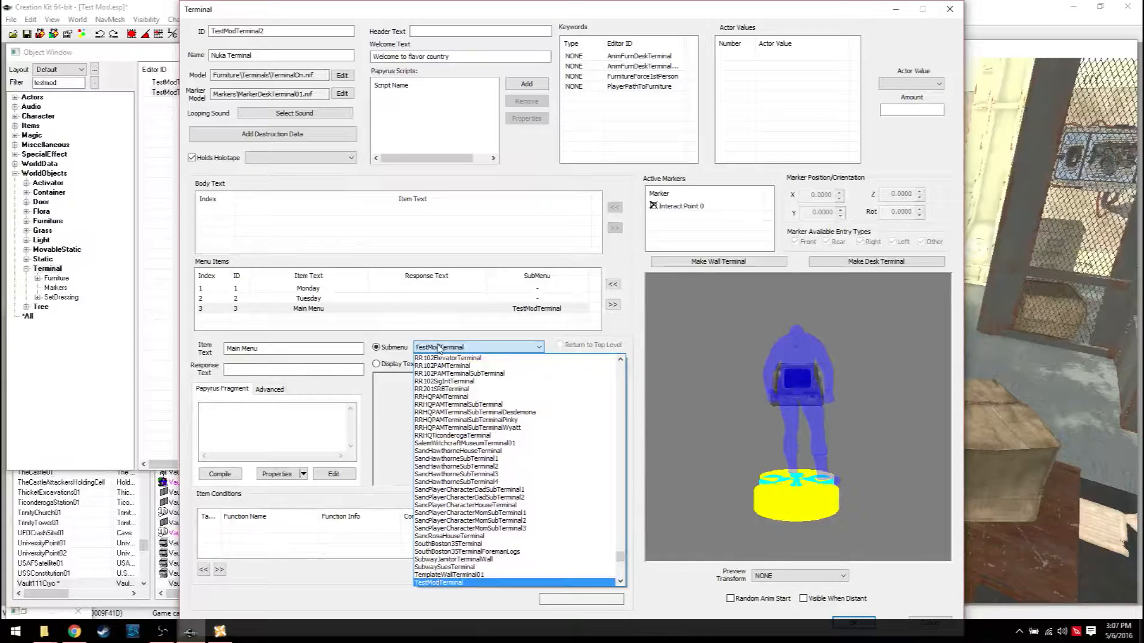
{"action": "left_click", "coordinate": [437, 583]}
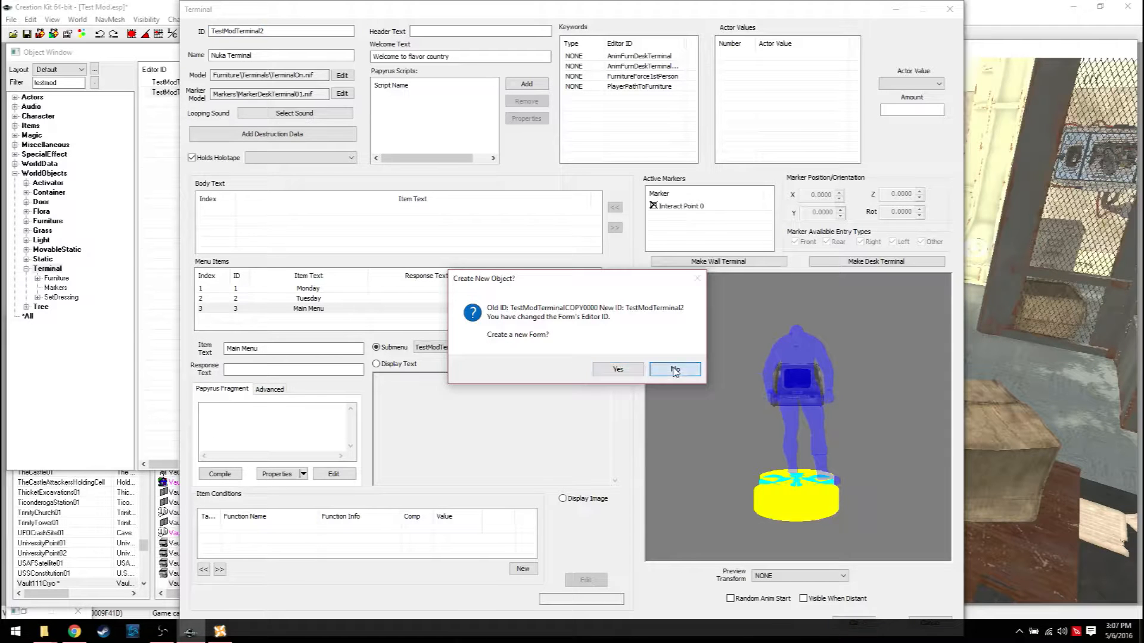
{"action": "left_click", "coordinate": [673, 370]}
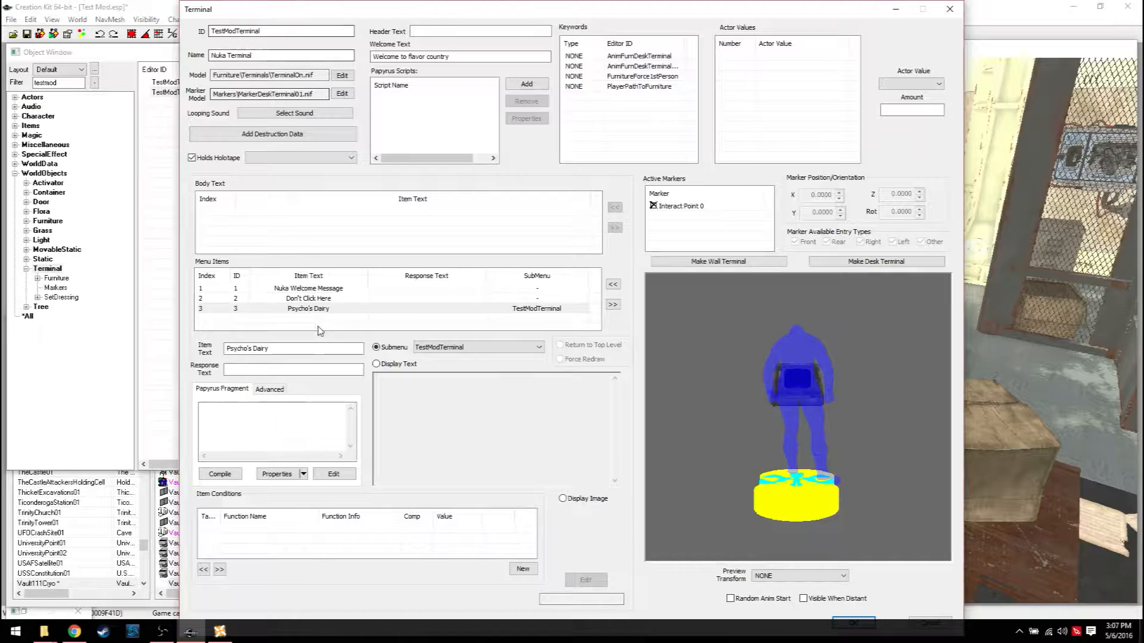
Step: Set the Psycho's Dairy item's Submenu to TestModTerminal2 and confirm the terminal
{"action": "left_click", "coordinate": [540, 347]}
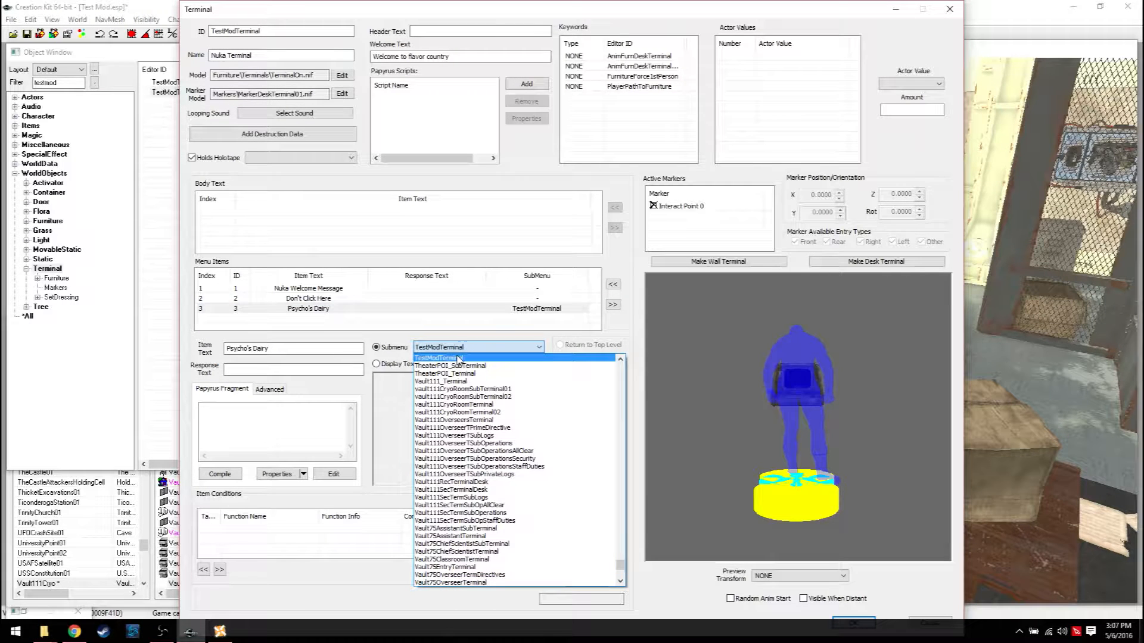
{"action": "left_click", "coordinate": [437, 358]}
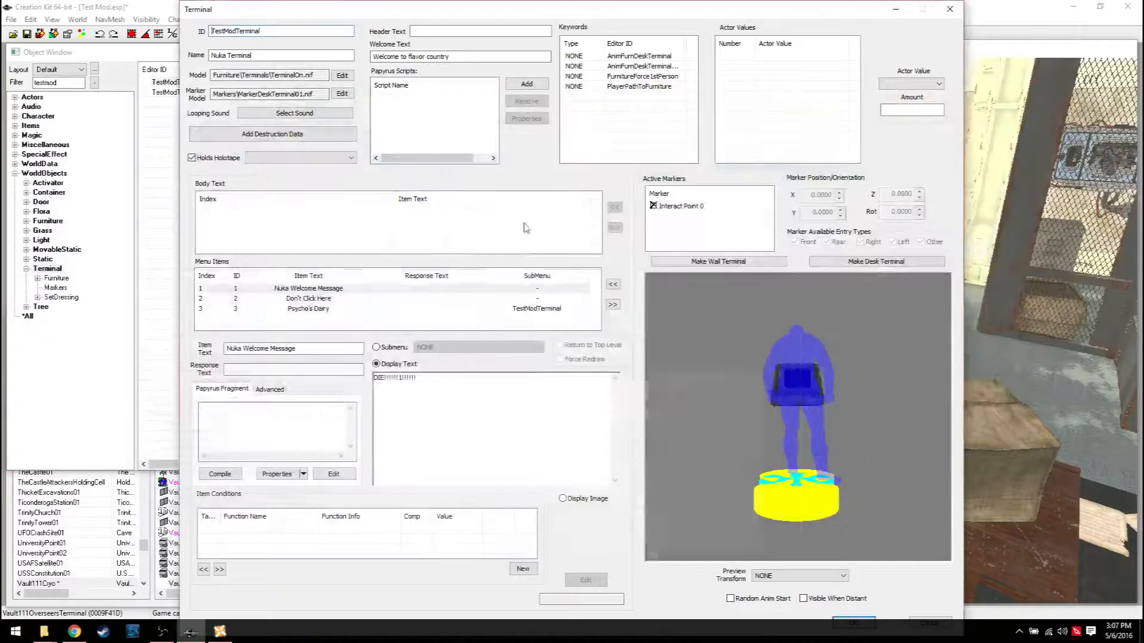
{"action": "left_click", "coordinate": [538, 347]}
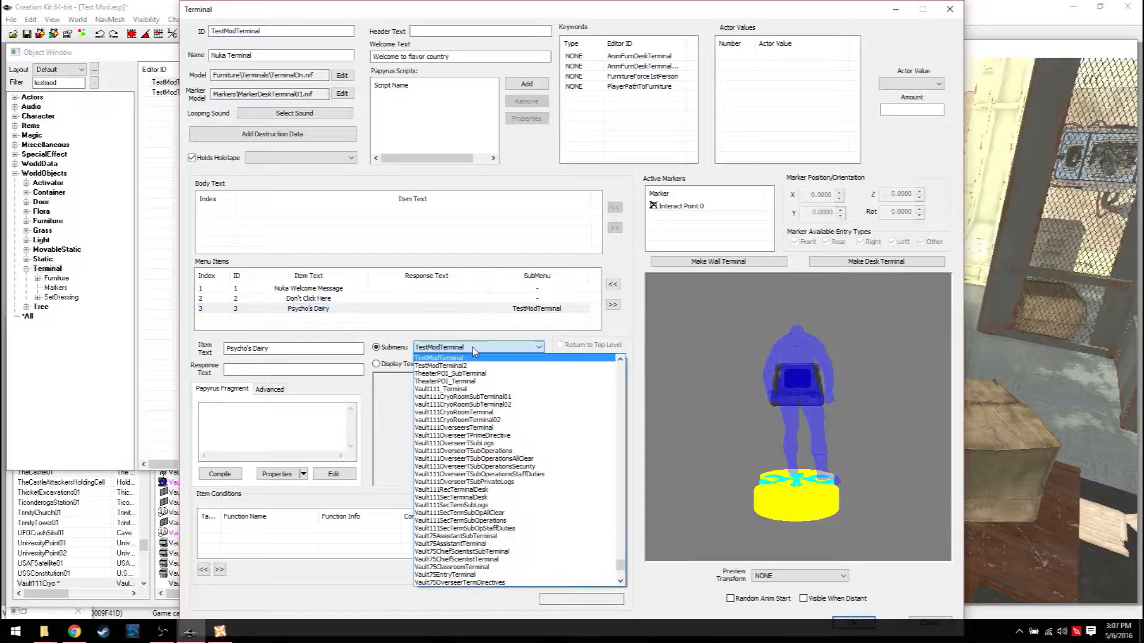
{"action": "left_click", "coordinate": [438, 357]}
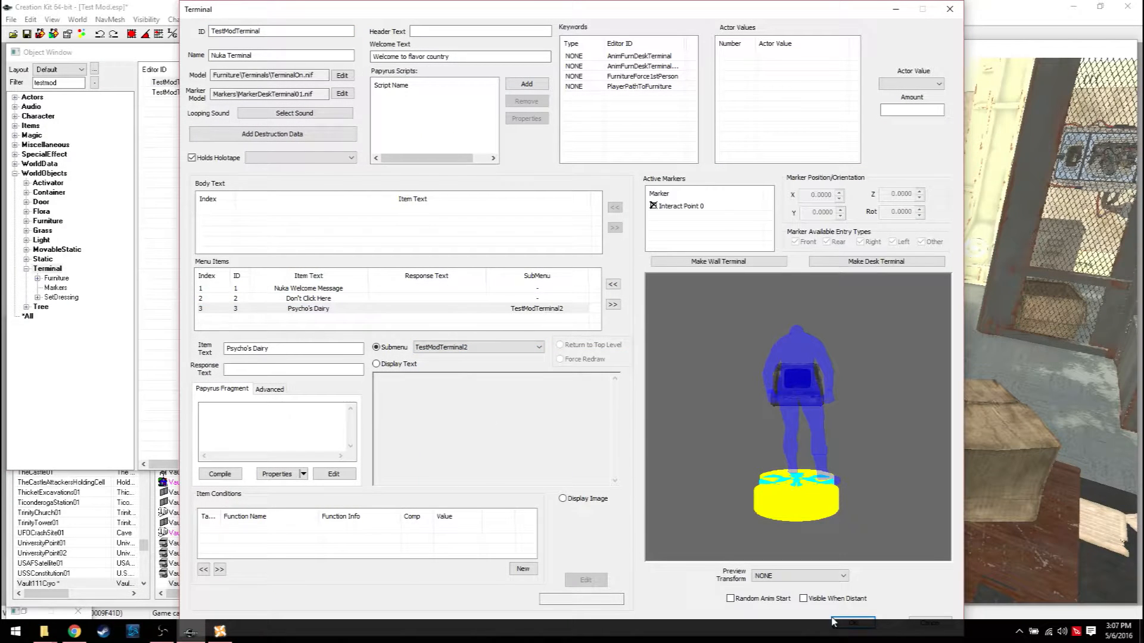
{"action": "left_click", "coordinate": [852, 622]}
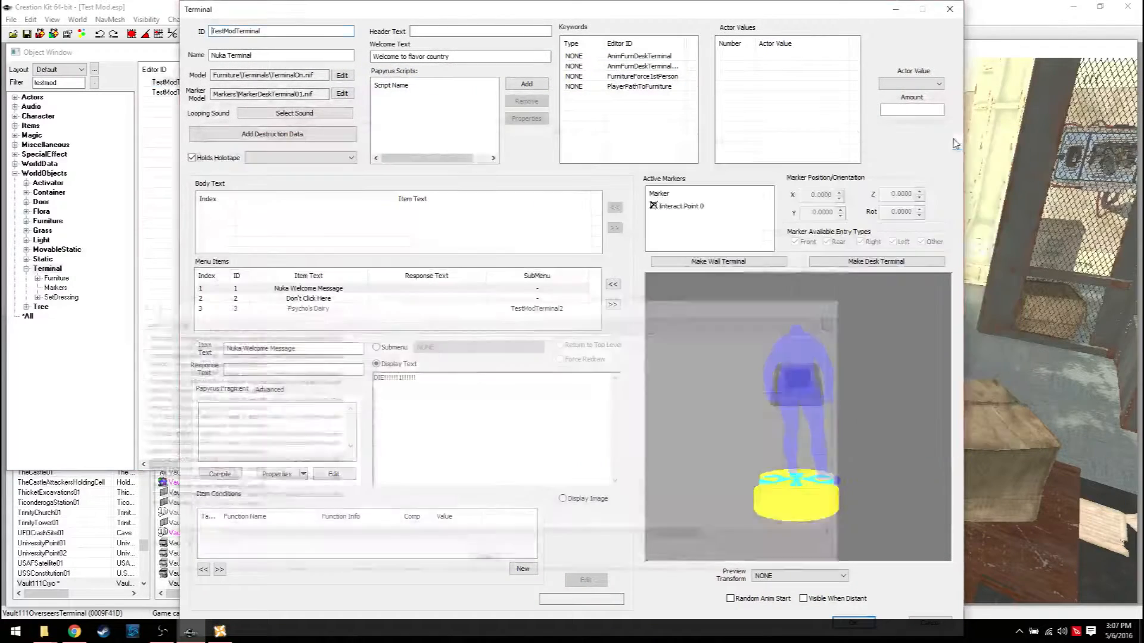
Step: Tick Holds Holotape on the terminal and browse the available holotapes
{"action": "left_click", "coordinate": [192, 157]}
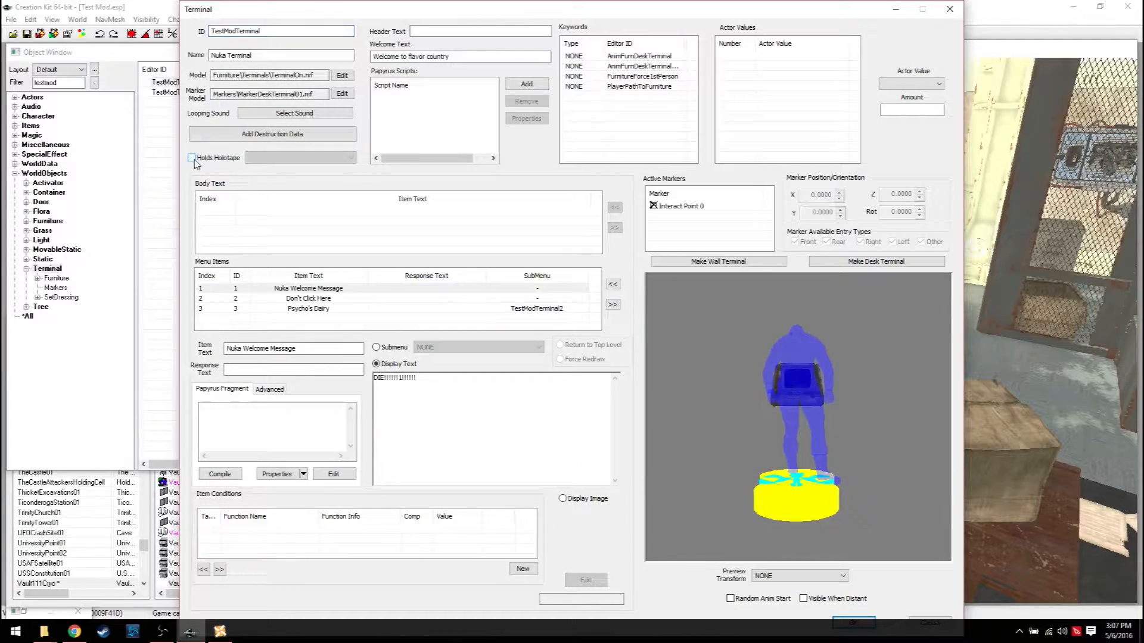
{"action": "left_click", "coordinate": [191, 157]}
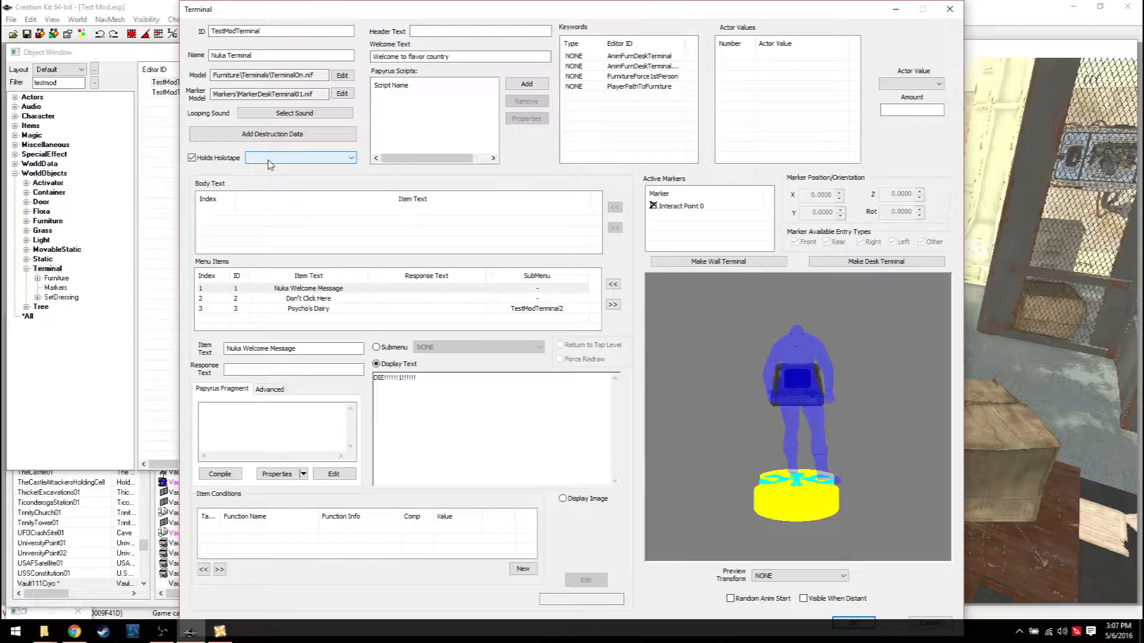
{"action": "left_click", "coordinate": [350, 157]}
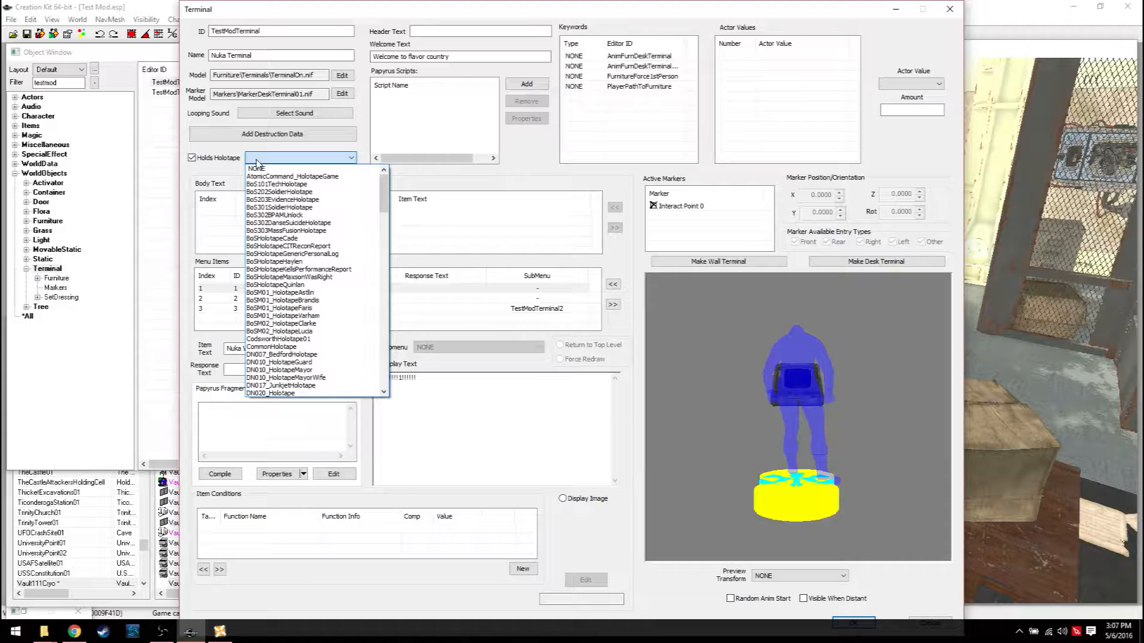
{"action": "mouse_move", "coordinate": [255, 168]}
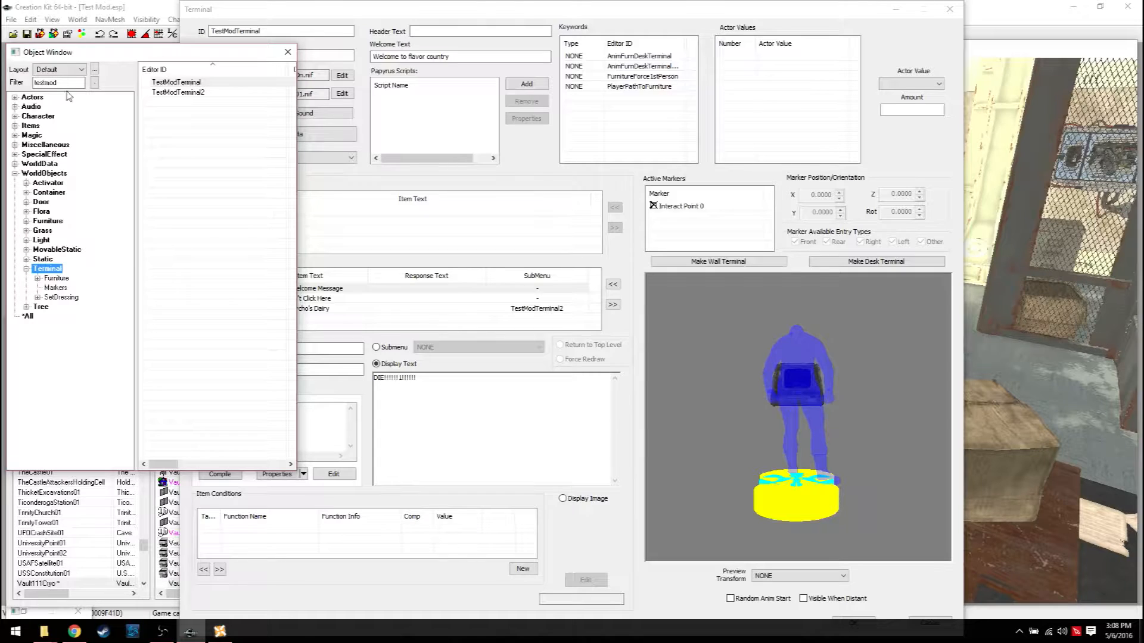
{"action": "type", "text": "tape"}
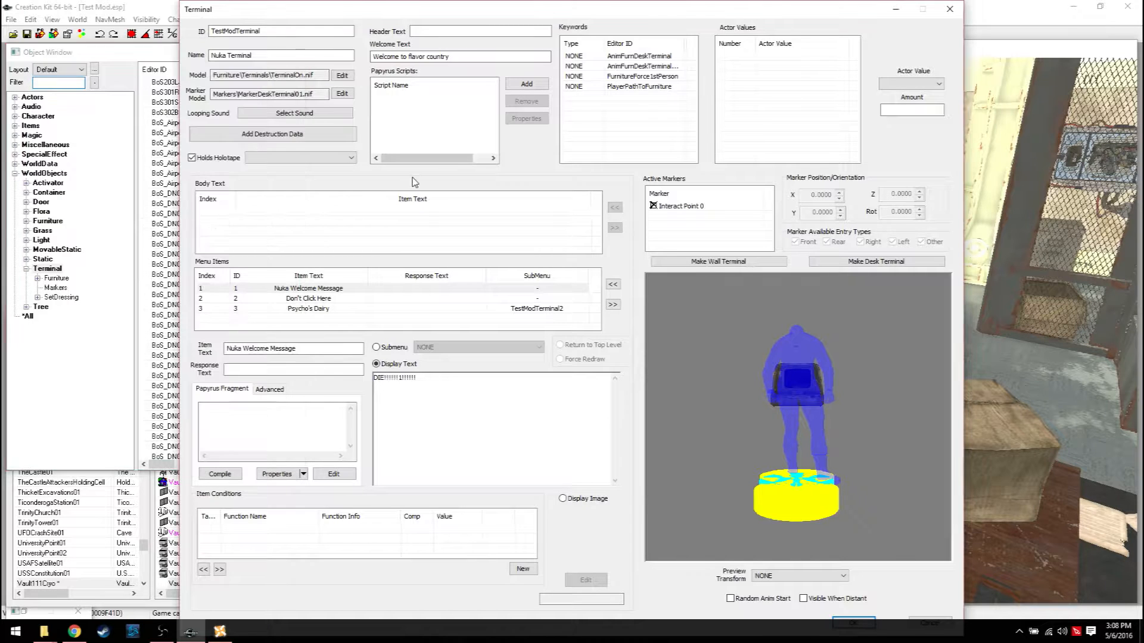
{"action": "left_click", "coordinate": [350, 158]}
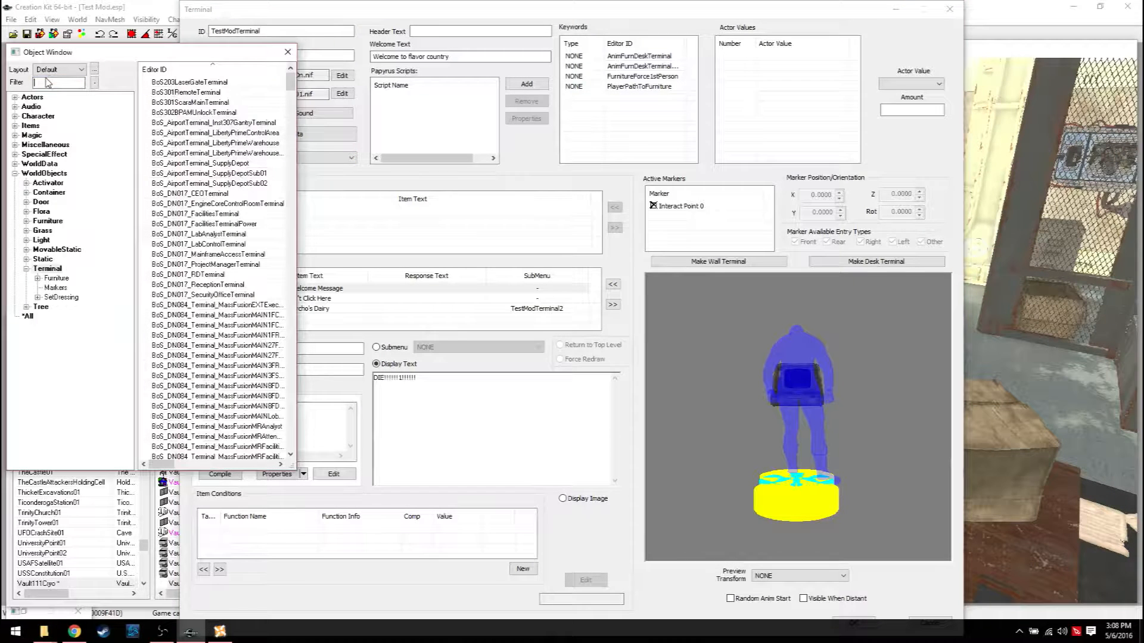
{"action": "type", "text": "am"}
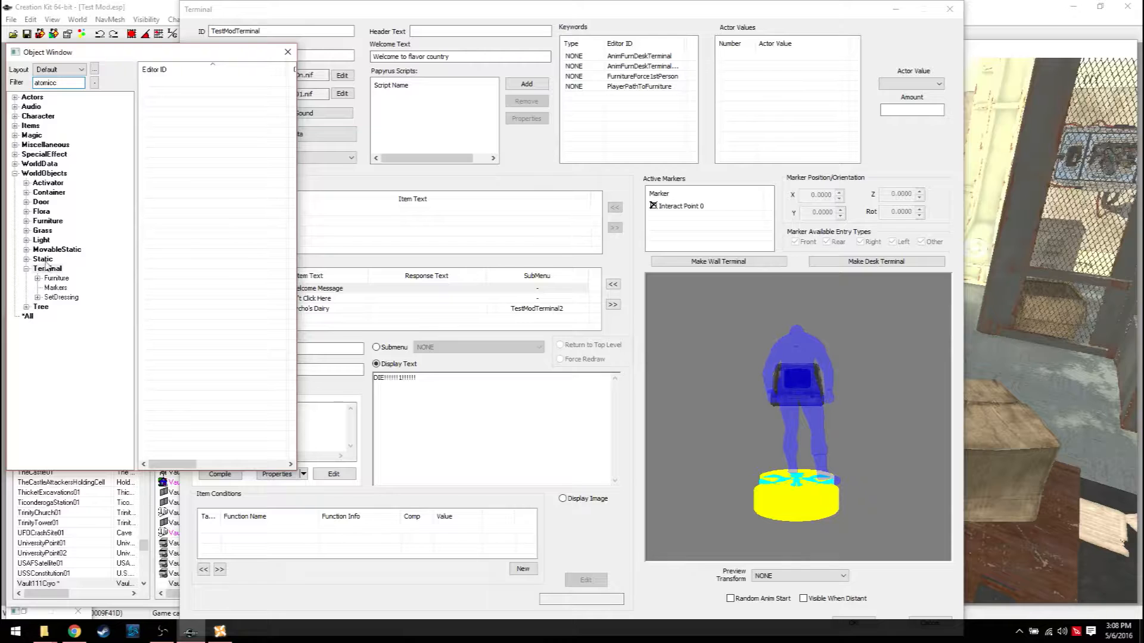
Step: In Items > Holotape, duplicate CommonHolotape to create CommonHolotapeCOPY0000
{"action": "left_click", "coordinate": [42, 230]}
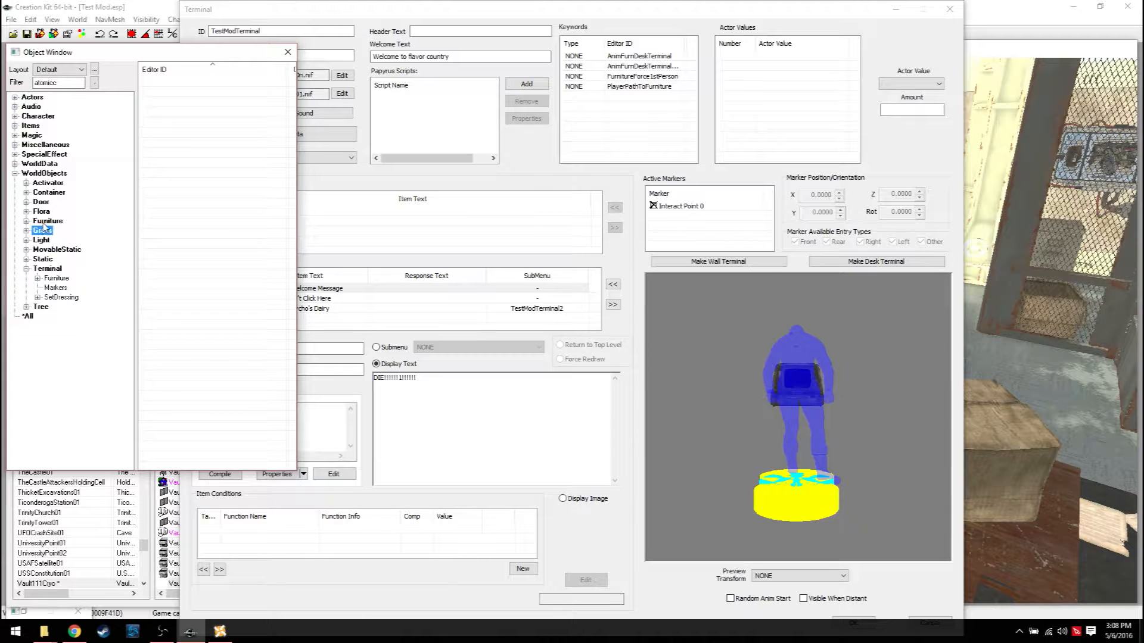
{"action": "left_click", "coordinate": [16, 125]}
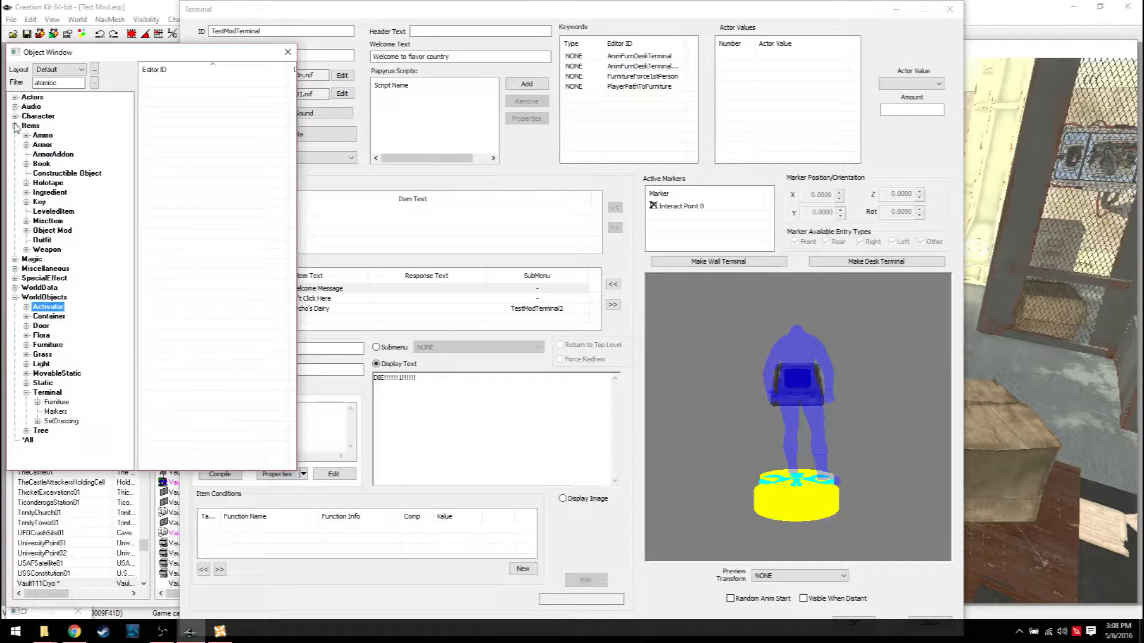
{"action": "left_click", "coordinate": [47, 182]}
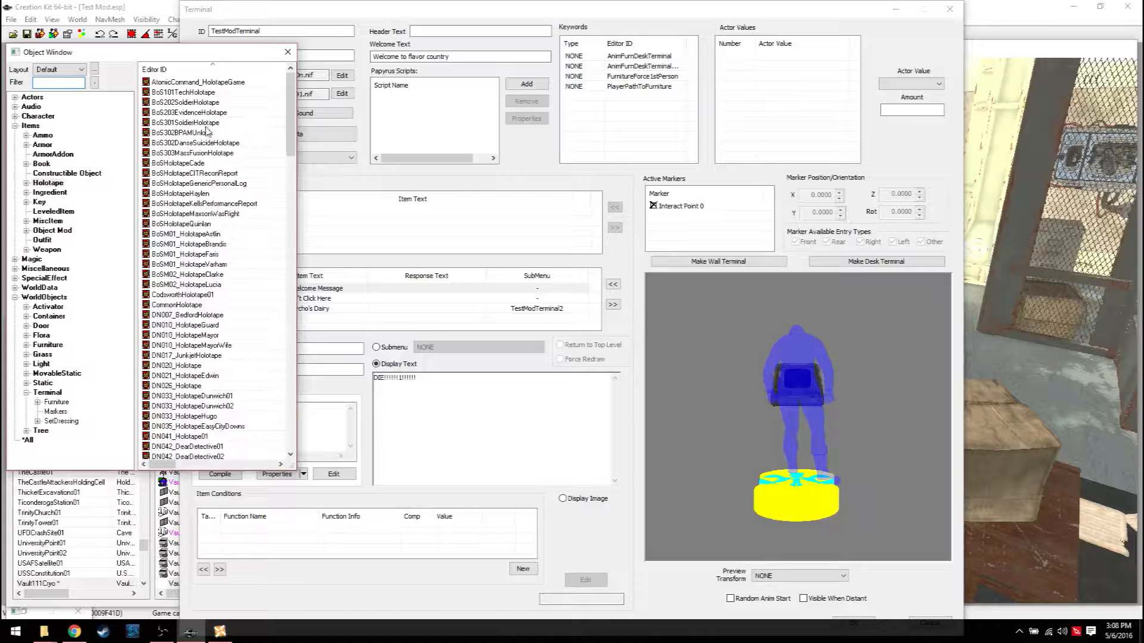
{"action": "right_click", "coordinate": [177, 304]}
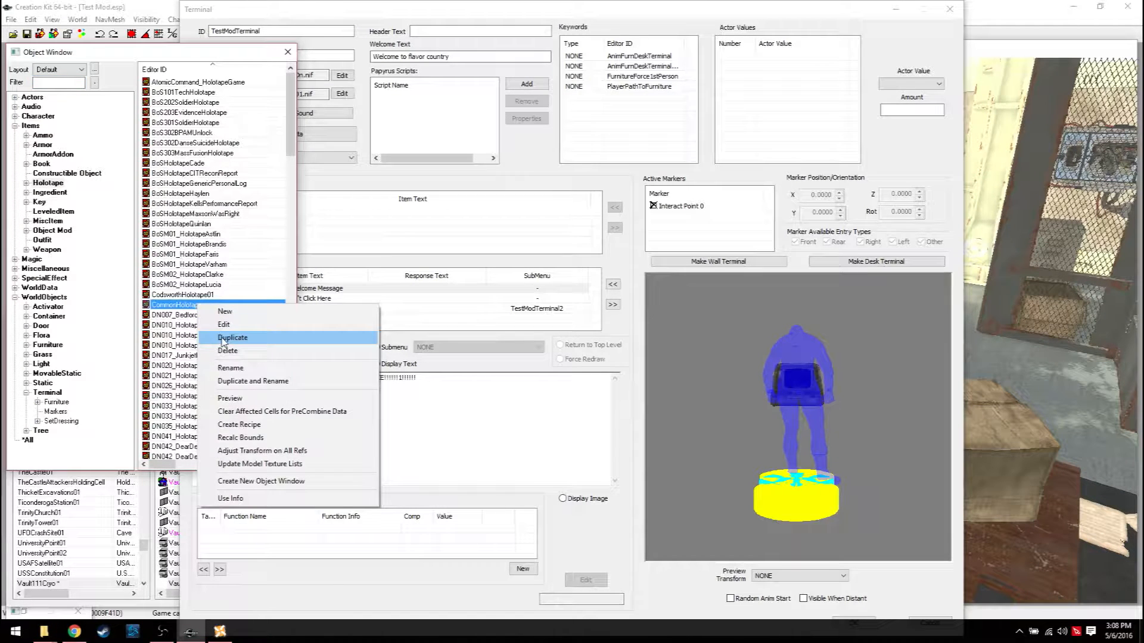
{"action": "left_click", "coordinate": [233, 337]}
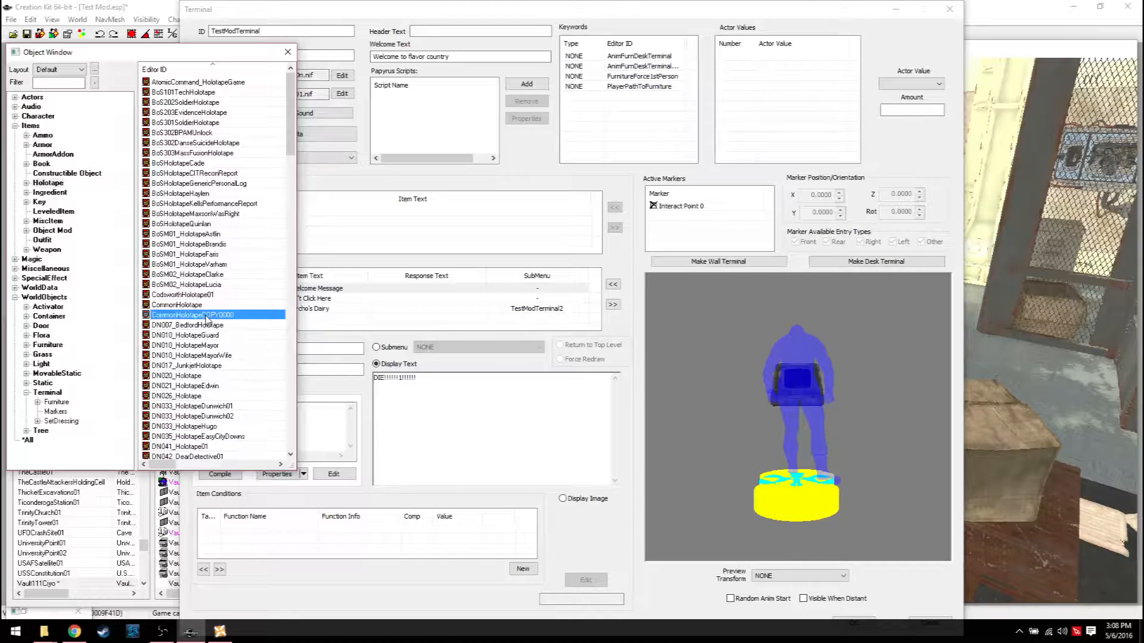
Step: Make the copy TestModHolotape named Nuka Holotape, Terminal type playing TestModTerminal, and confirm
{"action": "double_click", "coordinate": [212, 314]}
{"action": "type", "text": "TestModHolotape"}
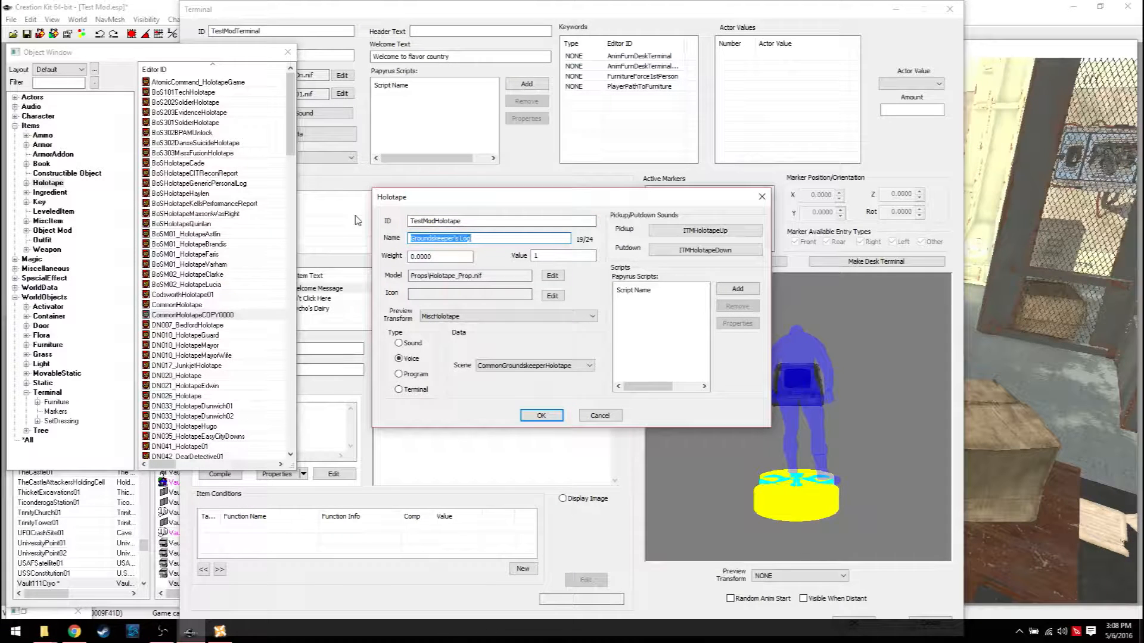
{"action": "type", "text": "Nuka Holotape"}
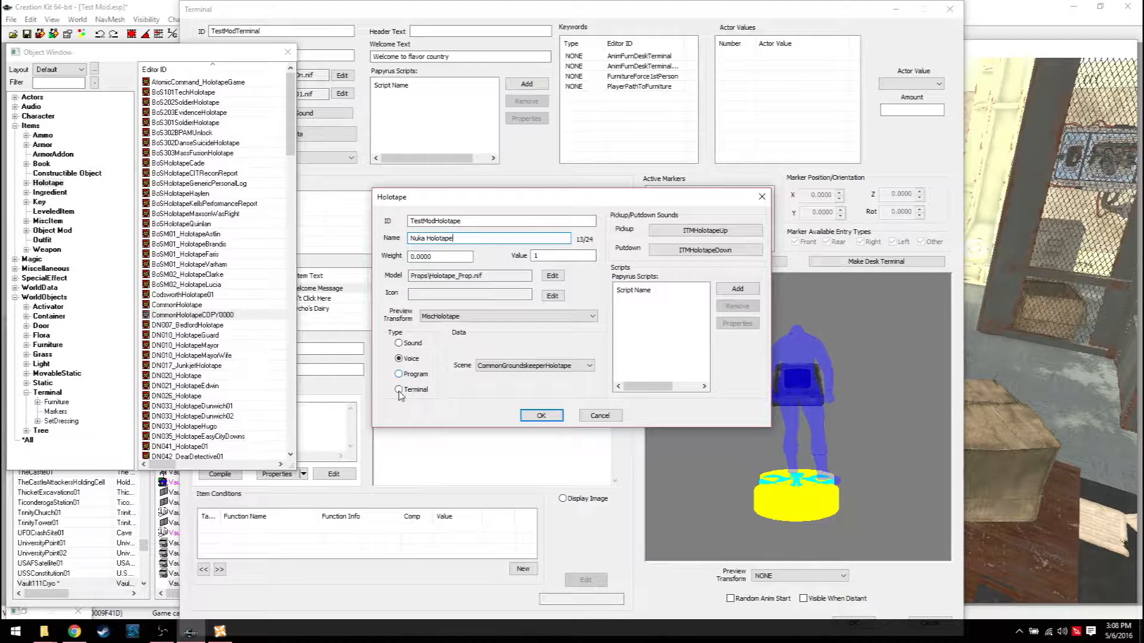
{"action": "left_click", "coordinate": [399, 388]}
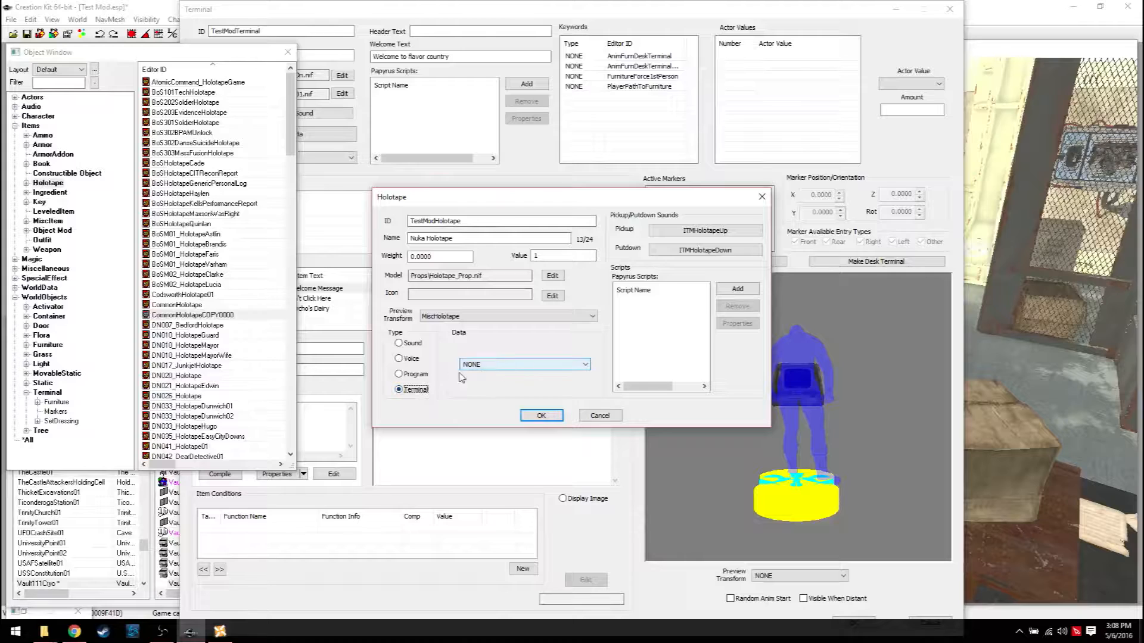
{"action": "left_click", "coordinate": [584, 365]}
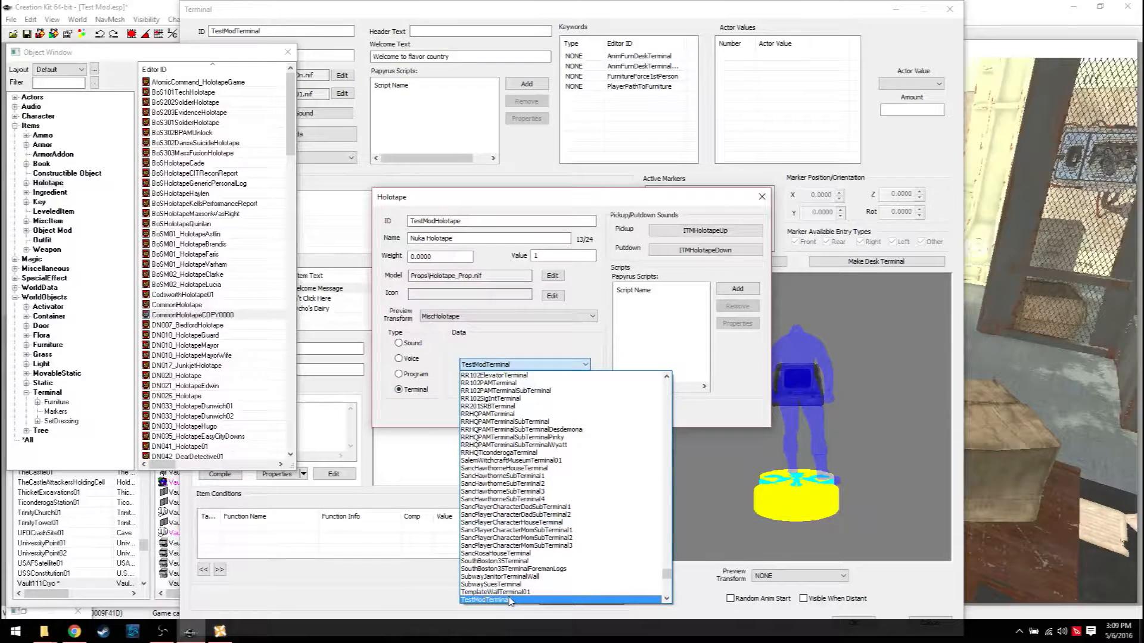
{"action": "left_click", "coordinate": [485, 601]}
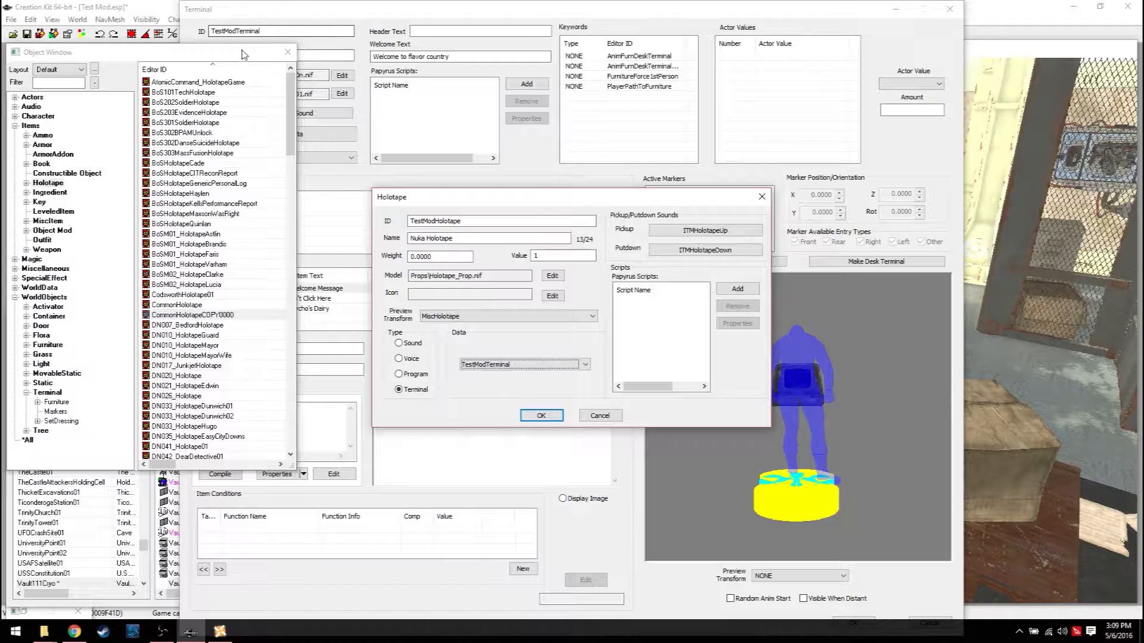
{"action": "left_click", "coordinate": [541, 415]}
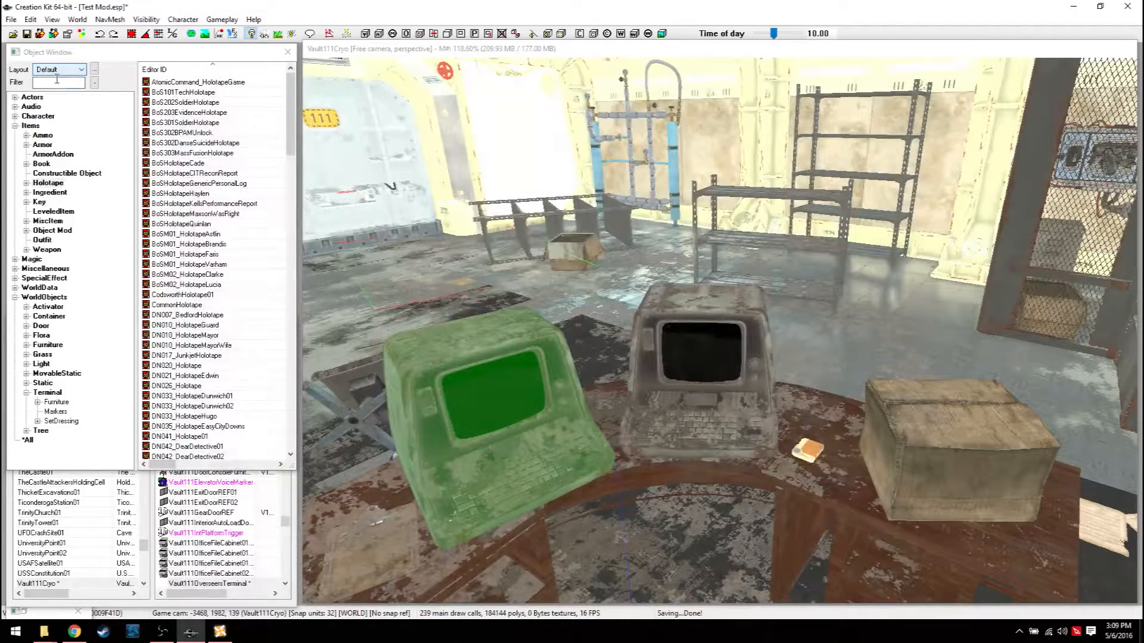
Step: Reopen TestModTerminal and set its held holotape to TestModHolotape, then confirm
{"action": "type", "text": "testmod"}
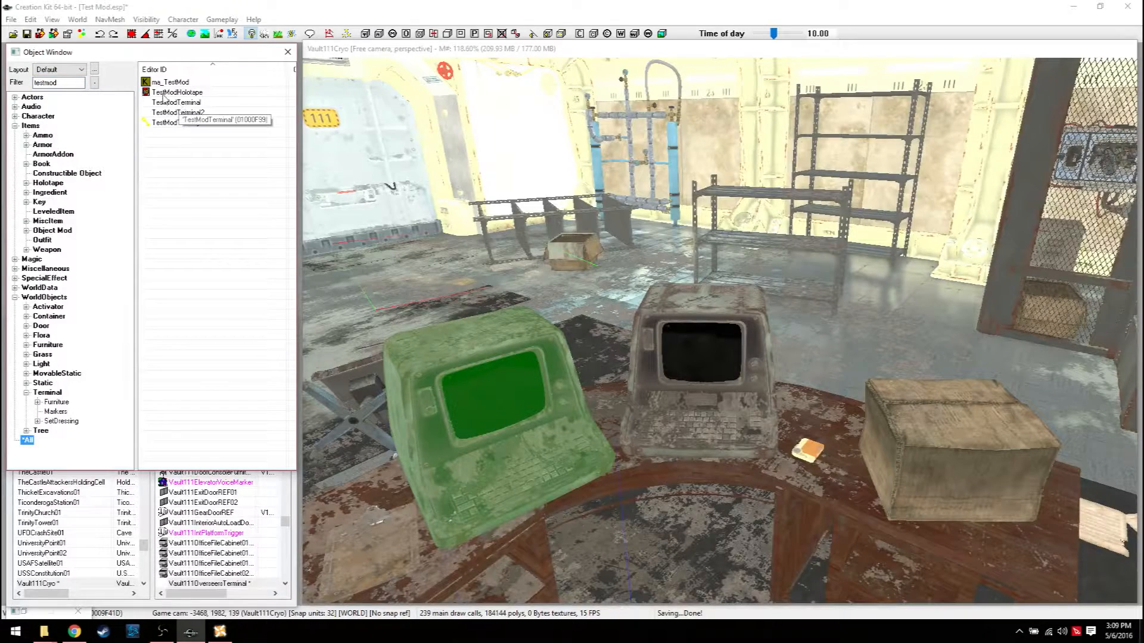
{"action": "mouse_move", "coordinate": [177, 114]}
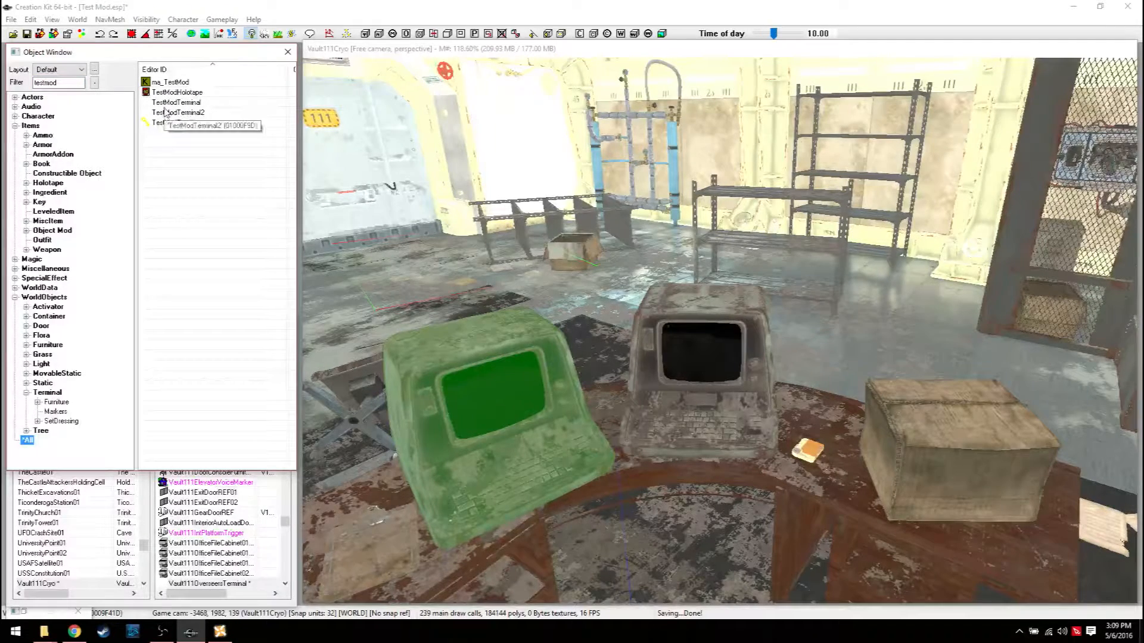
{"action": "double_click", "coordinate": [178, 102]}
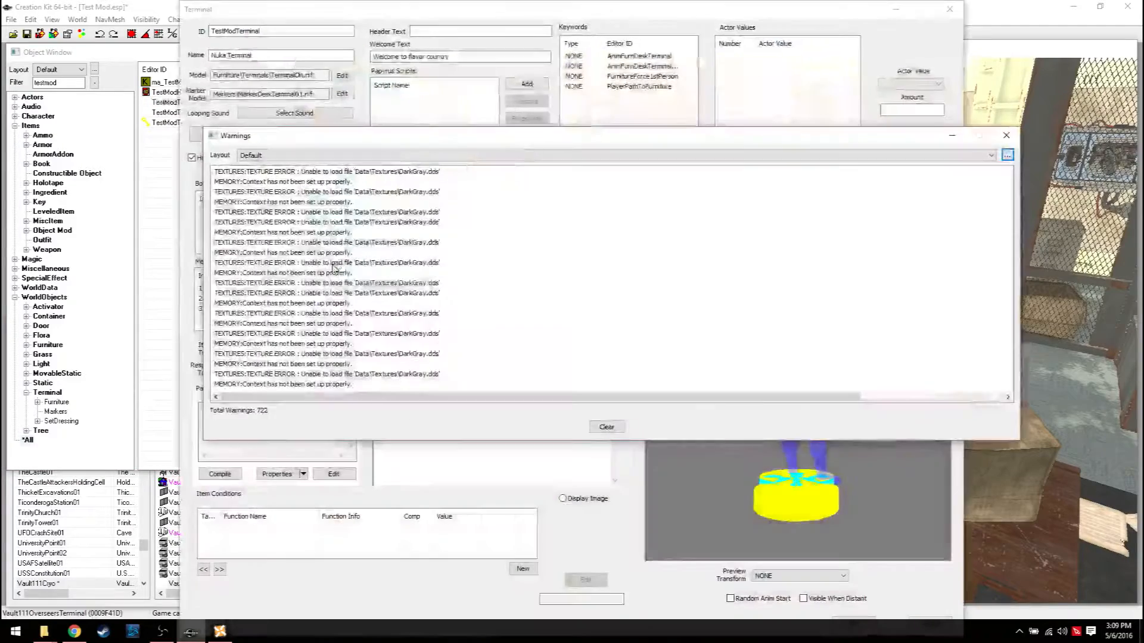
{"action": "left_click", "coordinate": [1006, 135]}
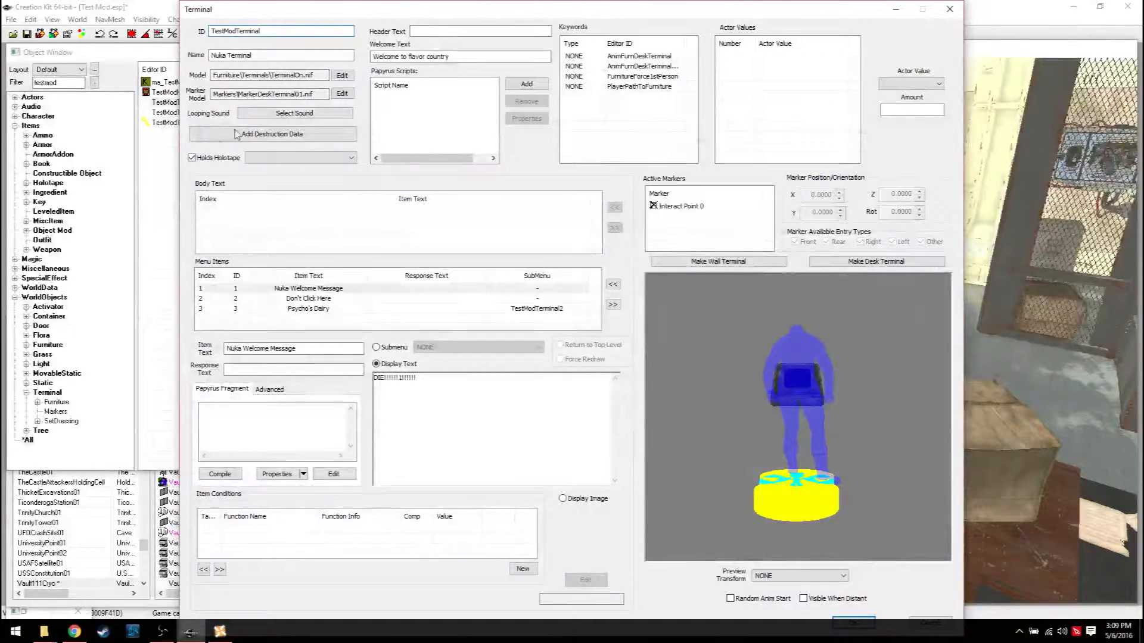
{"action": "left_click", "coordinate": [352, 157]}
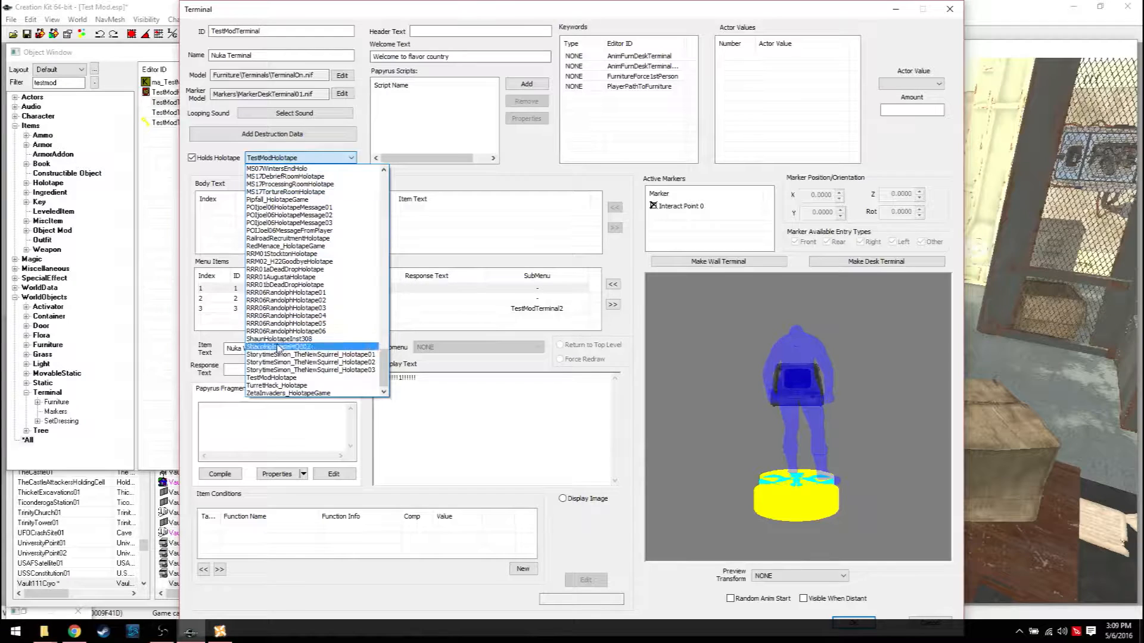
{"action": "left_click", "coordinate": [277, 347]}
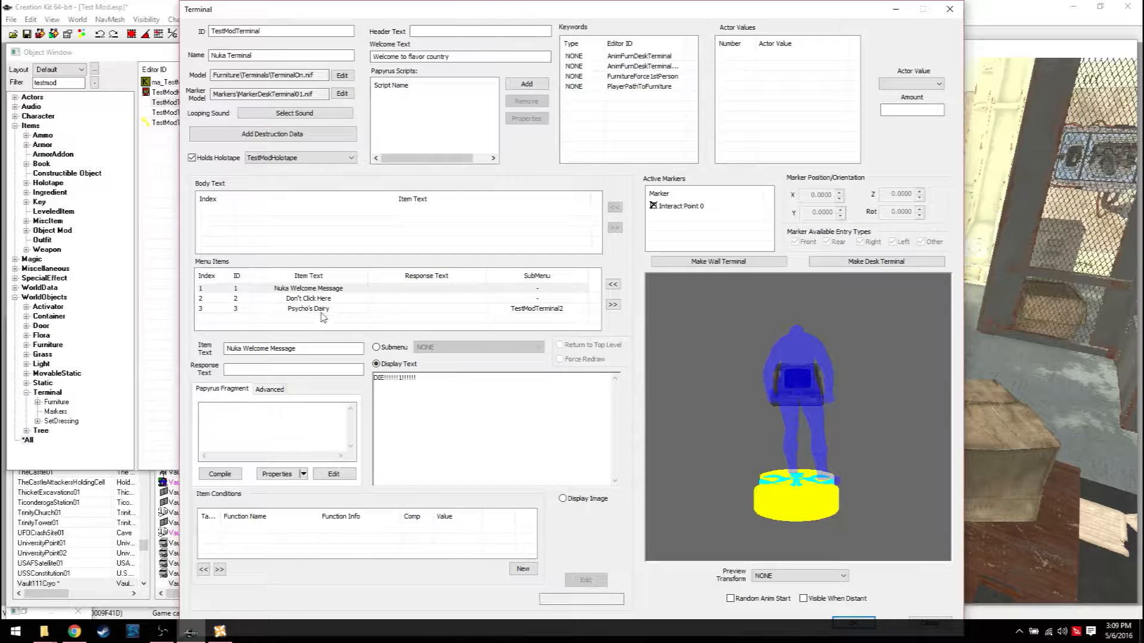
{"action": "left_click", "coordinate": [307, 307]}
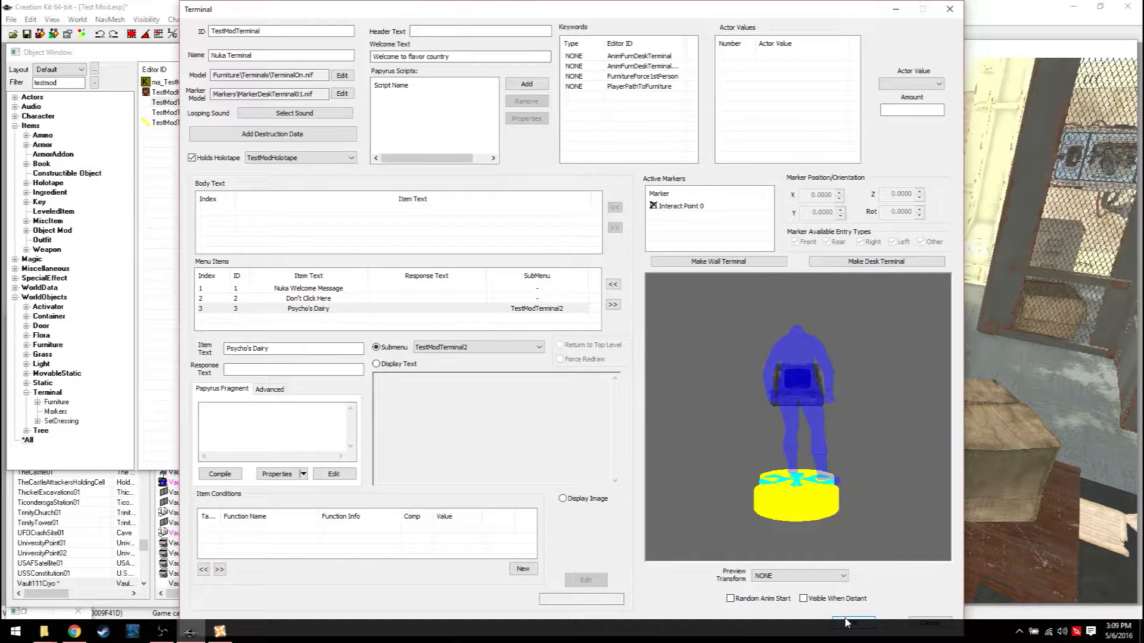
{"action": "left_click", "coordinate": [852, 622]}
{"action": "type", "text": "TestTerminal"}
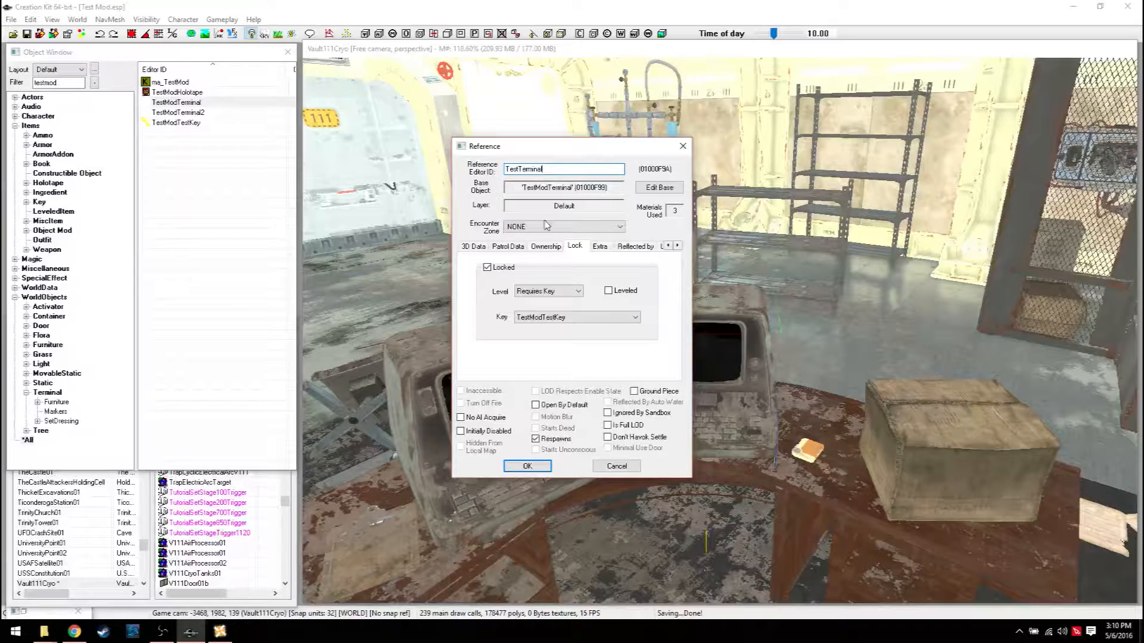
Step: Set the terminal reference's lock Level to Requires Key
{"action": "left_click", "coordinate": [487, 268]}
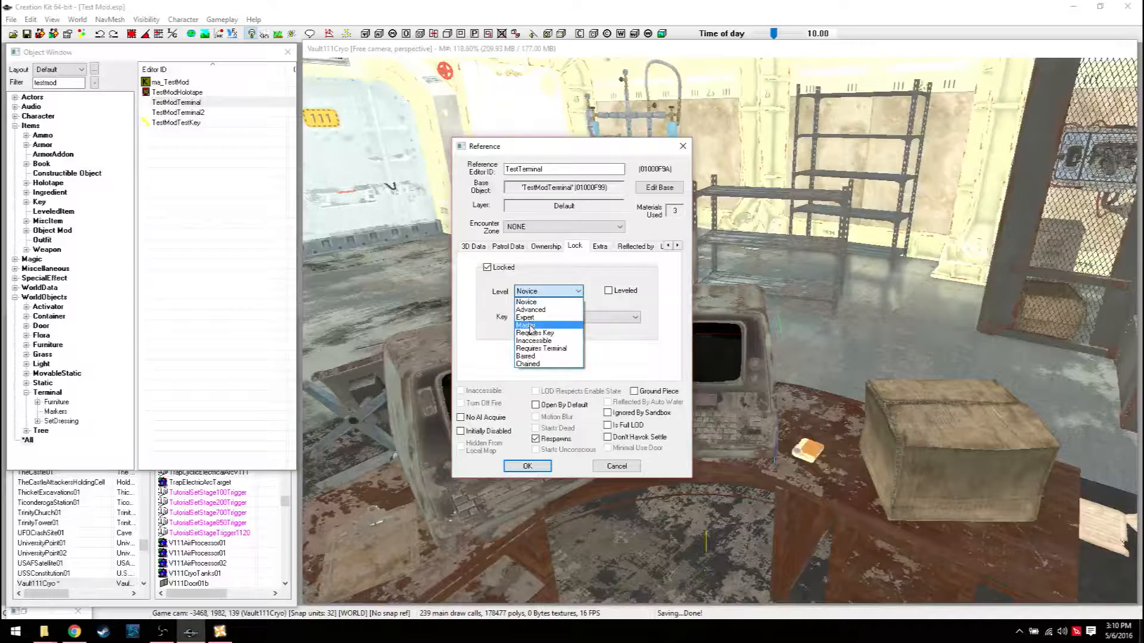
{"action": "left_click", "coordinate": [535, 332]}
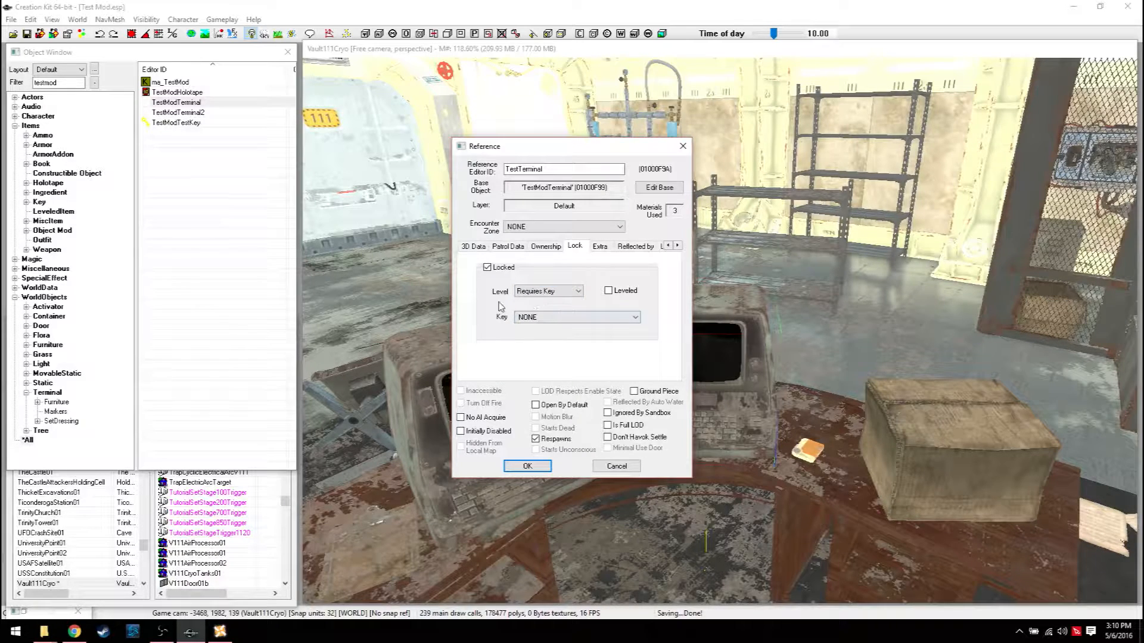
Step: Show Items > Key in the Object Window filtered by 'term' to find the terminal password key
{"action": "left_click", "coordinate": [40, 202]}
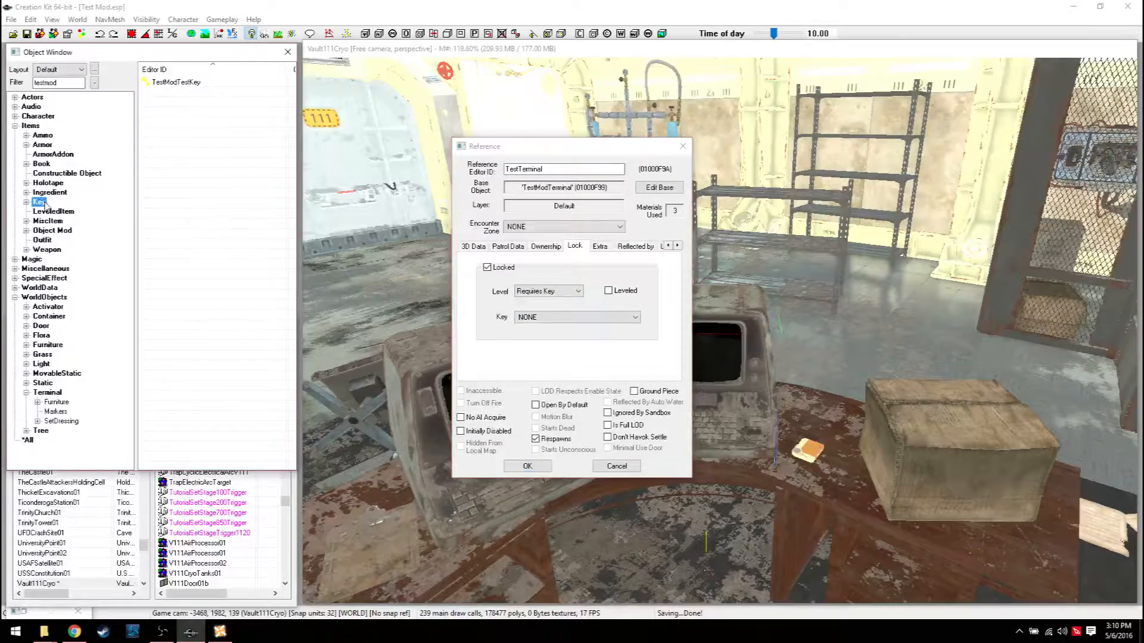
{"action": "left_click", "coordinate": [57, 82]}
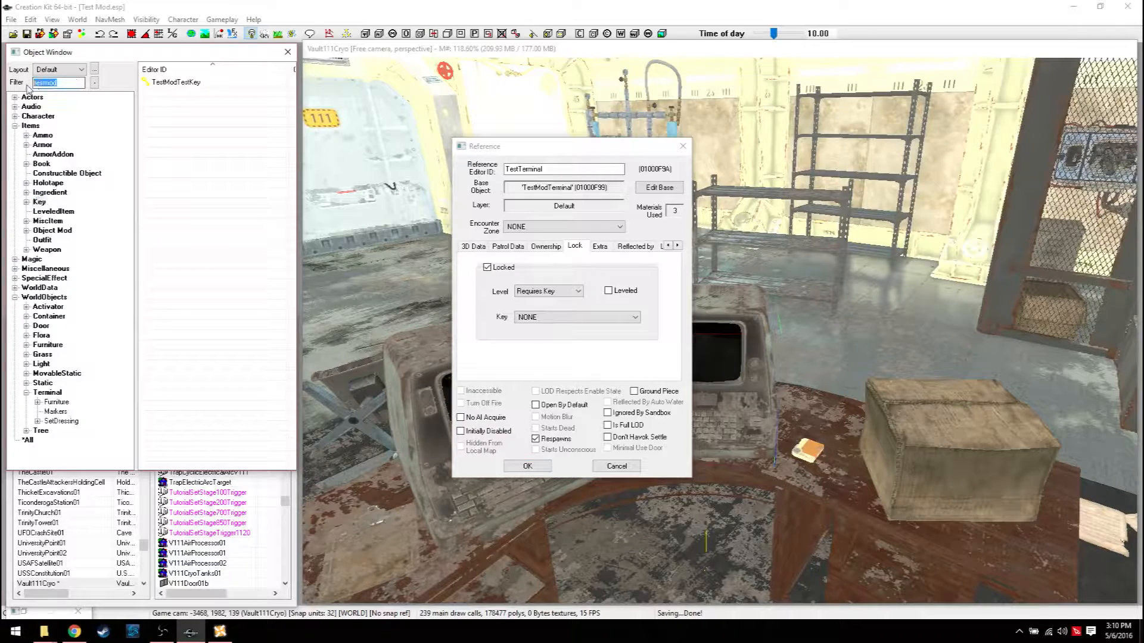
{"action": "left_click", "coordinate": [59, 82]}
{"action": "type", "text": "c"}
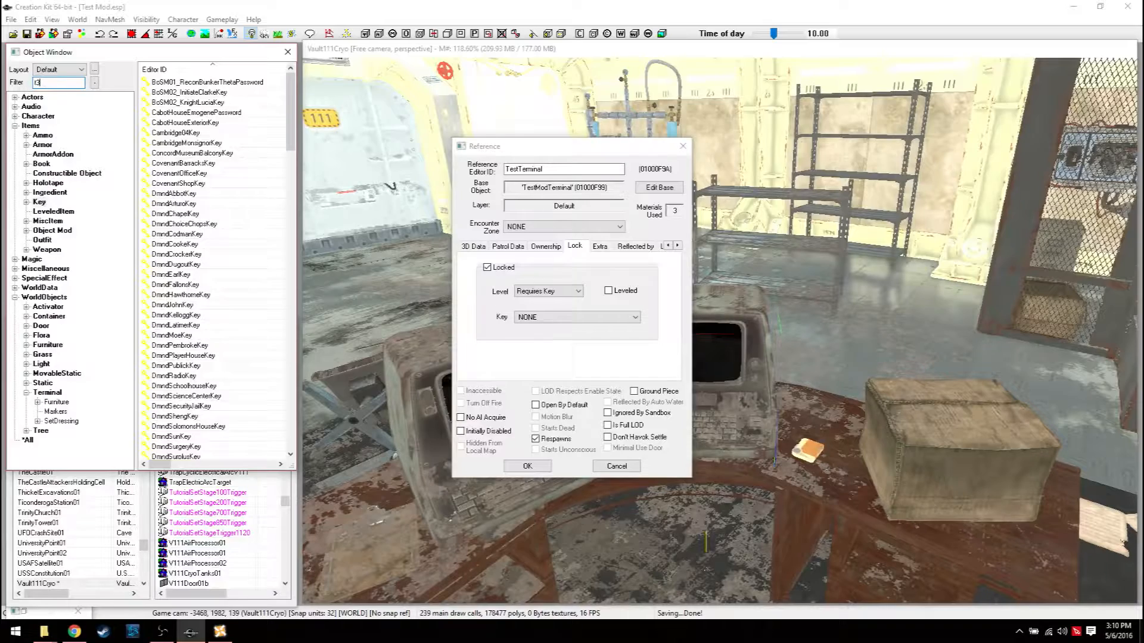
{"action": "type", "text": "term"}
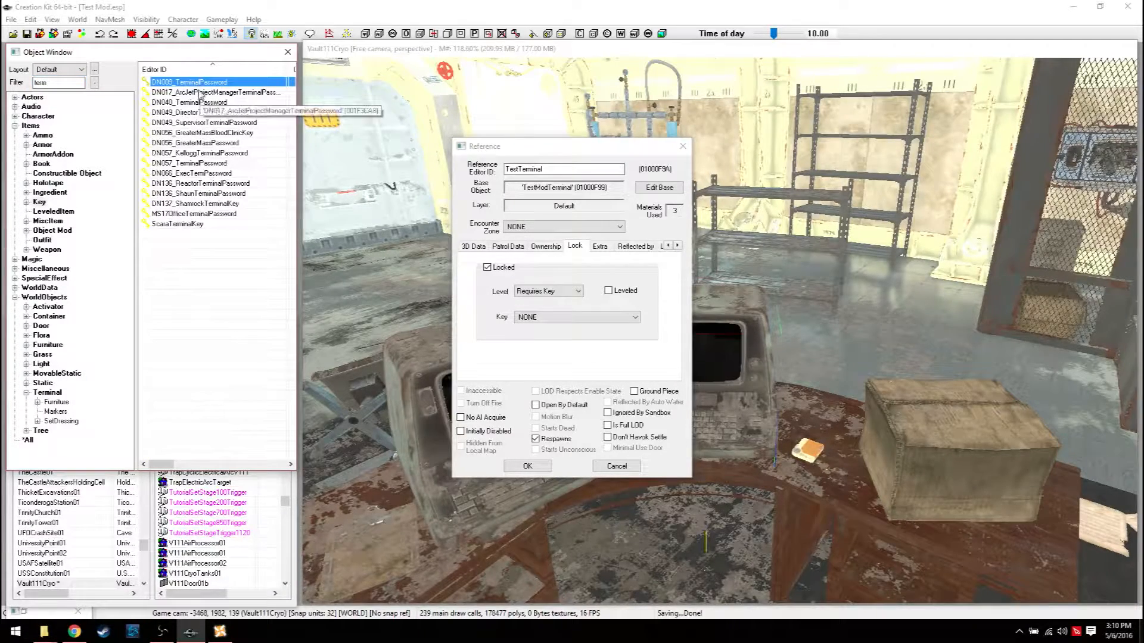
{"action": "right_click", "coordinate": [189, 82]}
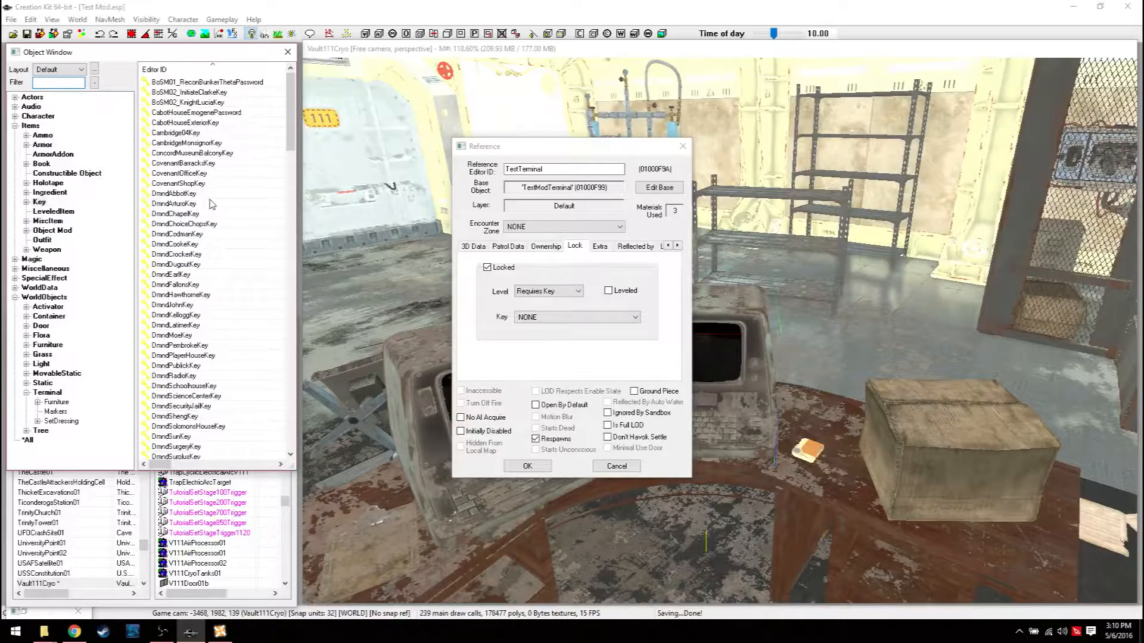
Step: Duplicate a key as TestModKey2 named Nuka Terminal Password and create it as a new form
{"action": "right_click", "coordinate": [175, 132]}
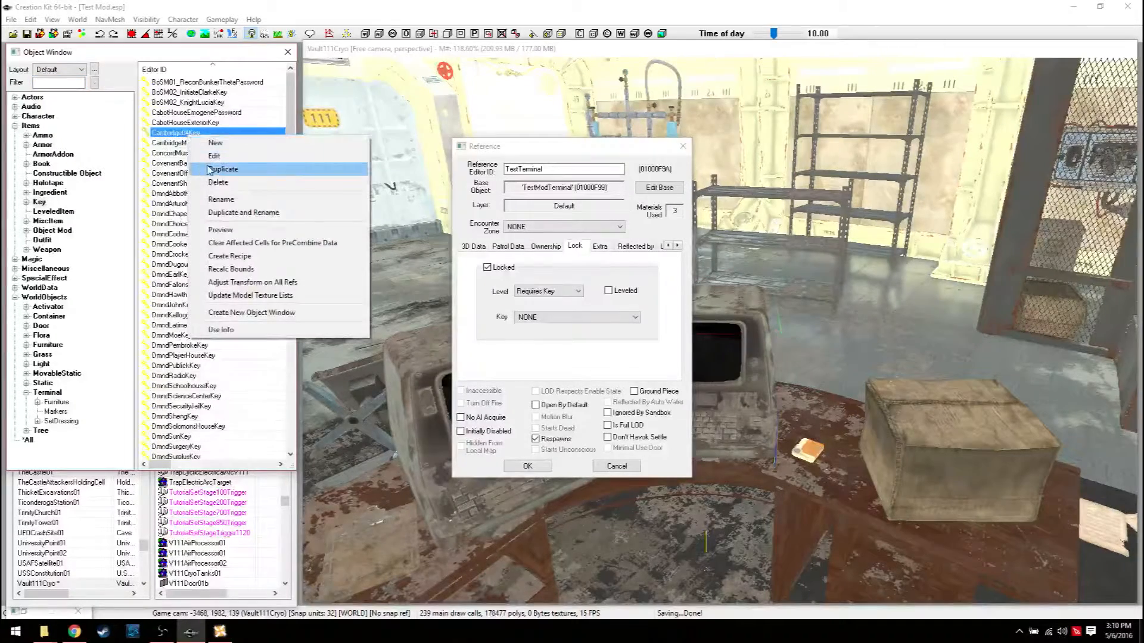
{"action": "left_click", "coordinate": [224, 168]}
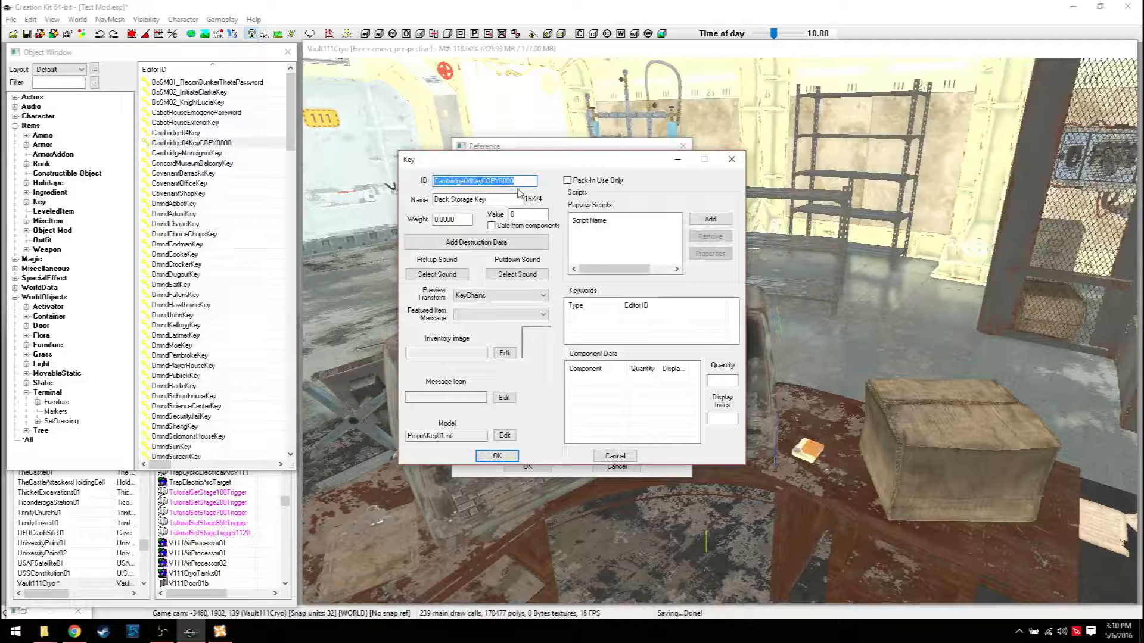
{"action": "type", "text": "TestModKey2"}
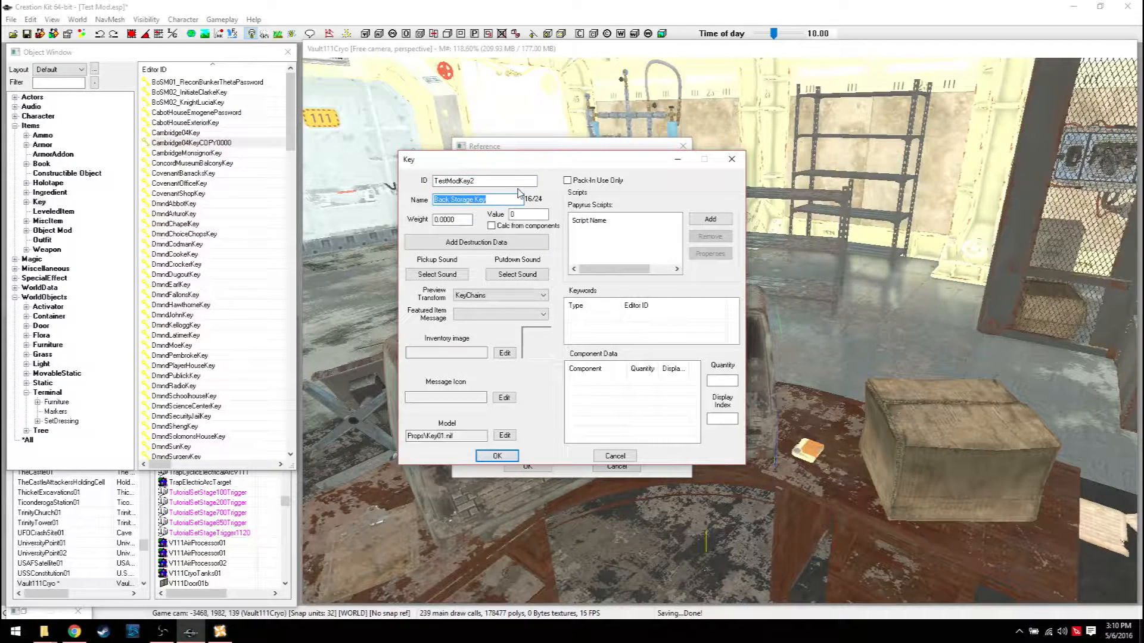
{"action": "type", "text": "Nuka"}
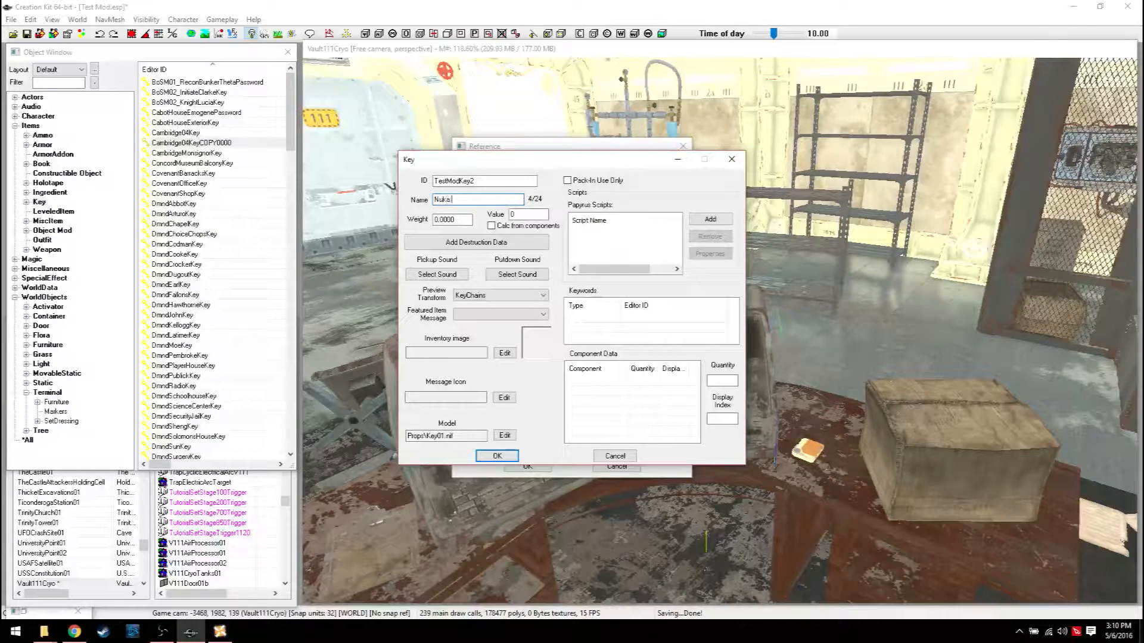
{"action": "type", "text": "Terminal PA"}
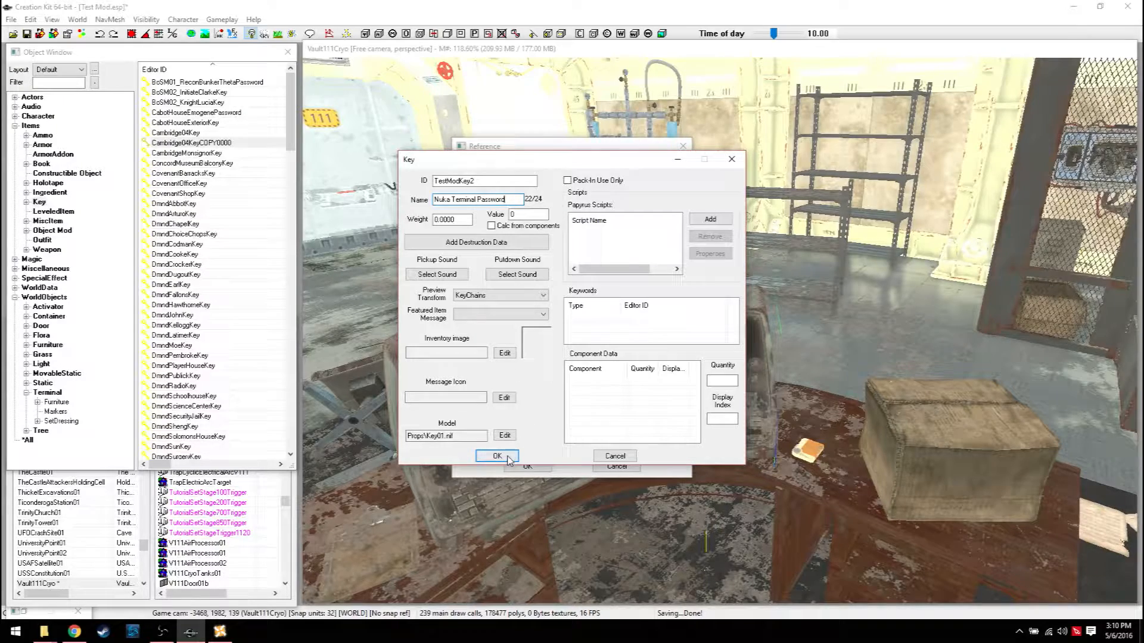
{"action": "left_click", "coordinate": [497, 456]}
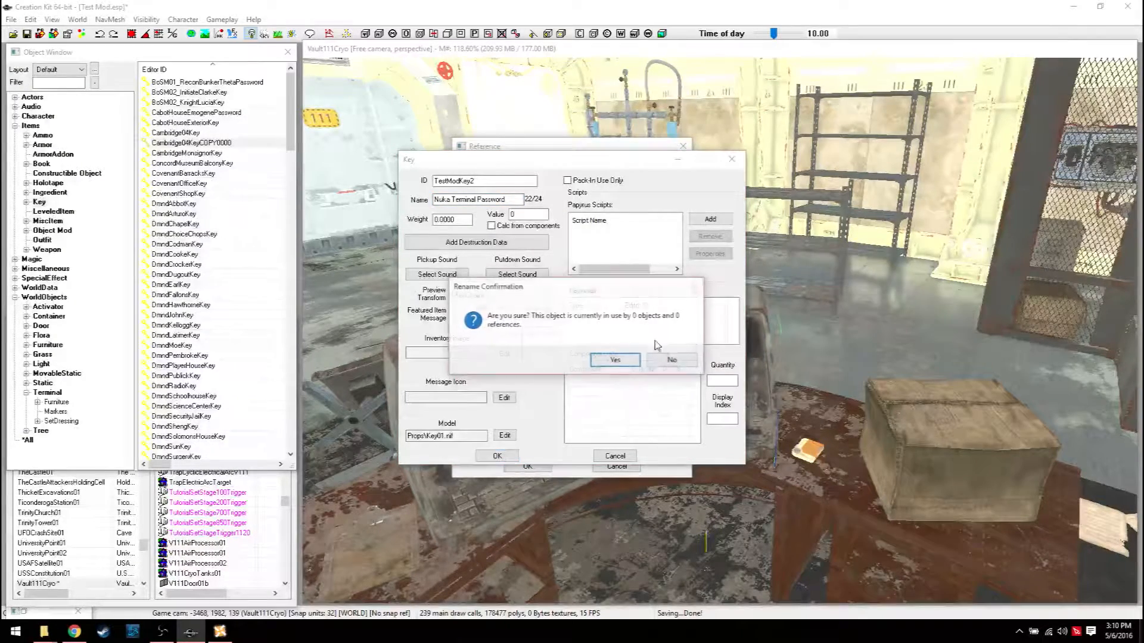
{"action": "left_click", "coordinate": [615, 359]}
{"action": "type", "text": "test"}
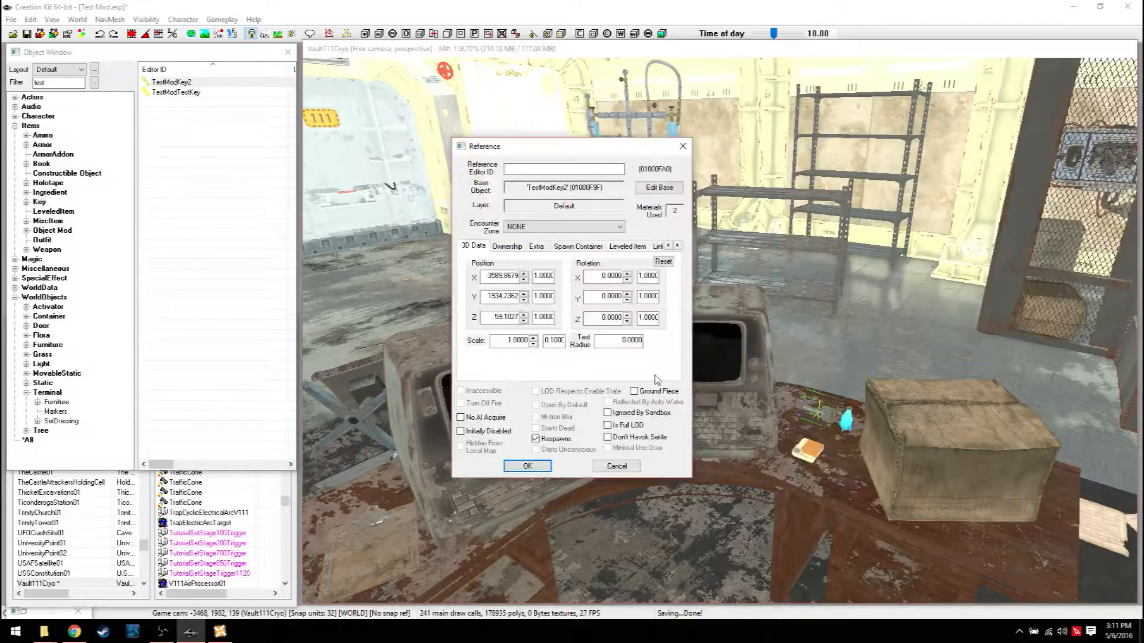
Step: Set TestModKey2's Model to Props\Holotape_Prop.nif from DN009_TerminalPassword and confirm
{"action": "left_click", "coordinate": [657, 187]}
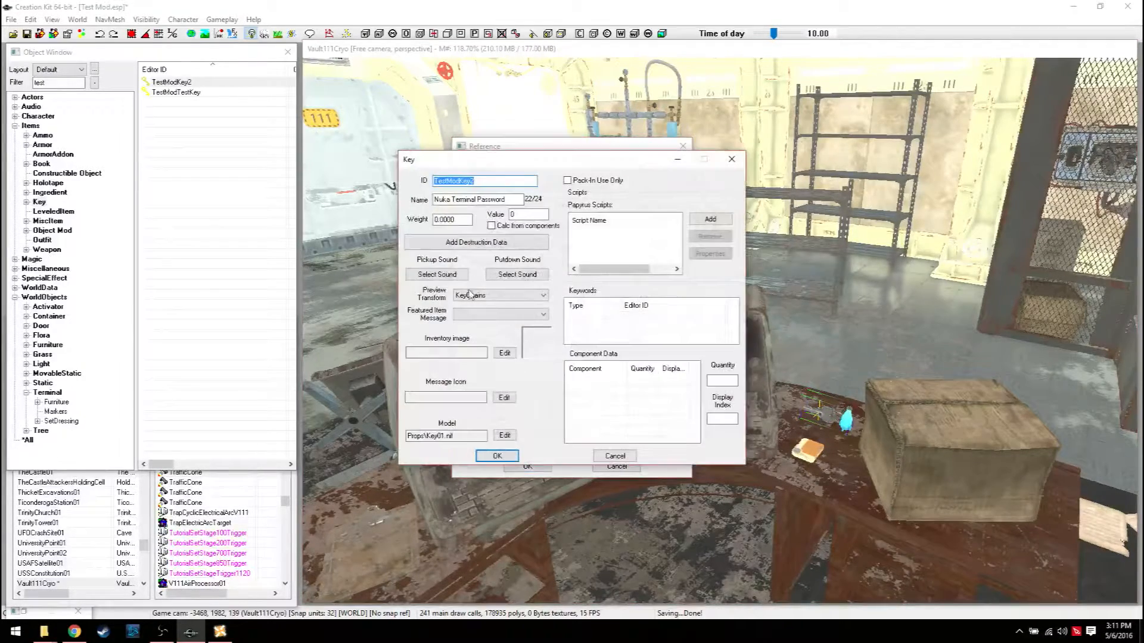
{"action": "left_click", "coordinate": [504, 436]}
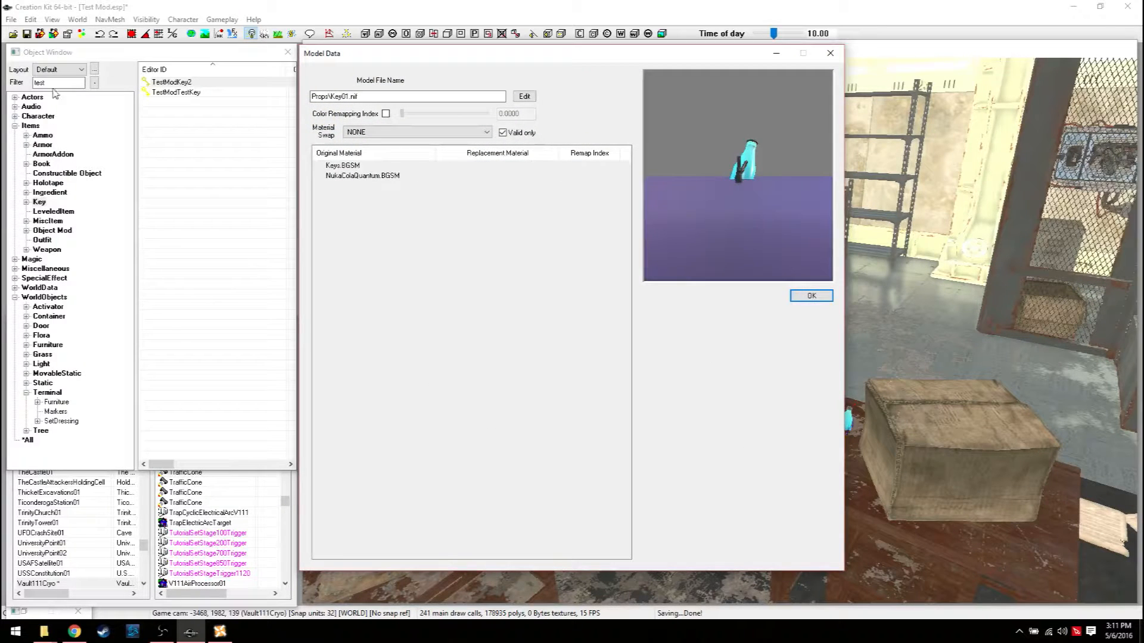
{"action": "type", "text": "terminal"}
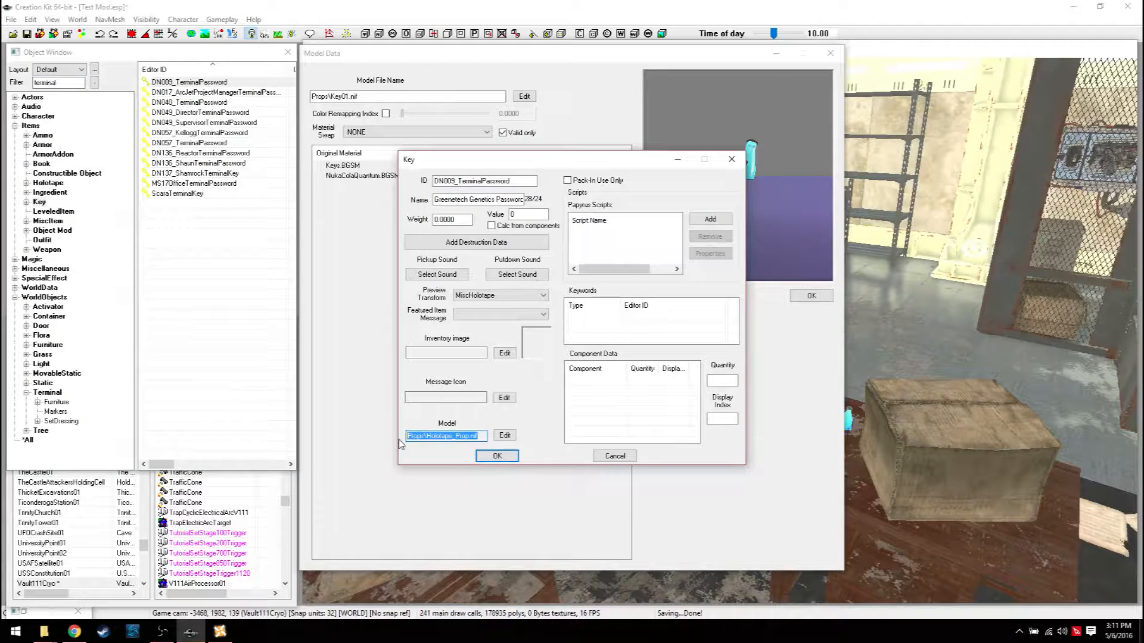
{"action": "left_click", "coordinate": [496, 455]}
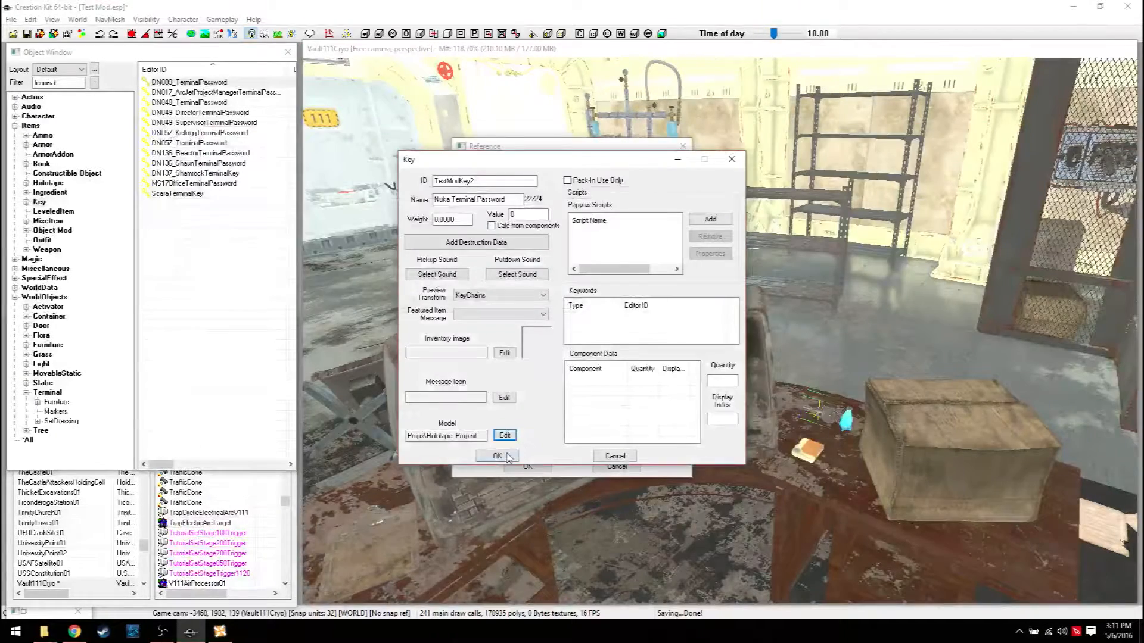
{"action": "left_click", "coordinate": [498, 457]}
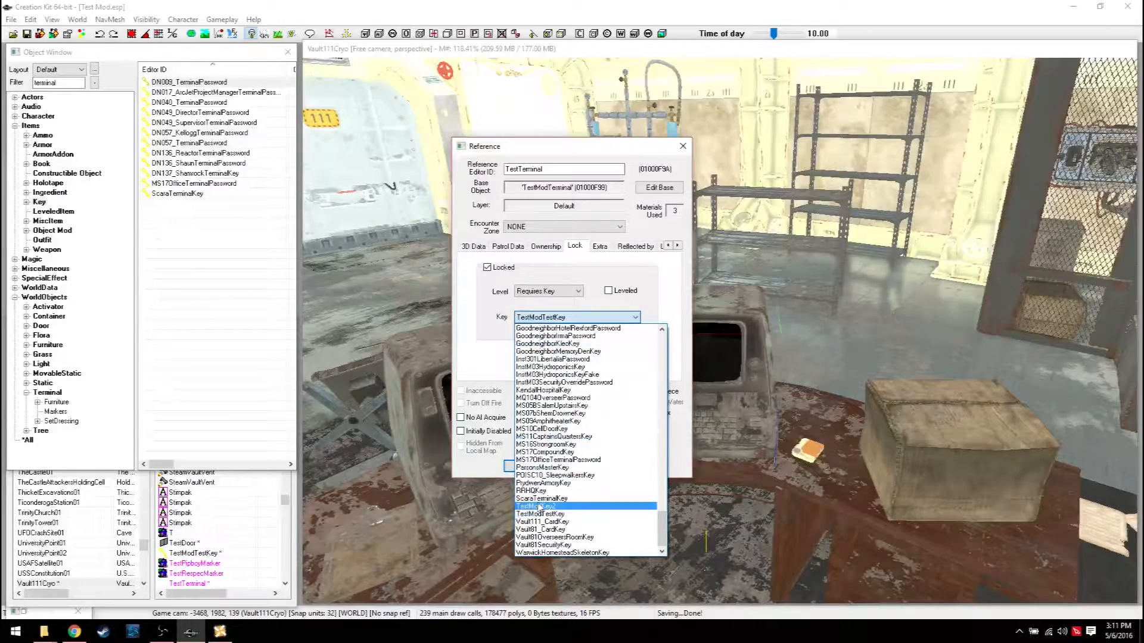
Step: Assign the required key to the TestTerminal lock and confirm the lock settings
{"action": "left_click", "coordinate": [554, 506]}
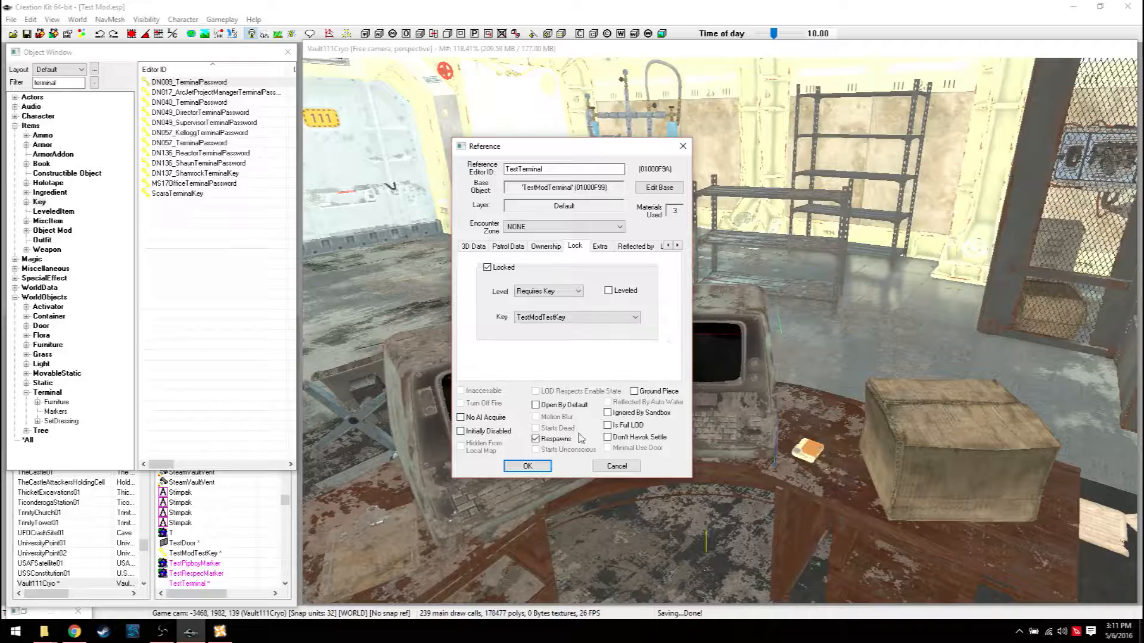
{"action": "left_click", "coordinate": [525, 466]}
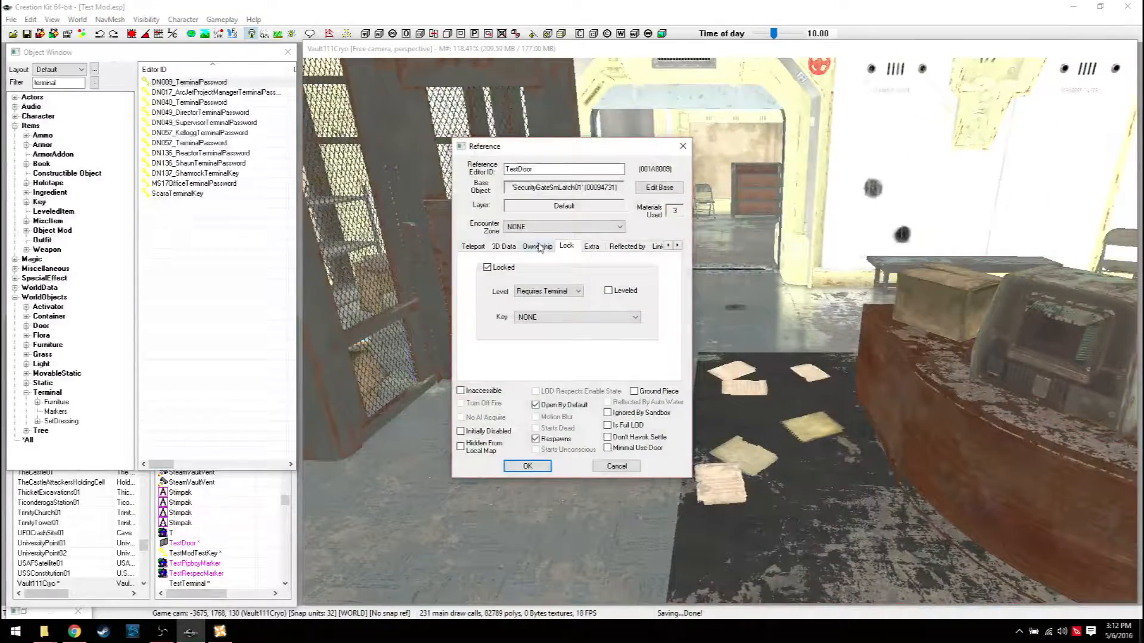
{"action": "left_click", "coordinate": [579, 291]}
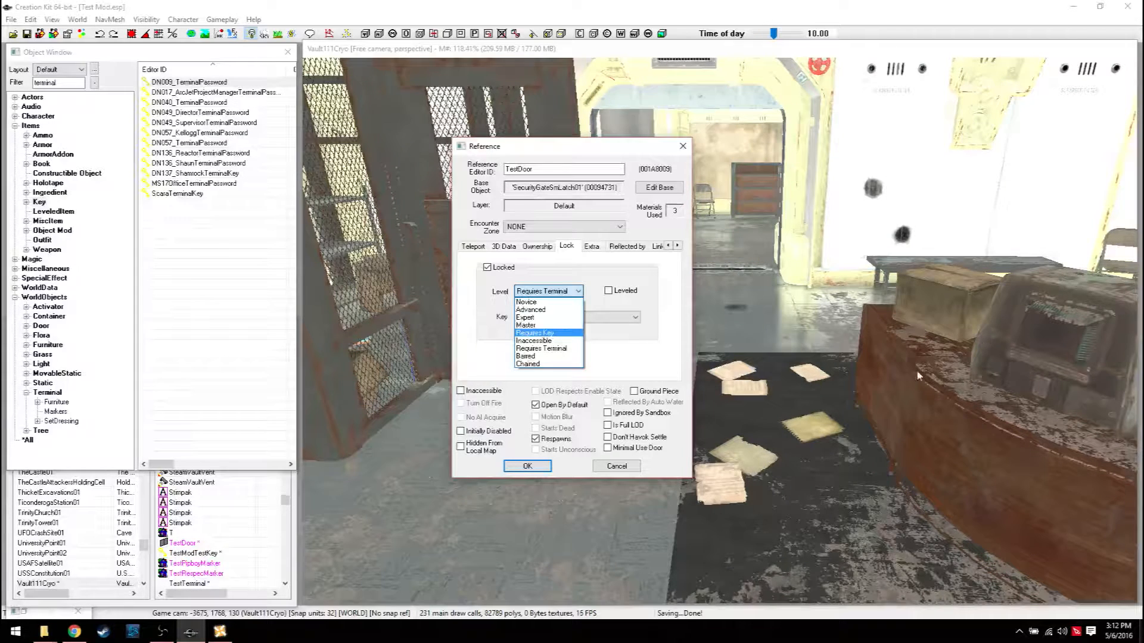
{"action": "mouse_move", "coordinate": [526, 316]}
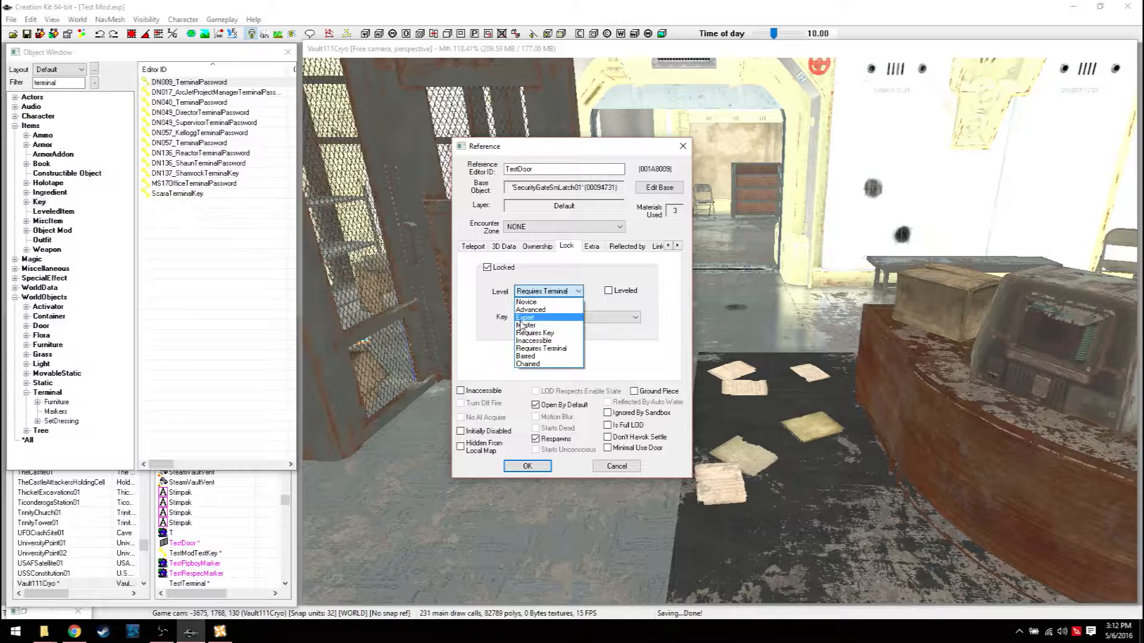
{"action": "mouse_move", "coordinate": [543, 349]}
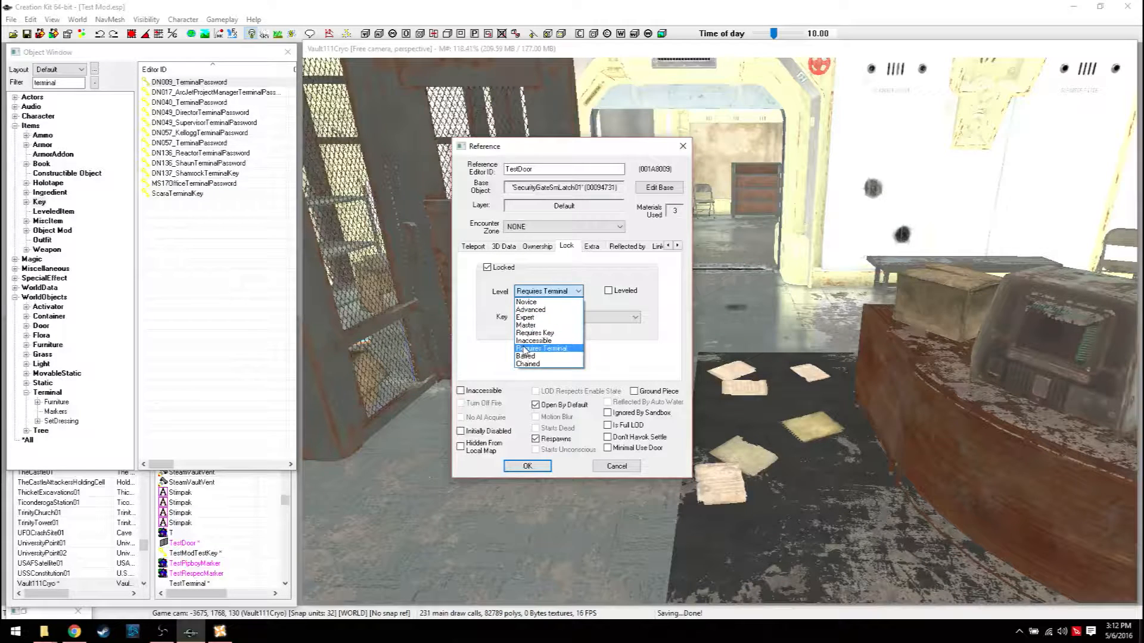
{"action": "mouse_move", "coordinate": [530, 309]}
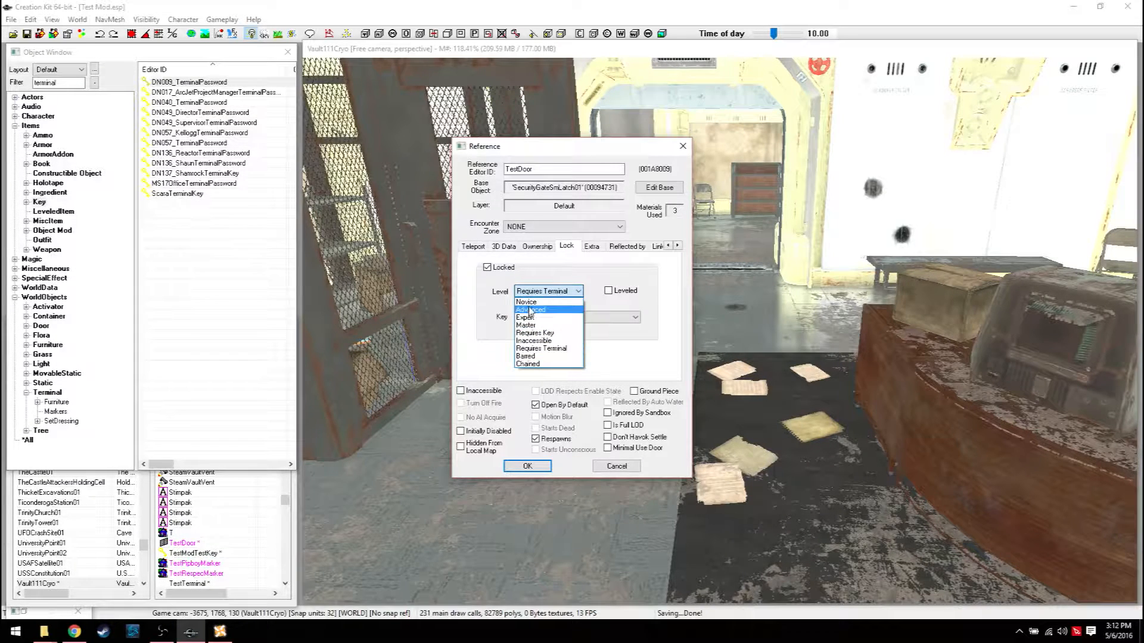
{"action": "mouse_move", "coordinate": [526, 302]}
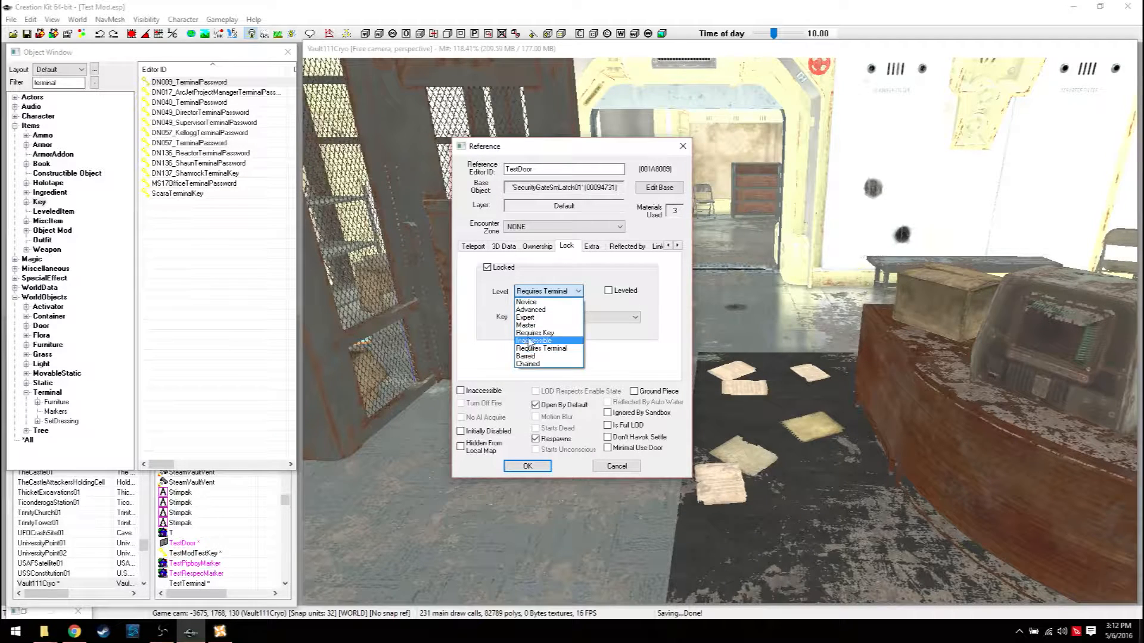
{"action": "left_click", "coordinate": [525, 466]}
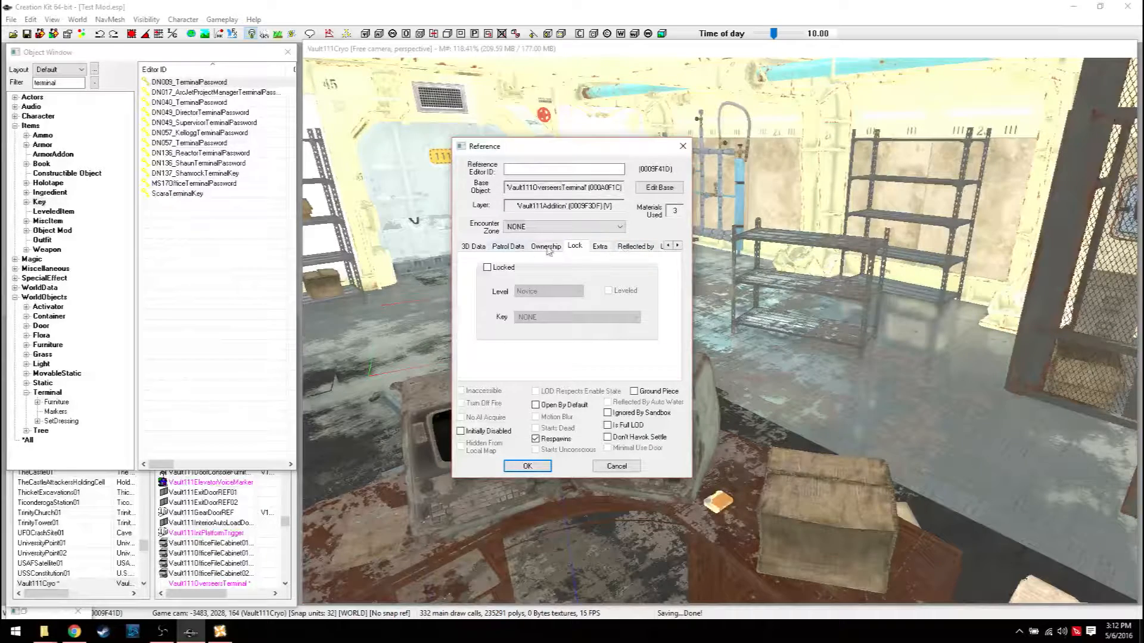
{"action": "left_click", "coordinate": [525, 466]}
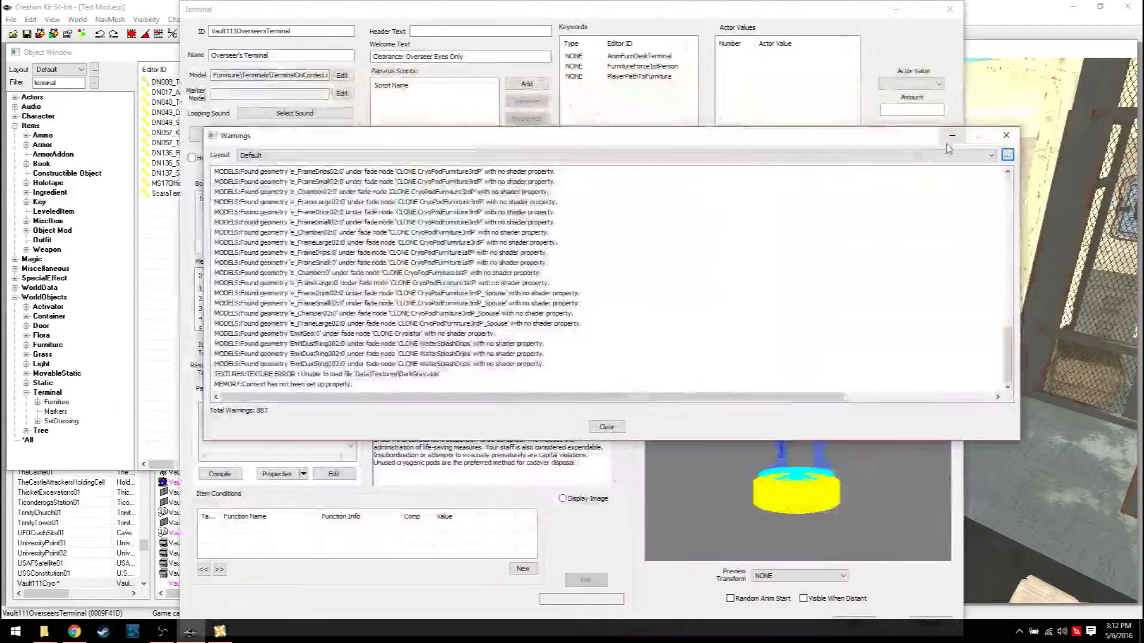
{"action": "left_click", "coordinate": [1006, 136]}
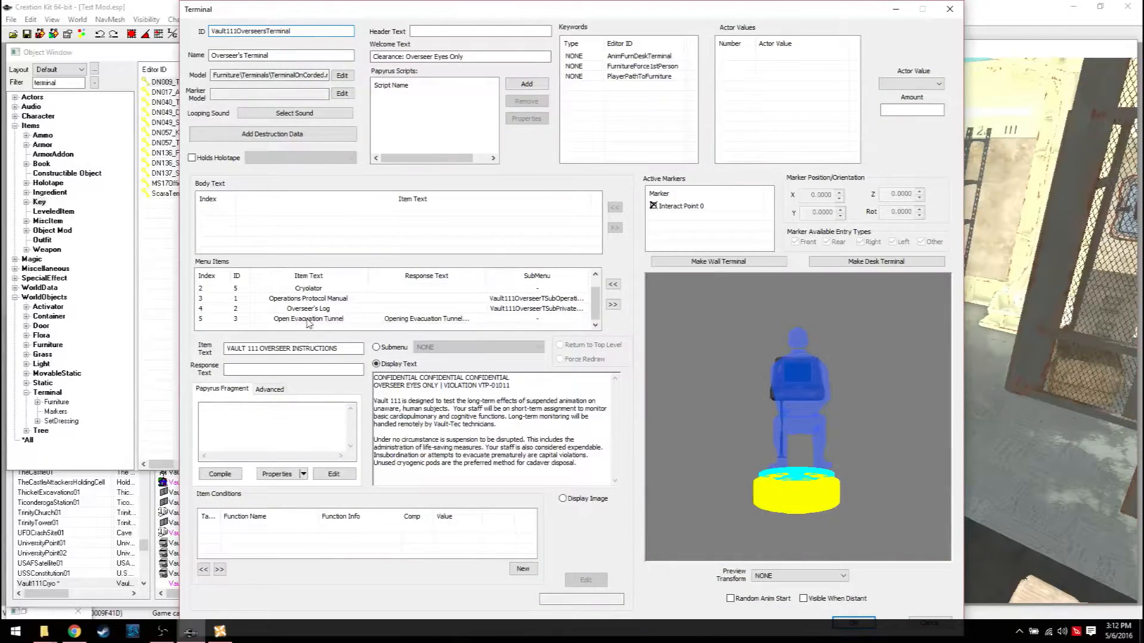
{"action": "left_click", "coordinate": [307, 320]}
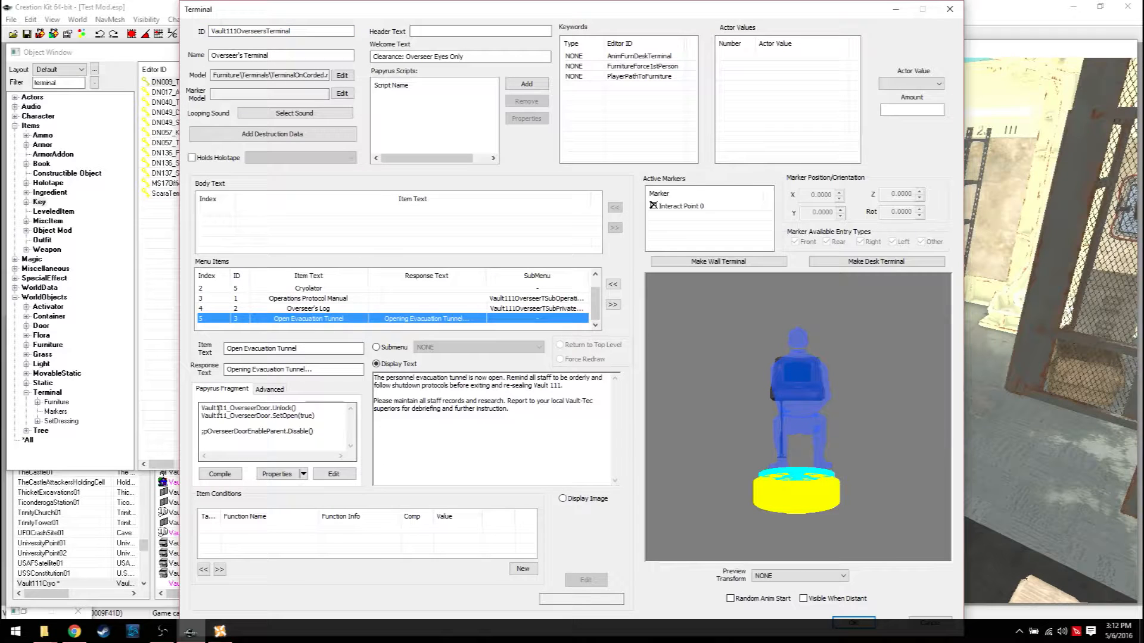
{"action": "left_click", "coordinate": [269, 389]}
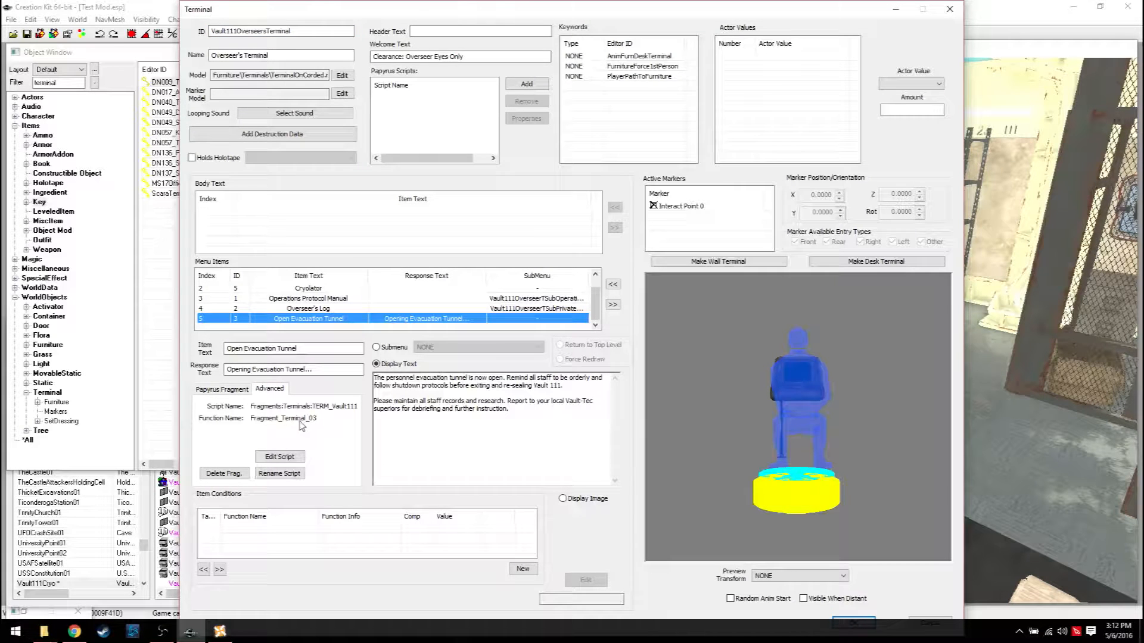
{"action": "mouse_move", "coordinate": [358, 411]}
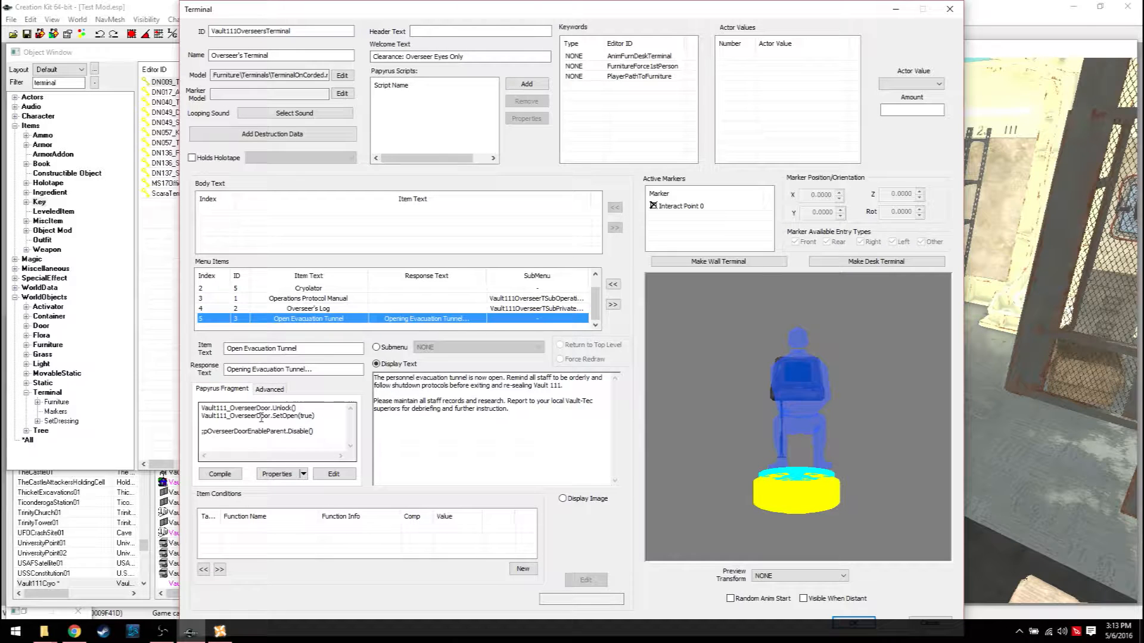
{"action": "left_click", "coordinate": [268, 389]}
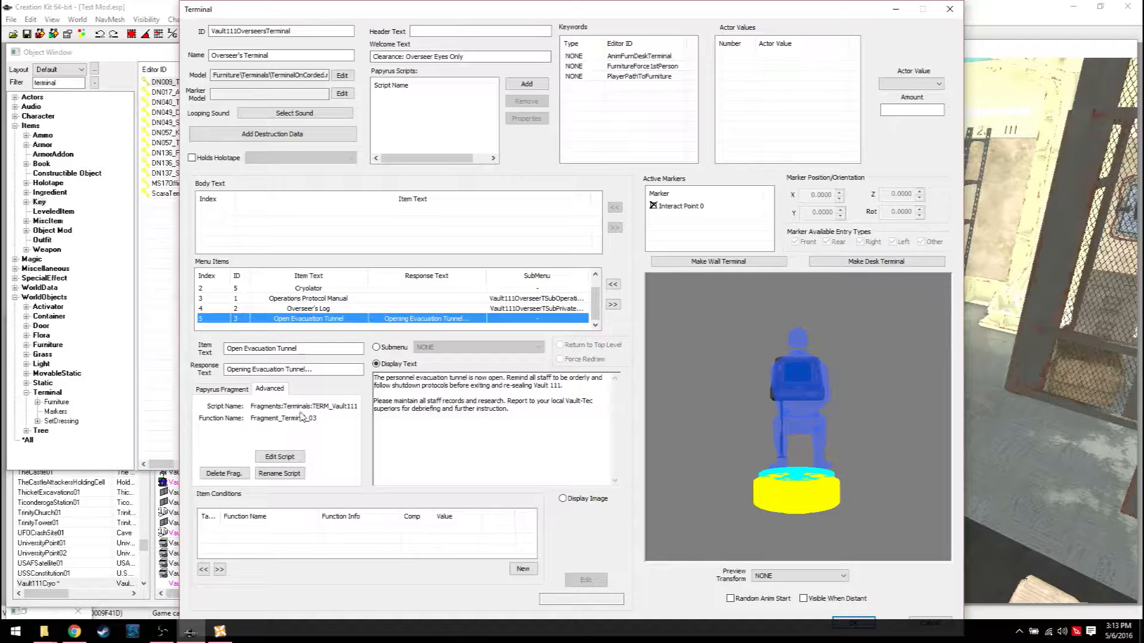
{"action": "mouse_move", "coordinate": [334, 412]}
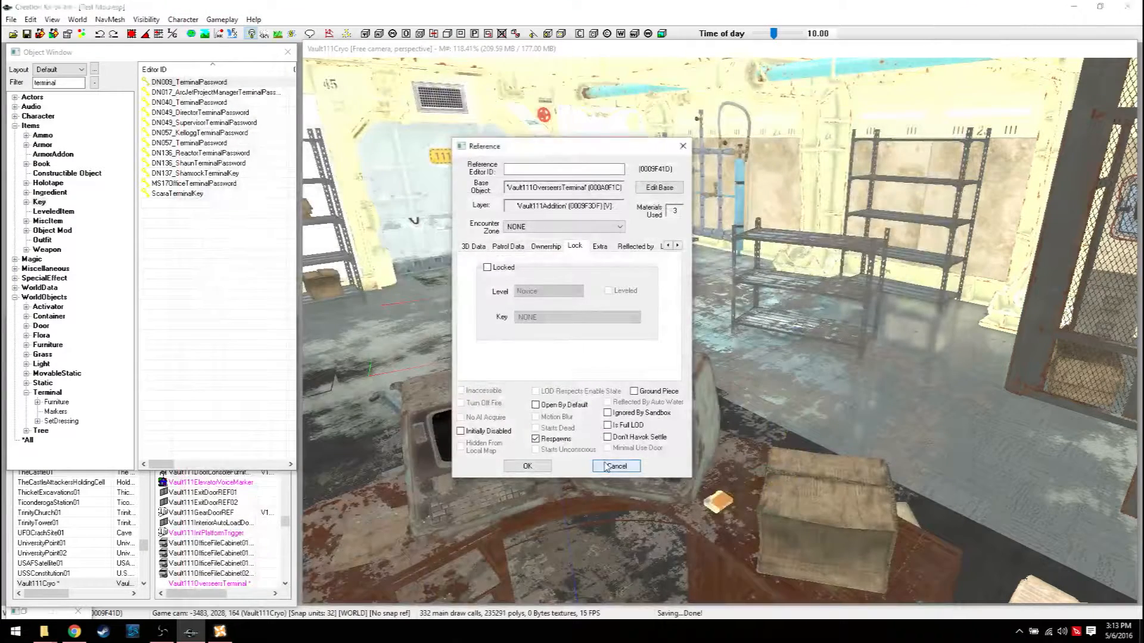
Step: Close the terminal reference and bring up the TestDoor gate's lock settings
{"action": "left_click", "coordinate": [616, 466]}
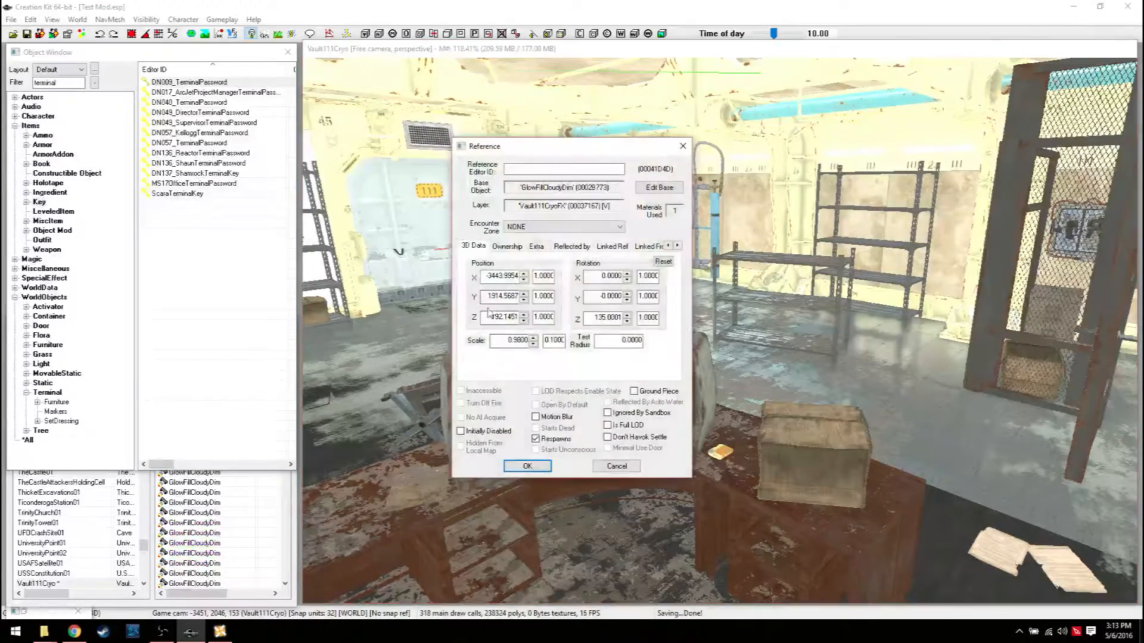
{"action": "left_click", "coordinate": [527, 466]}
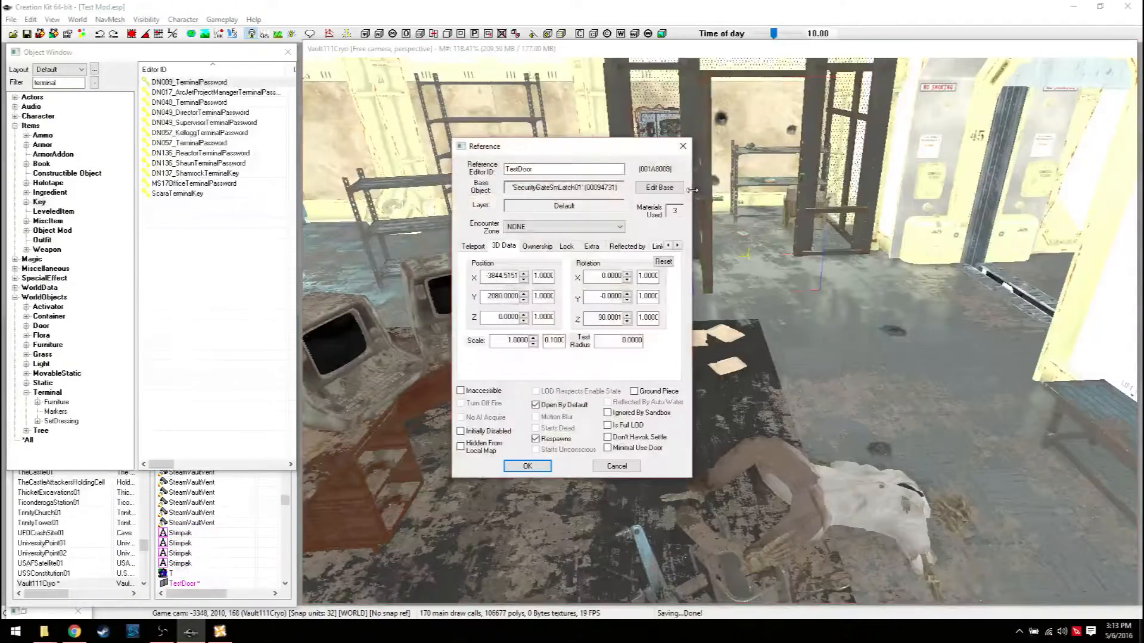
{"action": "left_click", "coordinate": [567, 246]}
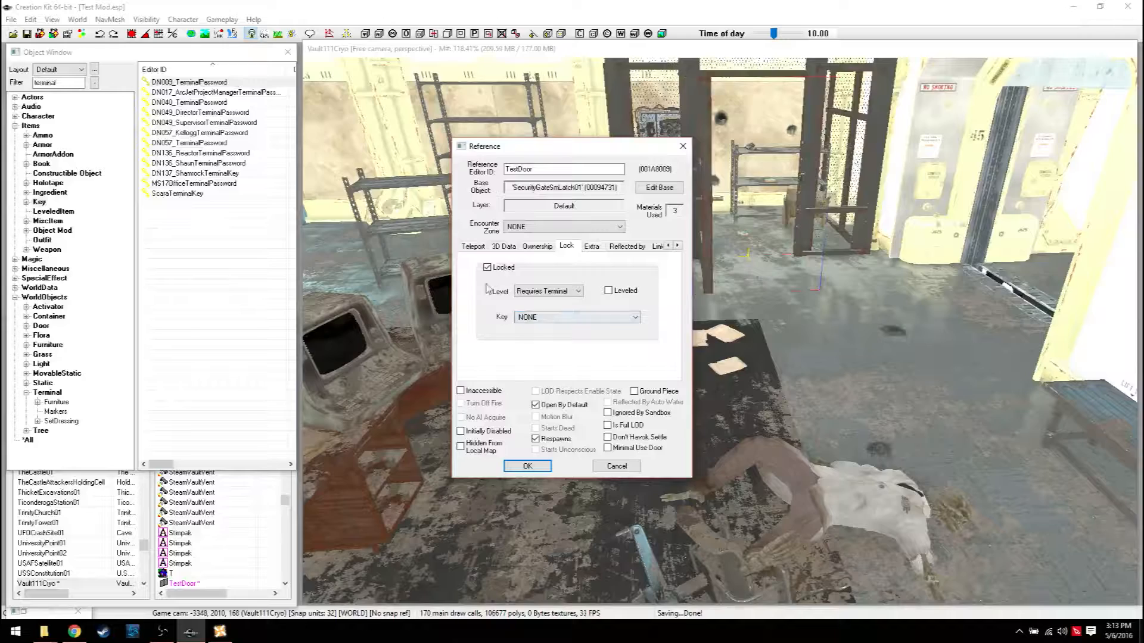
Step: Set the gate to Requires Key with TestModKey2 as its key and confirm
{"action": "left_click", "coordinate": [579, 290]}
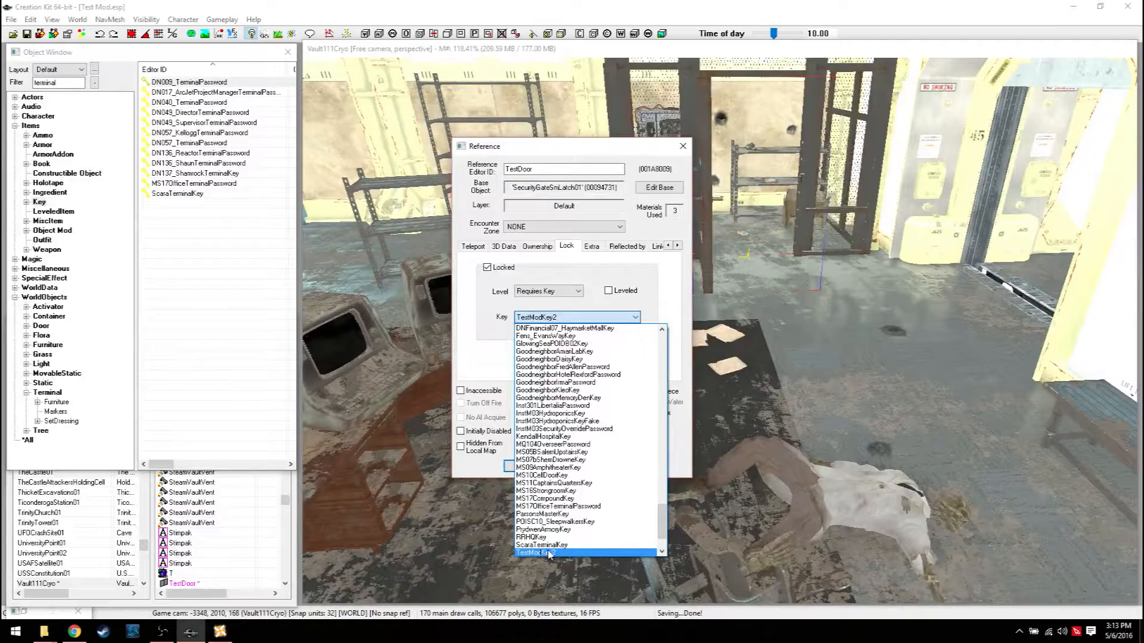
{"action": "left_click", "coordinate": [536, 552]}
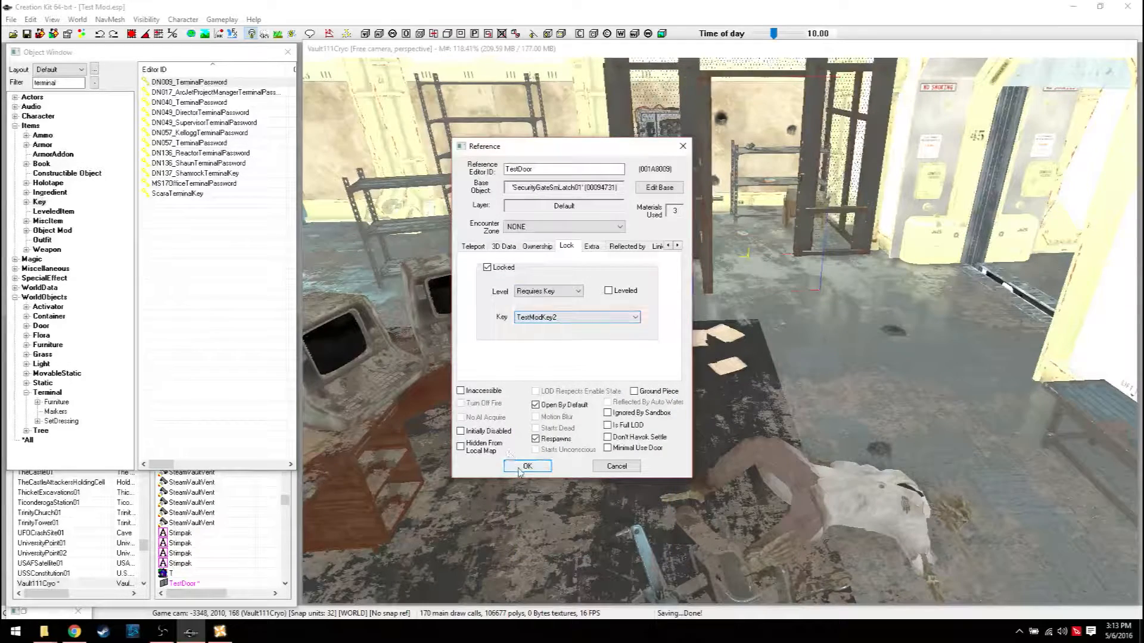
{"action": "left_click", "coordinate": [527, 466]}
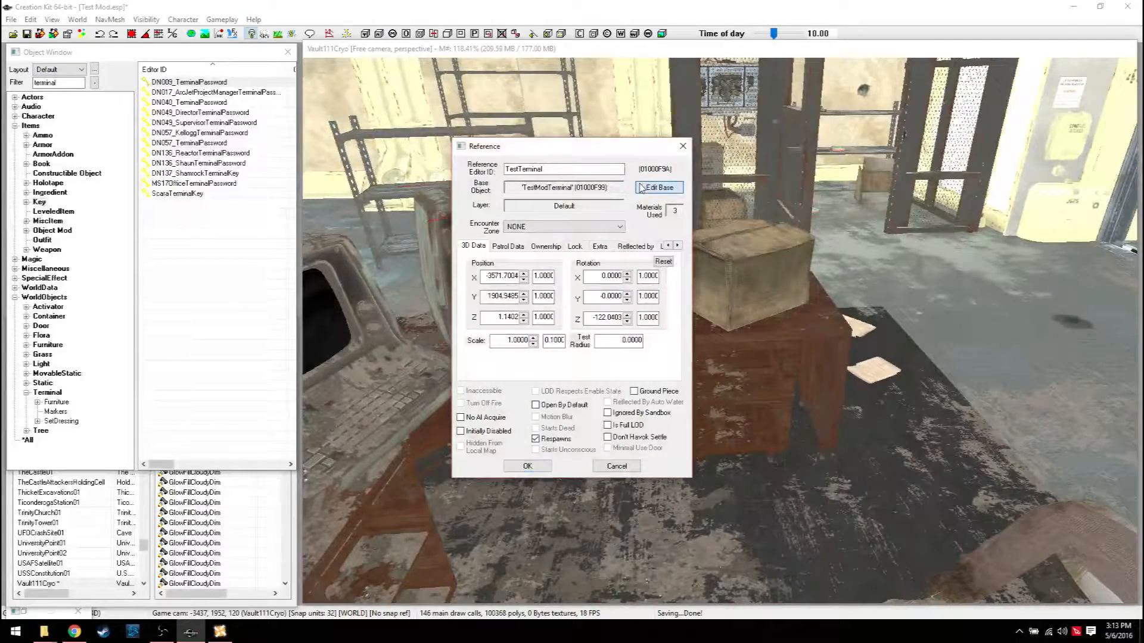
Step: In the Nuka terminal's base form, enable Holds Holotape with TestModHolotape selected
{"action": "left_click", "coordinate": [658, 187]}
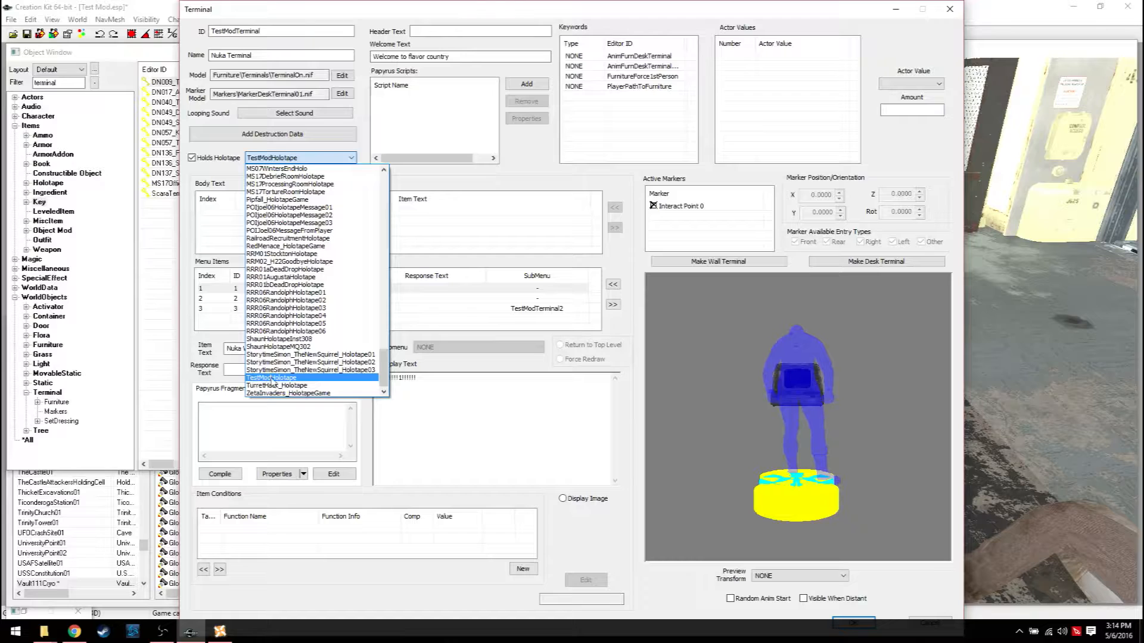
{"action": "left_click", "coordinate": [274, 378]}
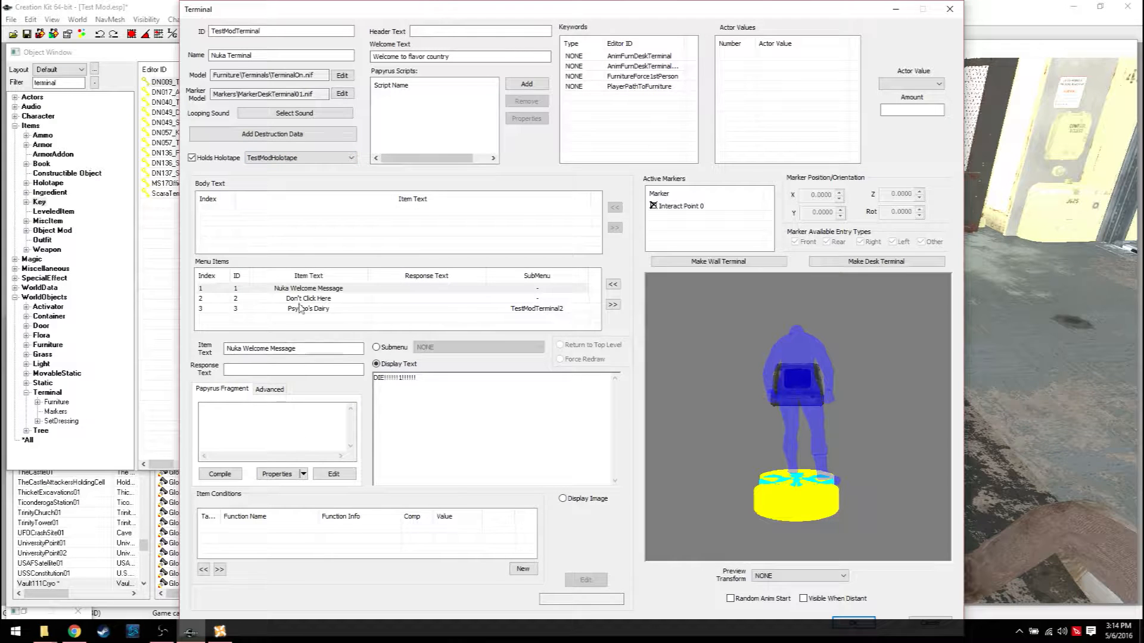
{"action": "left_click", "coordinate": [300, 157]}
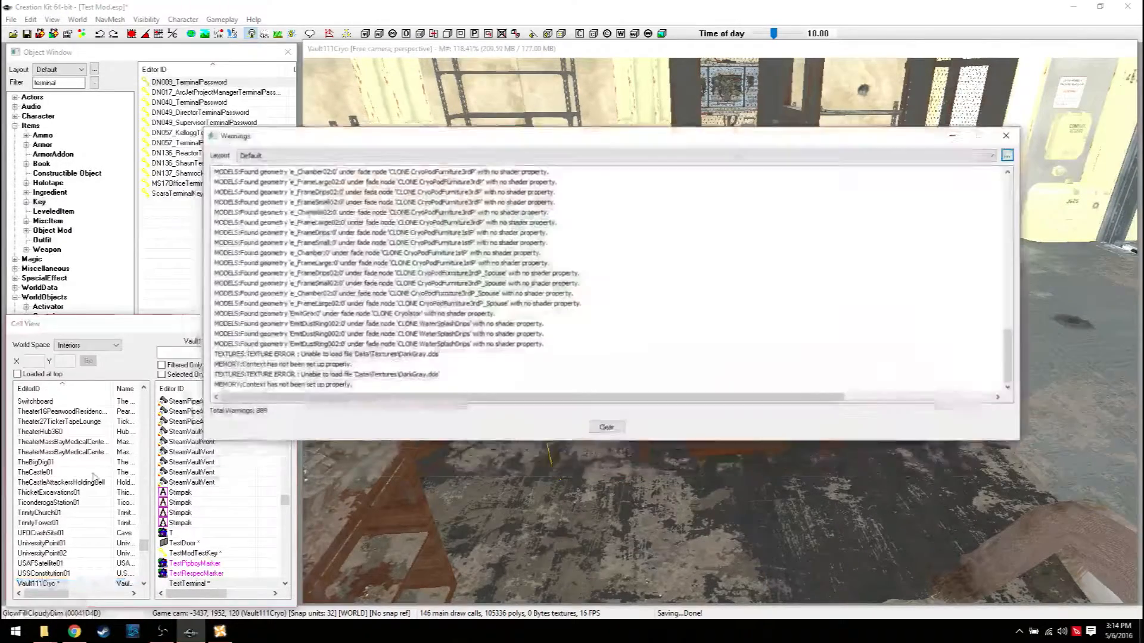
Step: Dismiss the warnings and give CryoGun_Case01 a Master lock level with no key, then confirm
{"action": "left_click", "coordinate": [1006, 136]}
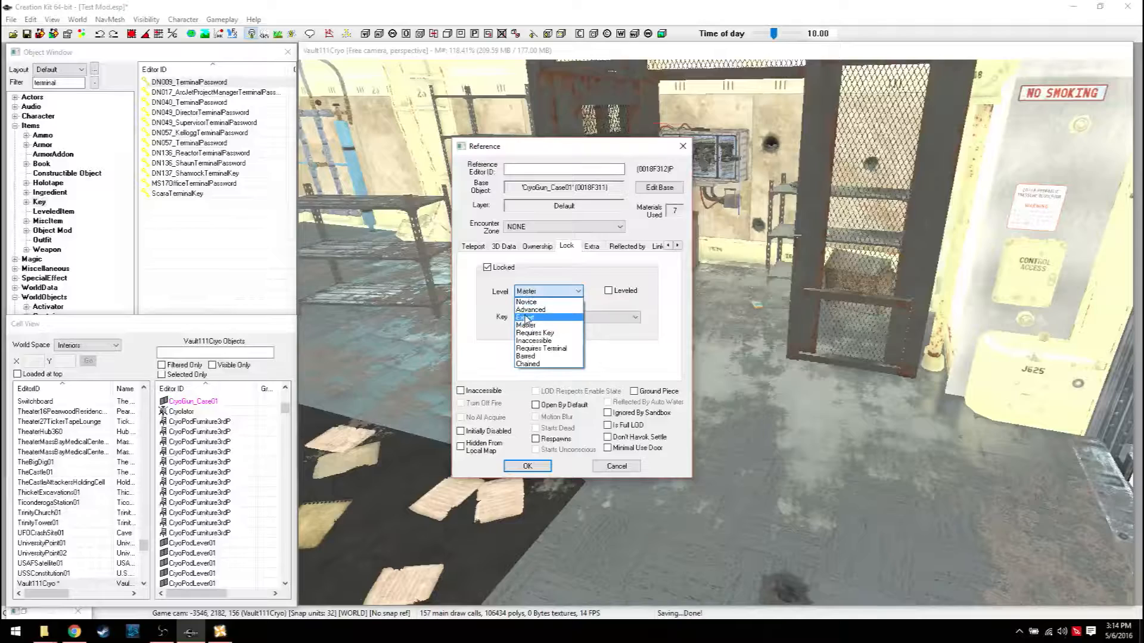
{"action": "left_click", "coordinate": [547, 302]}
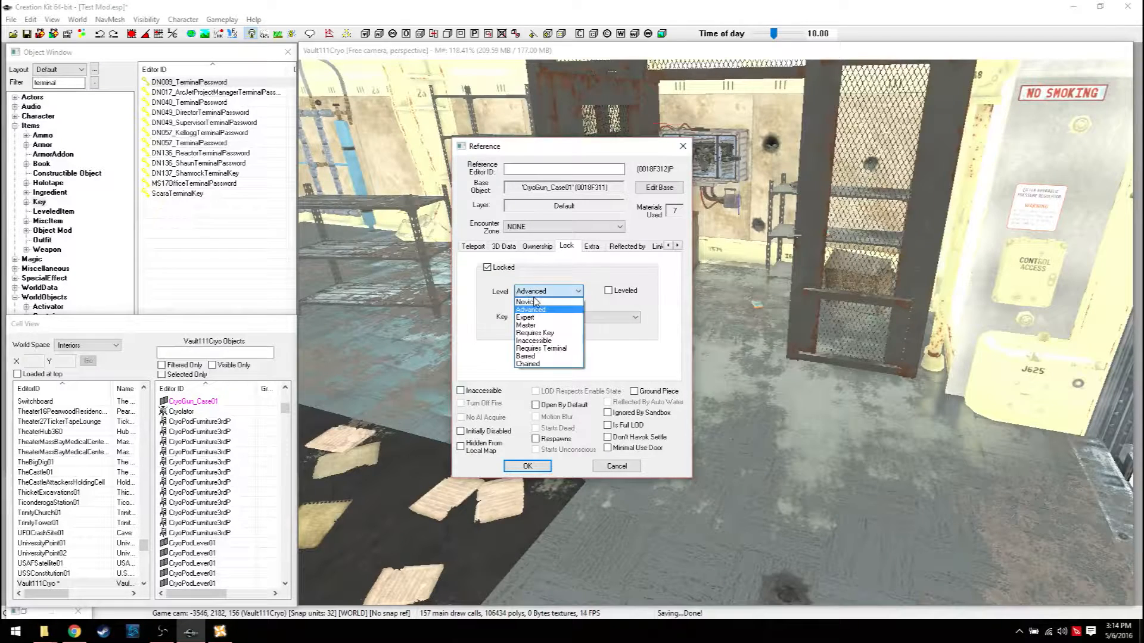
{"action": "left_click", "coordinate": [526, 326]}
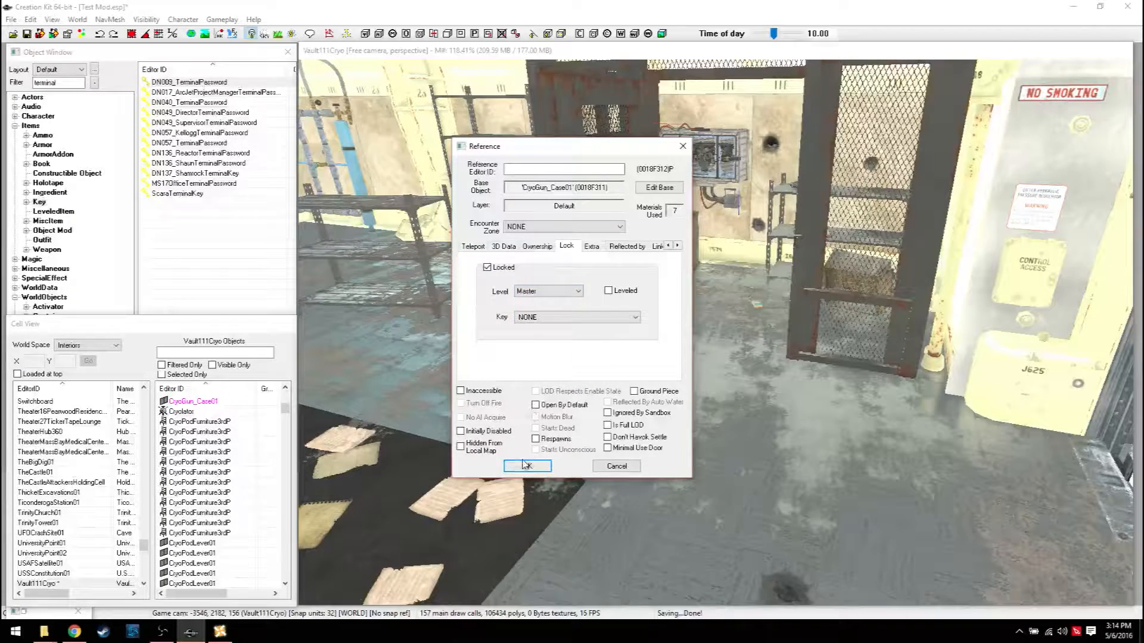
{"action": "left_click", "coordinate": [527, 466]}
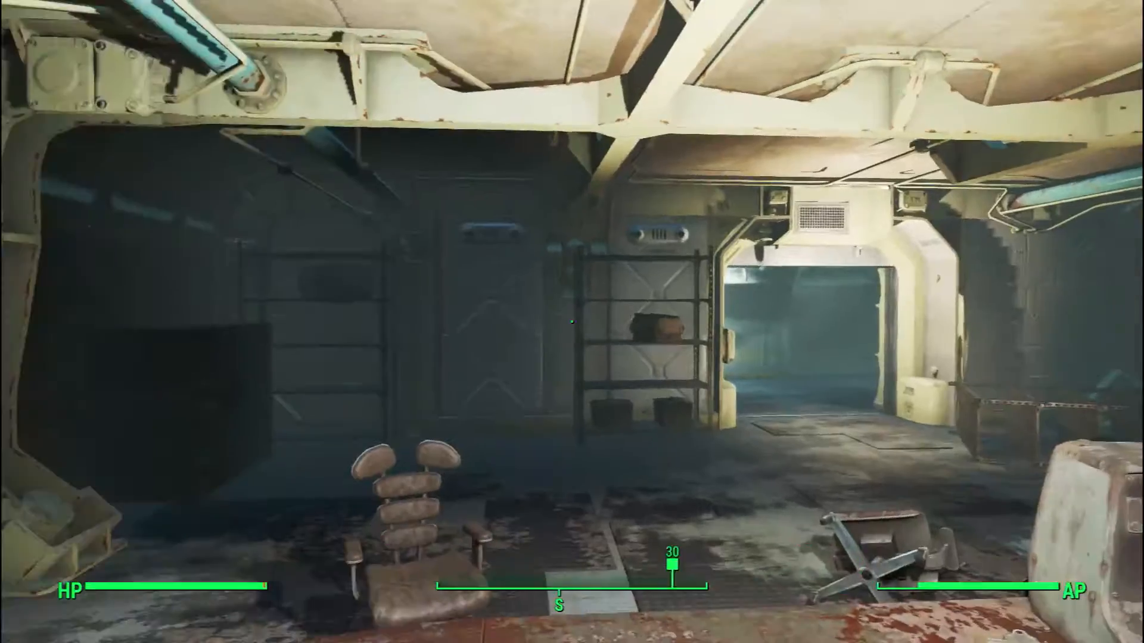
{"action": "mouse_move", "coordinate": [572, 322]}
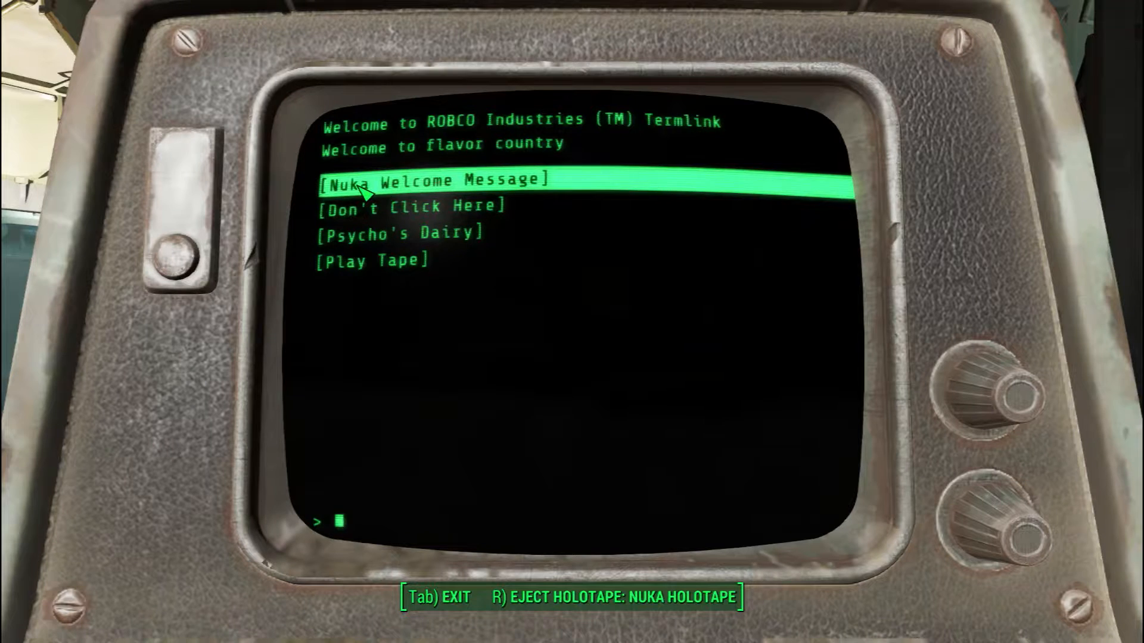
Step: Read the Nuka Welcome Message, enter the Psycho's Dairy sub-menu and return to Main Menu
{"action": "left_click", "coordinate": [433, 180]}
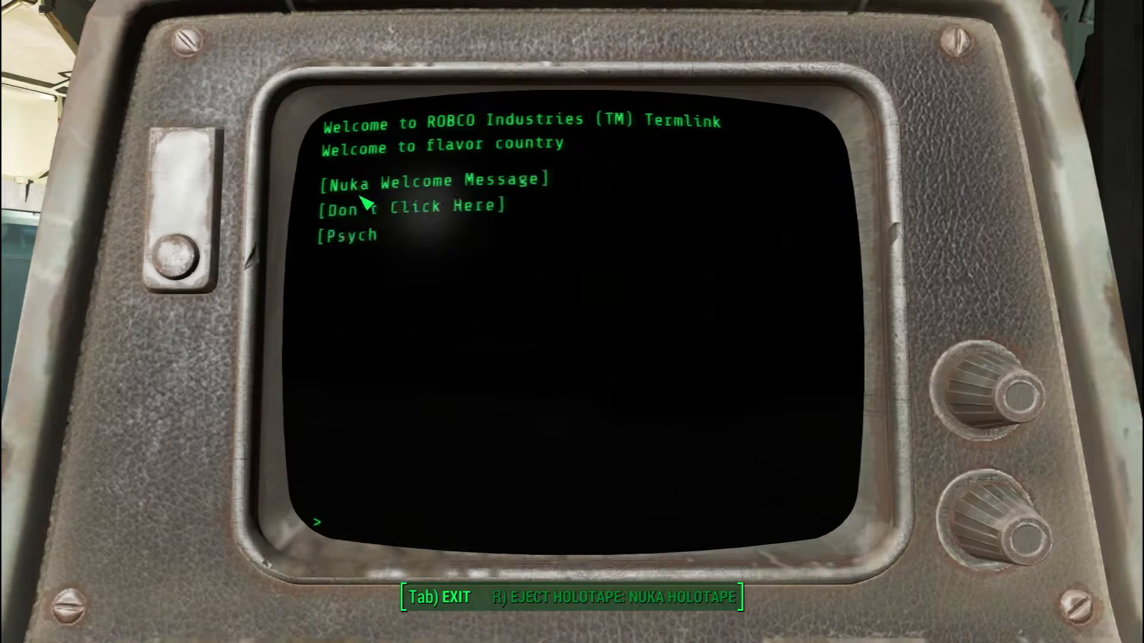
{"action": "left_click", "coordinate": [434, 180]}
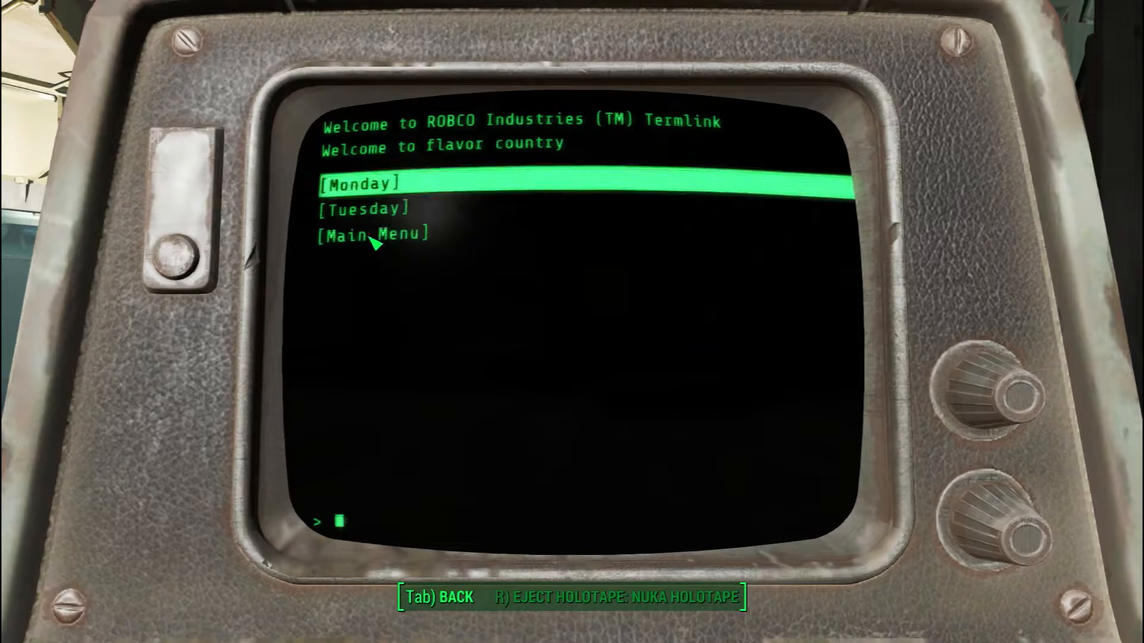
{"action": "mouse_move", "coordinate": [863, 124]}
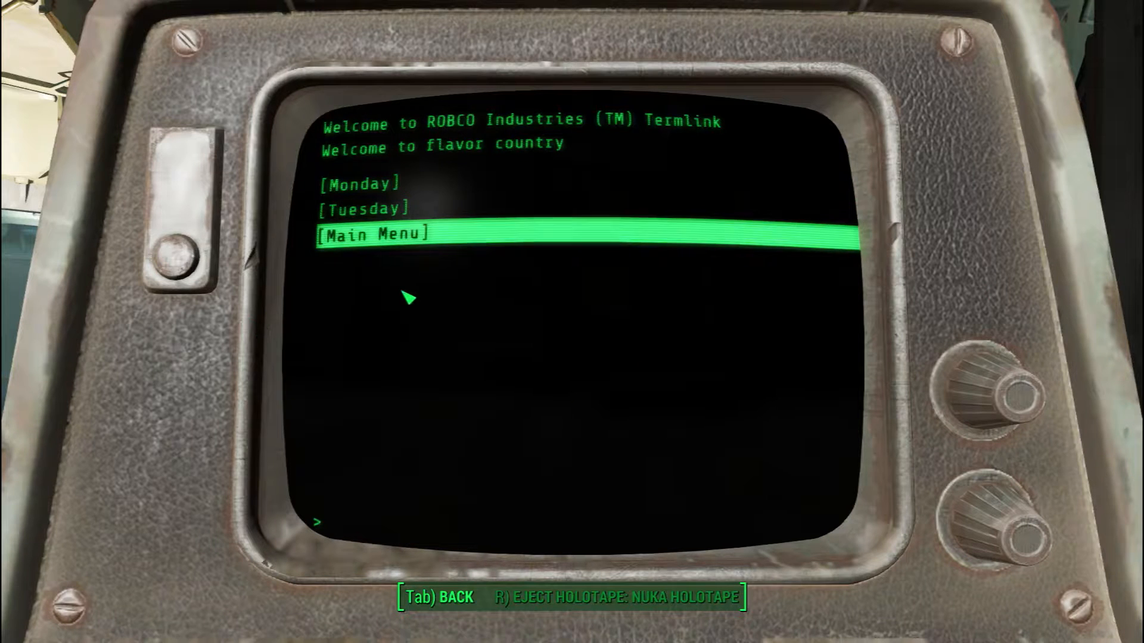
{"action": "left_click", "coordinate": [370, 234]}
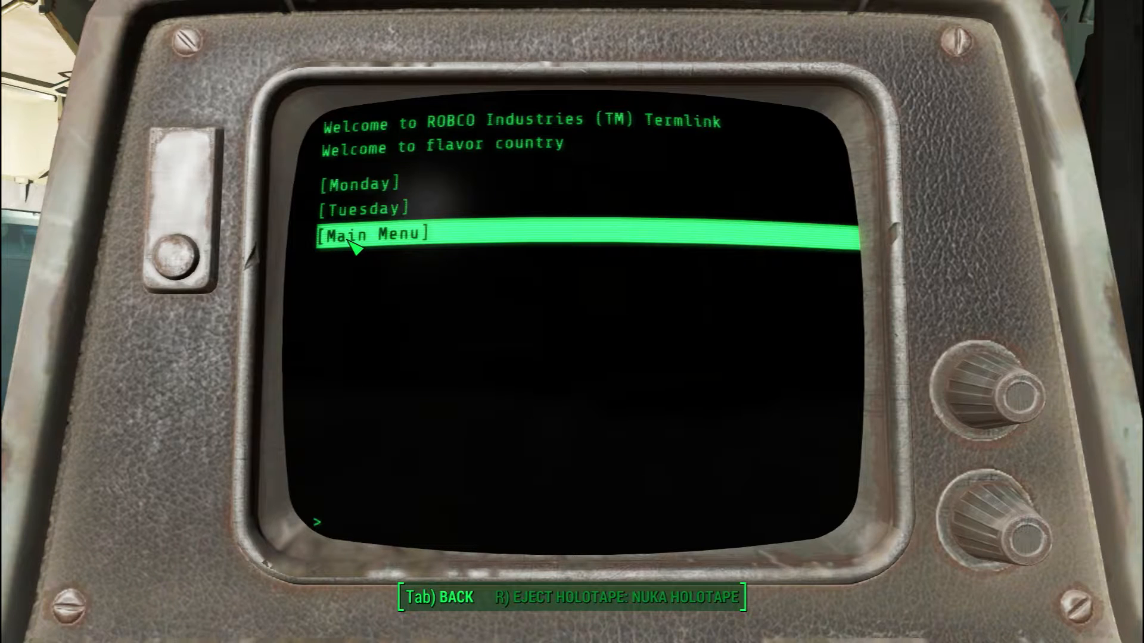
{"action": "mouse_move", "coordinate": [361, 207]}
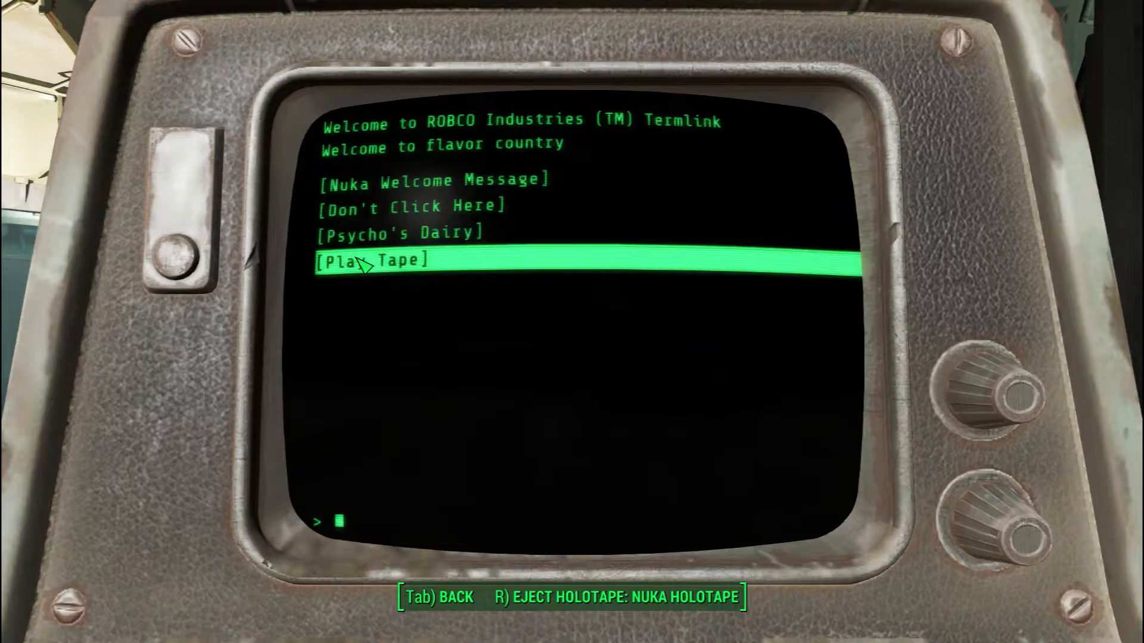
Step: Play the loaded Nuka holotape, eject it into the inventory and leave the terminal
{"action": "left_click", "coordinate": [371, 258]}
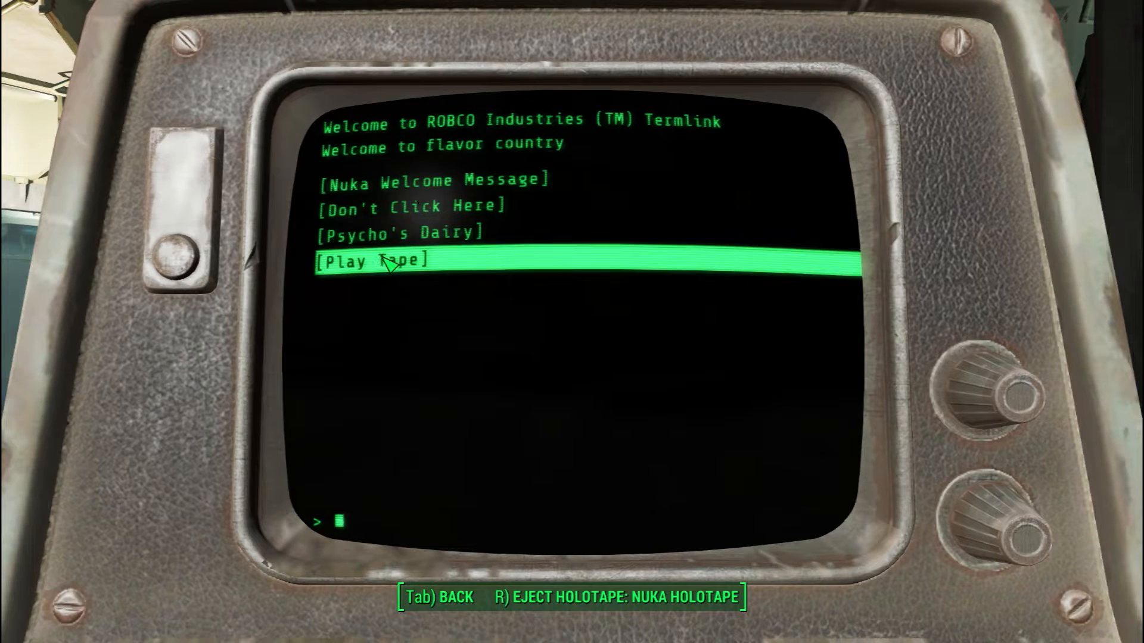
{"action": "left_click", "coordinate": [369, 261]}
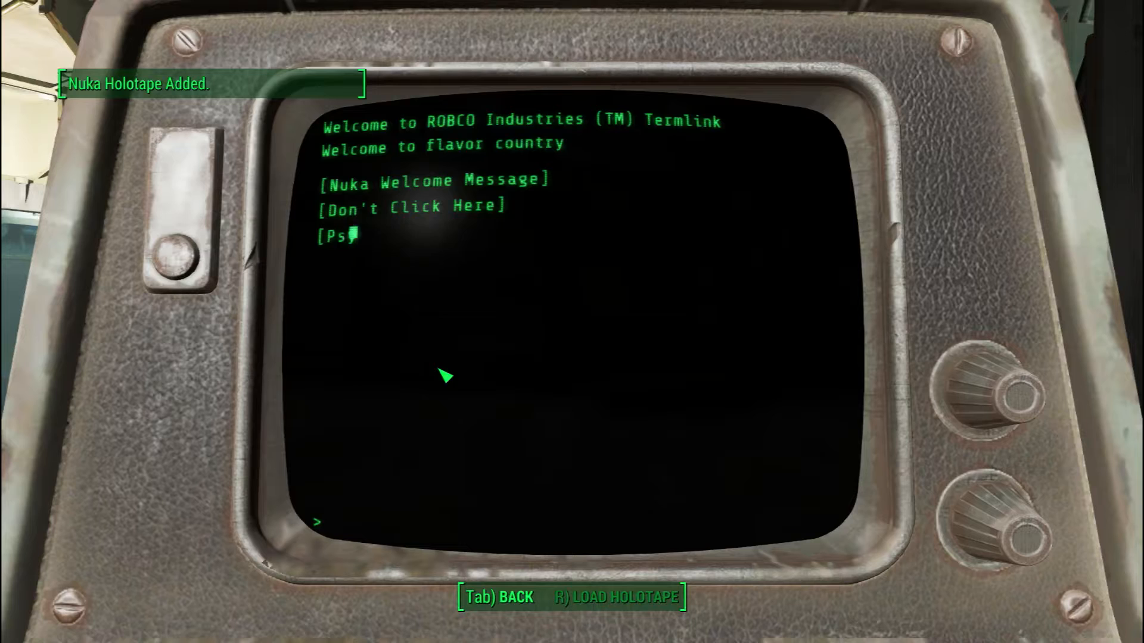
{"action": "mouse_move", "coordinate": [372, 348]}
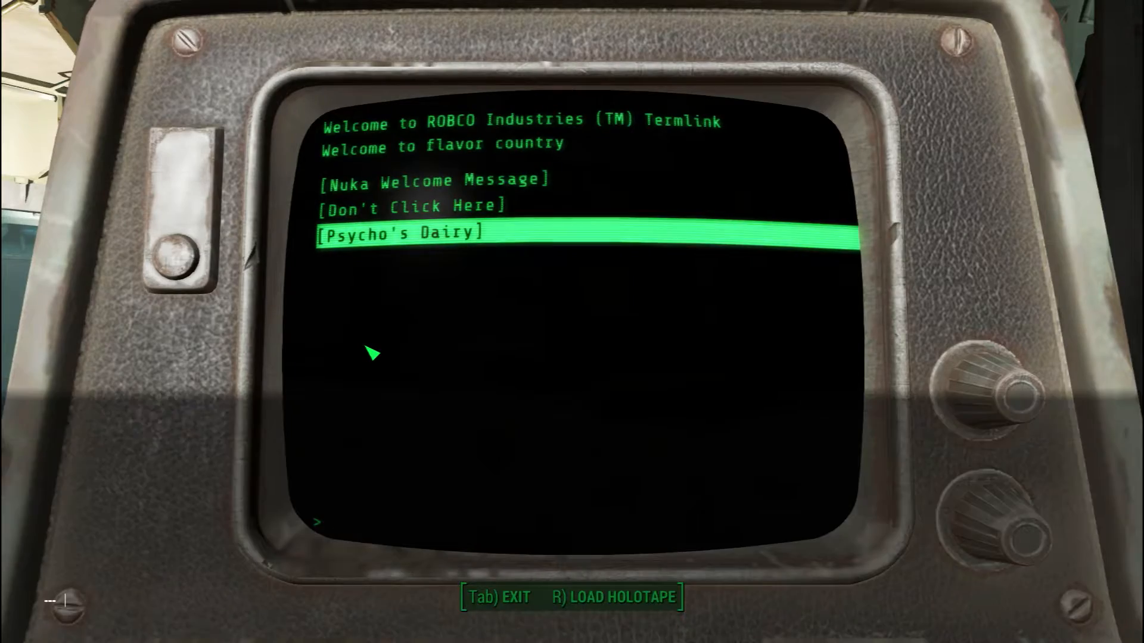
{"action": "key", "text": "Tab"}
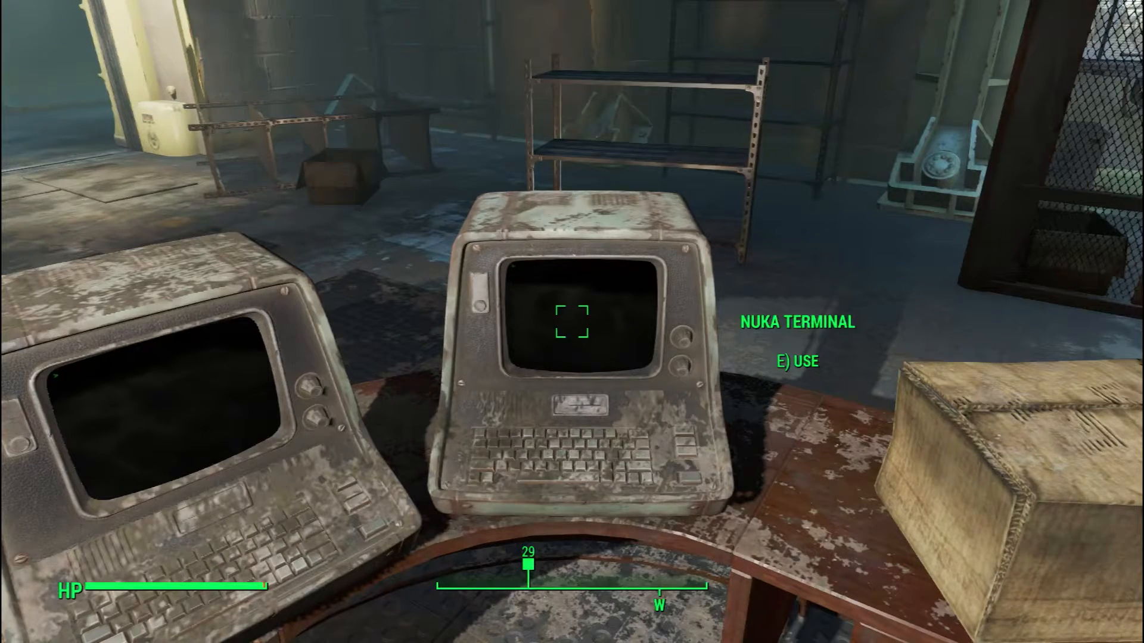
{"action": "mouse_move", "coordinate": [572, 322]}
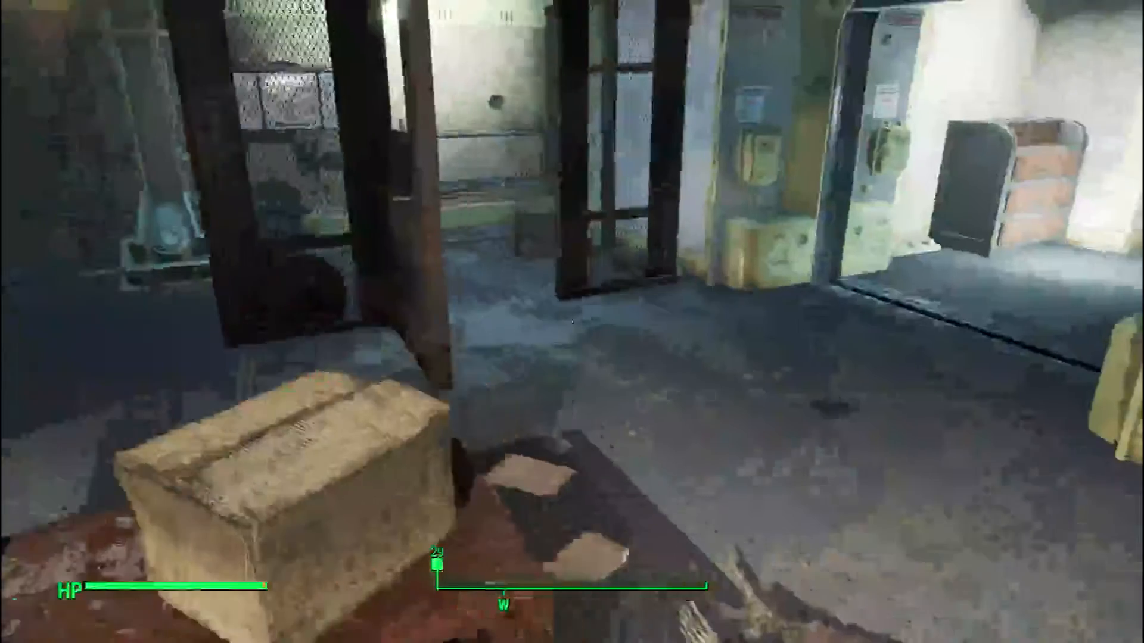
{"action": "mouse_move", "coordinate": [572, 322]}
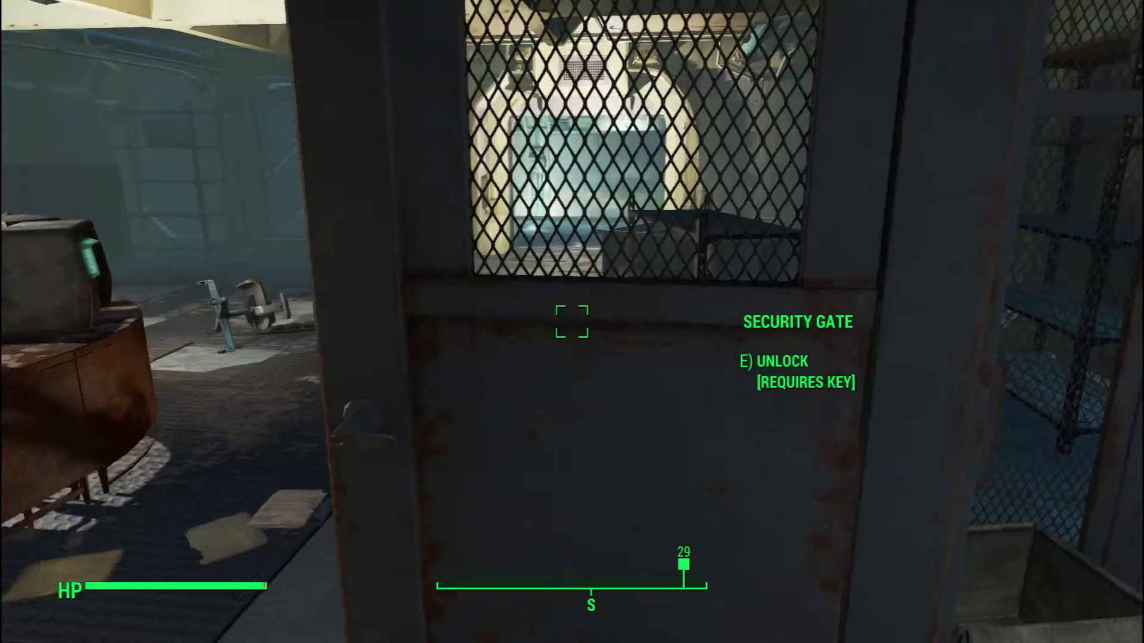
Step: Attempt to use the security gate and see the Unlock [Requires Key] prompt
{"action": "key", "text": "e"}
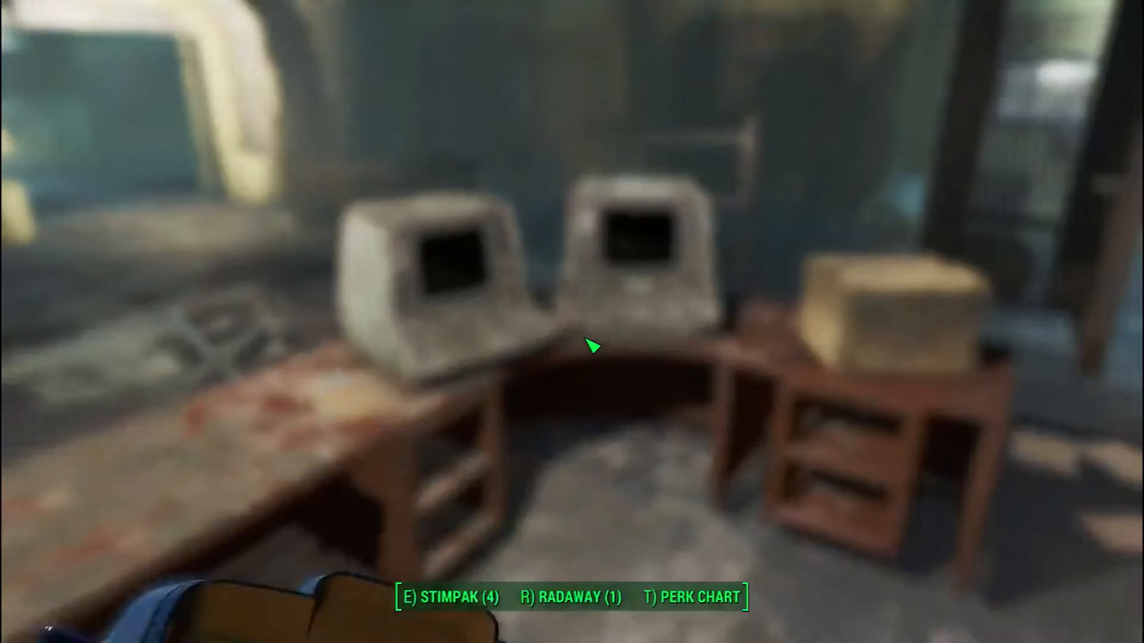
Step: Check the Pip-Boy, then loot the Vault-Tec Sealed Container
{"action": "key", "text": "Tab"}
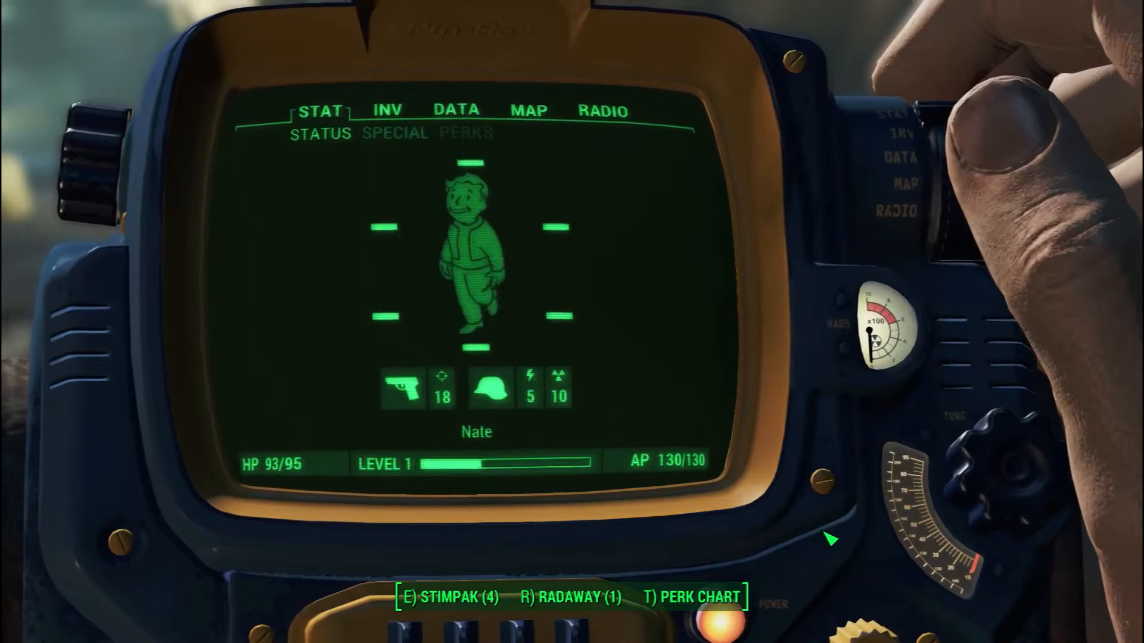
{"action": "left_click", "coordinate": [388, 110]}
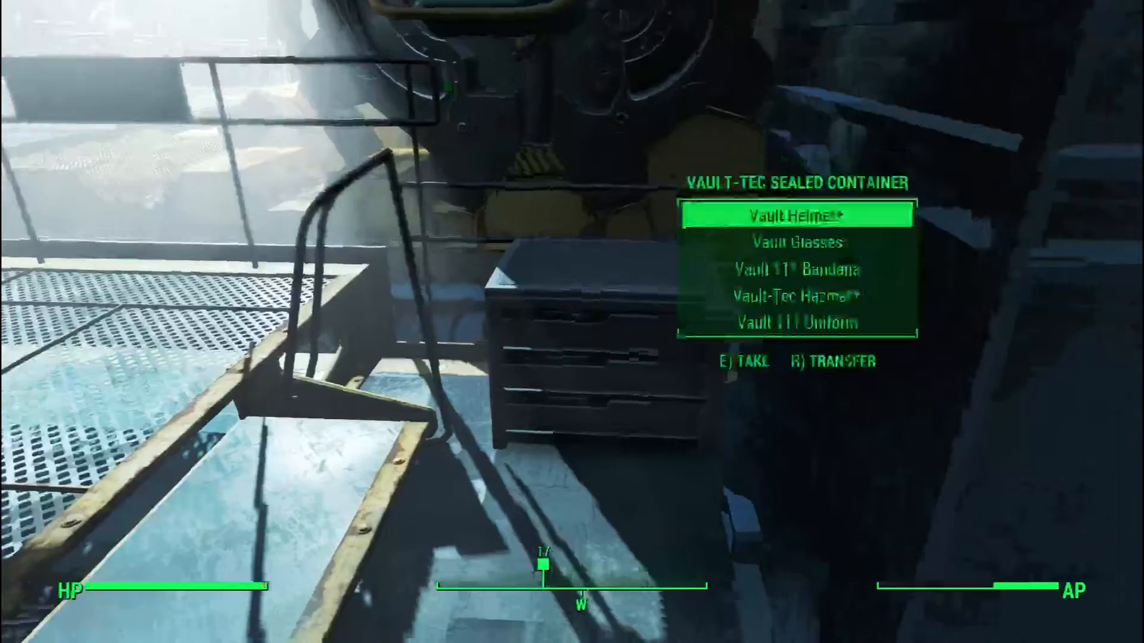
{"action": "key", "text": "e"}
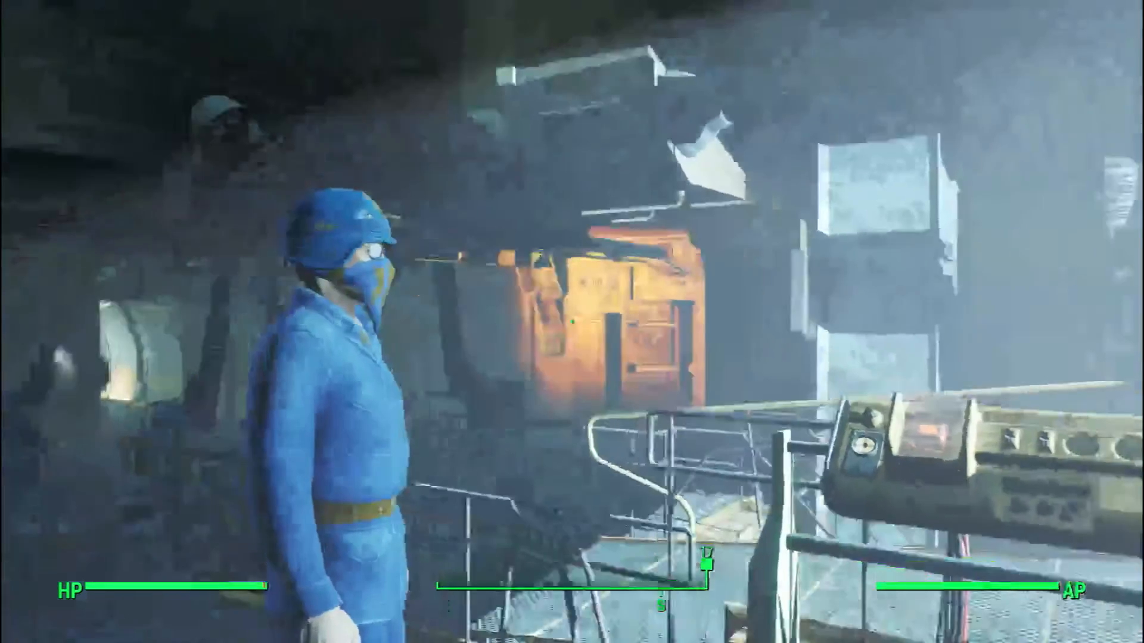
Step: View the Apparel inventory listing Vault Helmet and Vault-Tec Hazmat
{"action": "key", "text": "tab"}
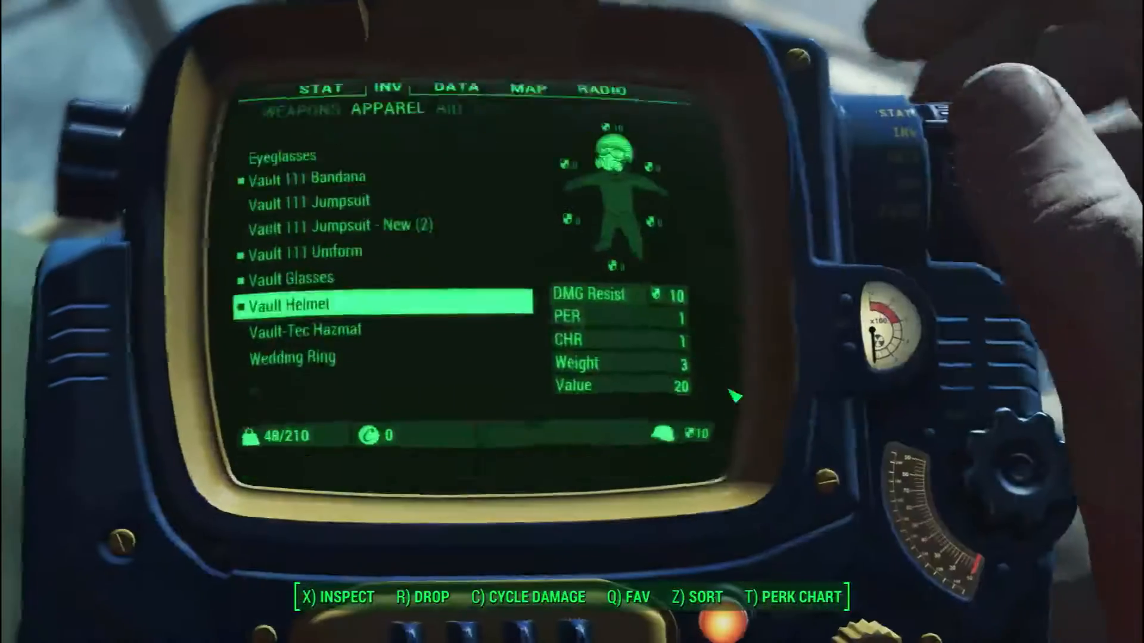
{"action": "key", "text": "down"}
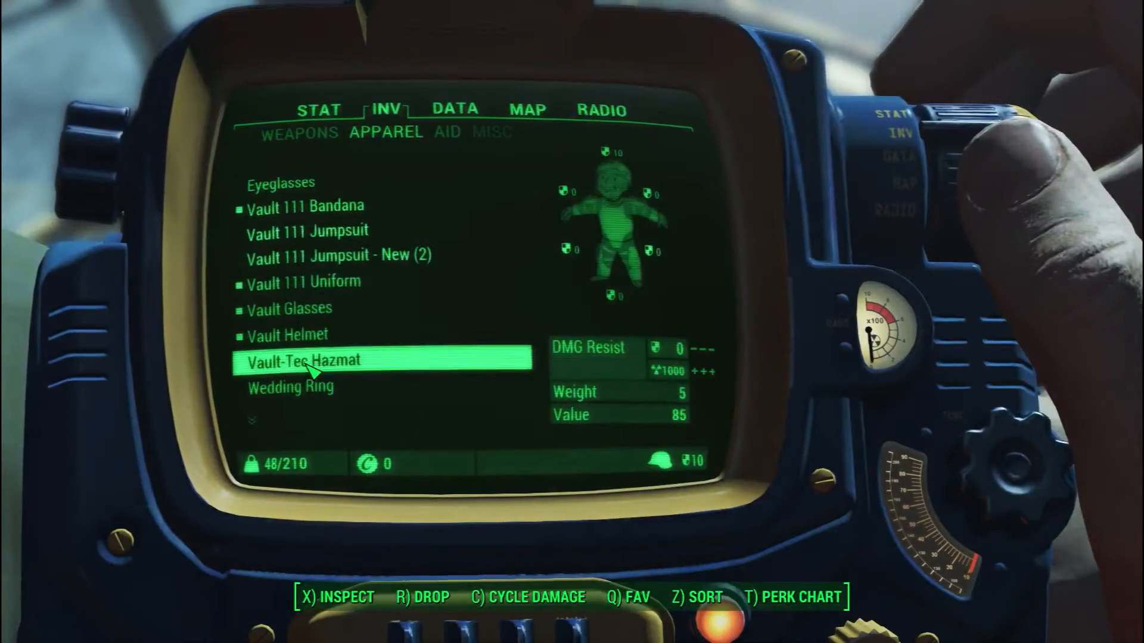